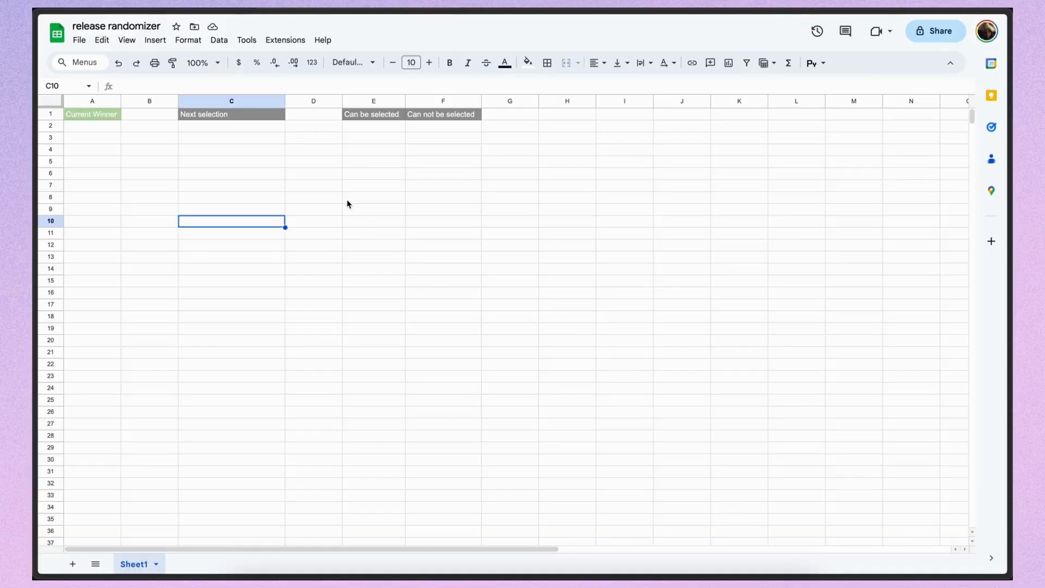
mouse_move(271, 136)
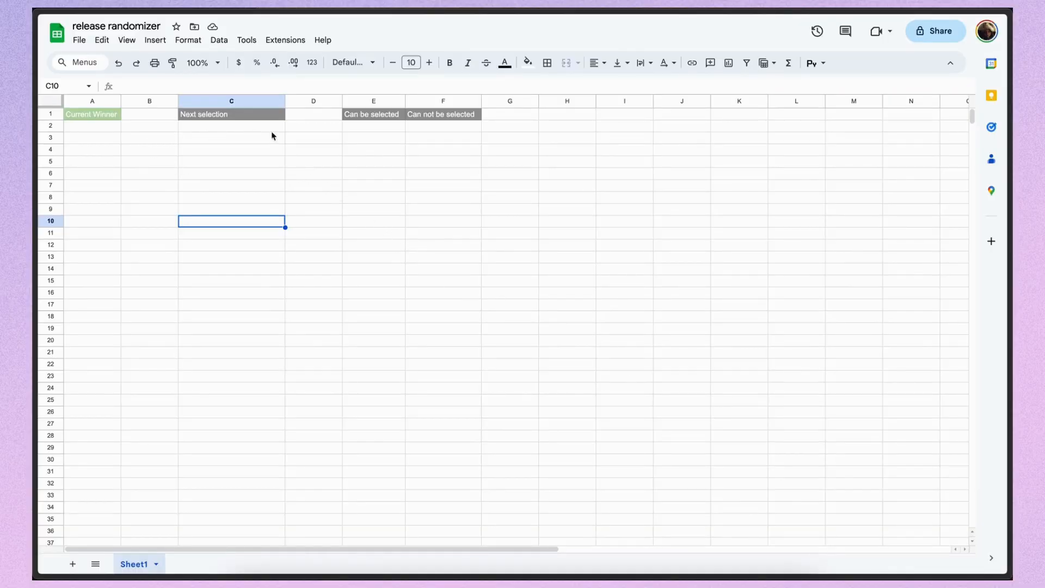
- Enter Mika, Anton, Jame, Viki and Michael down the Can be selected column
click(372, 125)
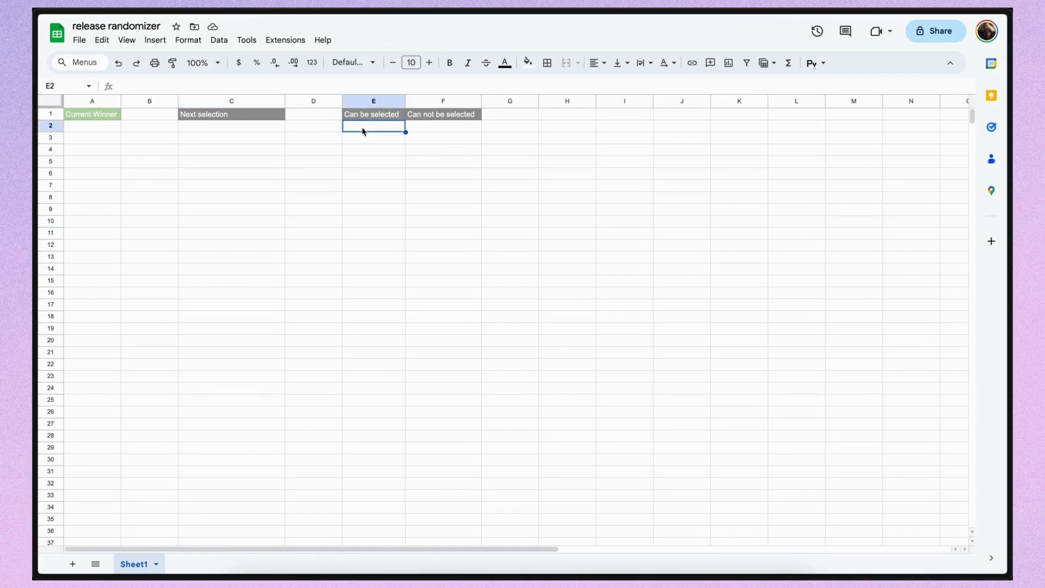
text(Mika)
click(373, 173)
text(Michael)
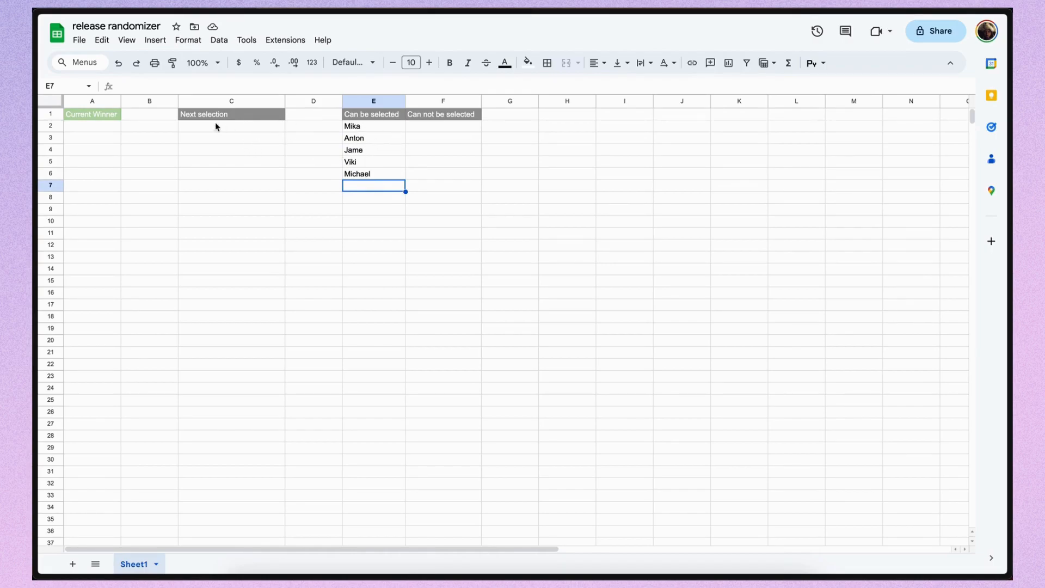
mouse_move(262, 196)
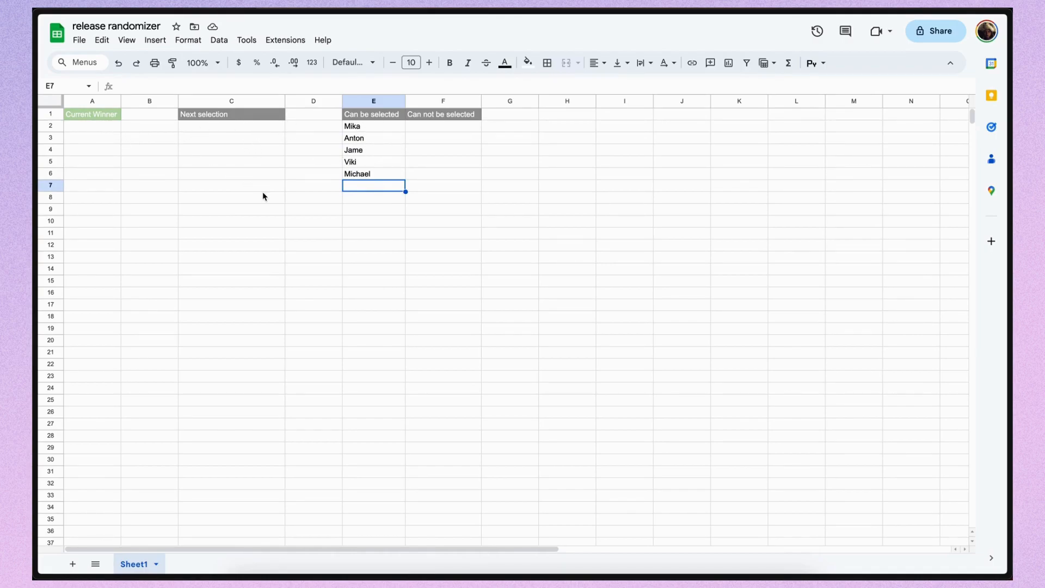
mouse_move(210, 125)
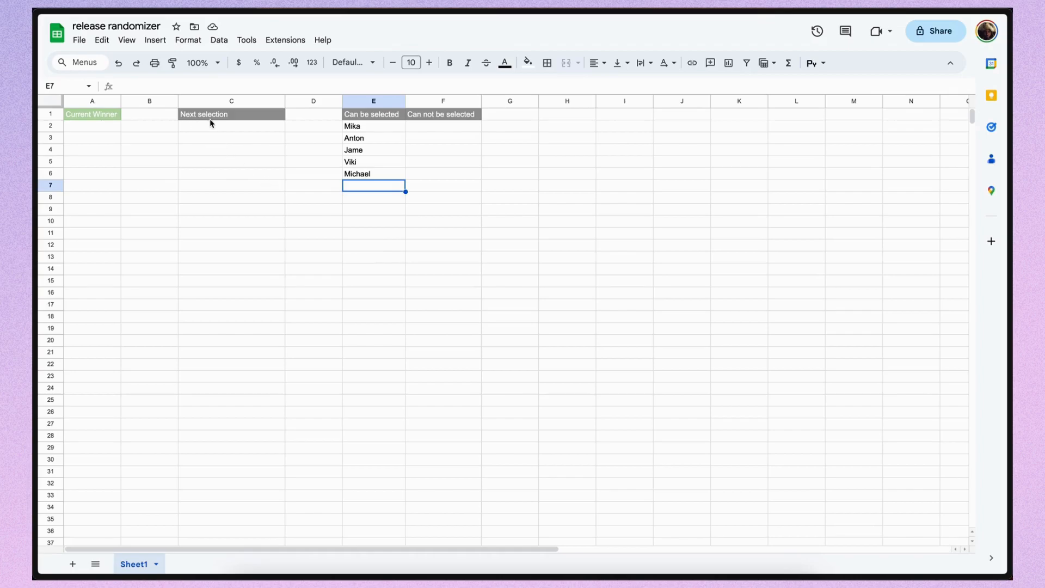
- Generate the current ISO timestamp with new Date().toISOString() in the DevTools console
key(F12)
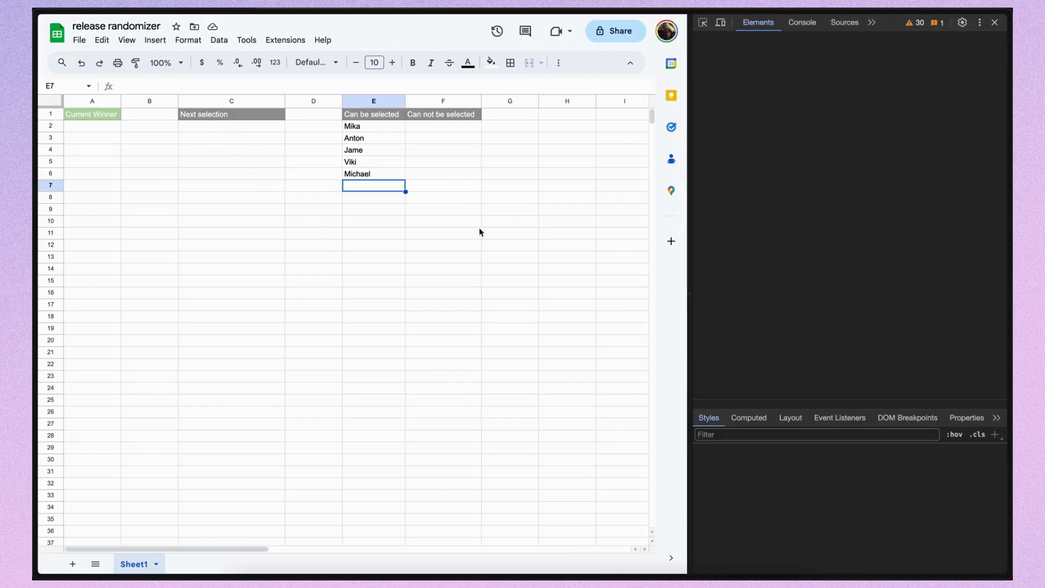
click(801, 21)
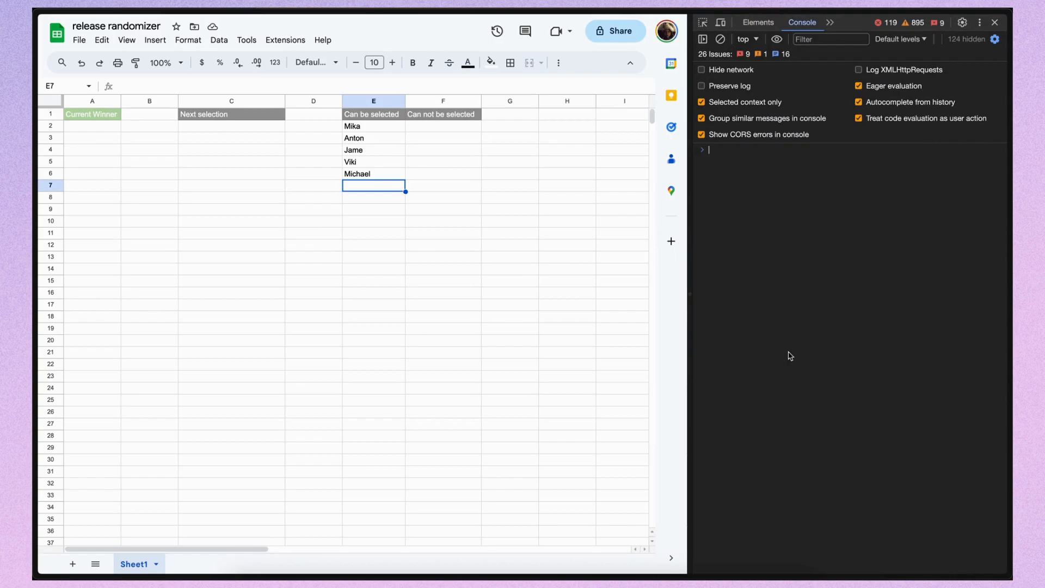
text(new Date().to)
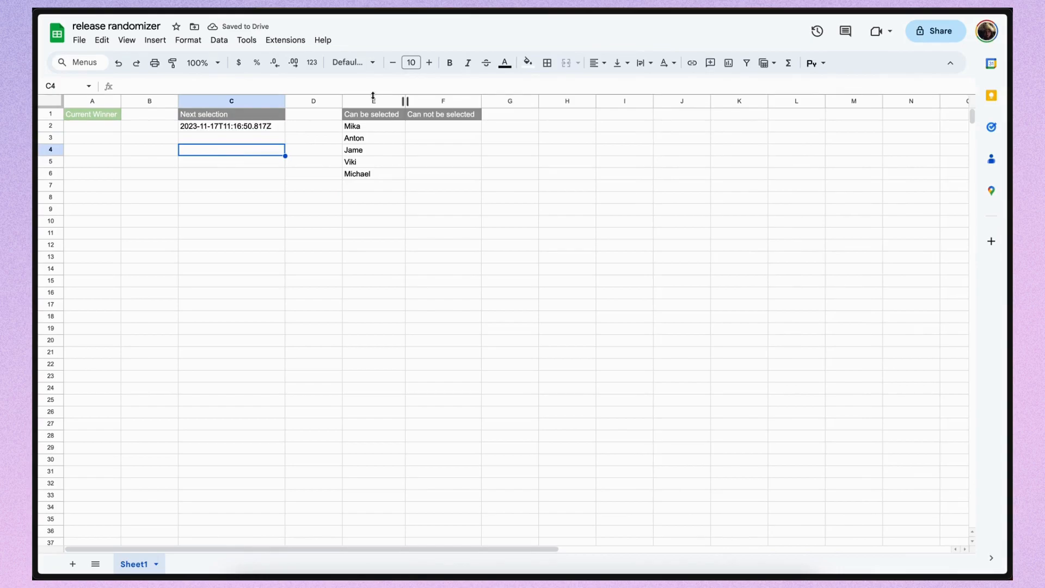
- Paste 2023-11-17T11:16:50.817Z into the Next selection cell and change the day to 03
click(373, 150)
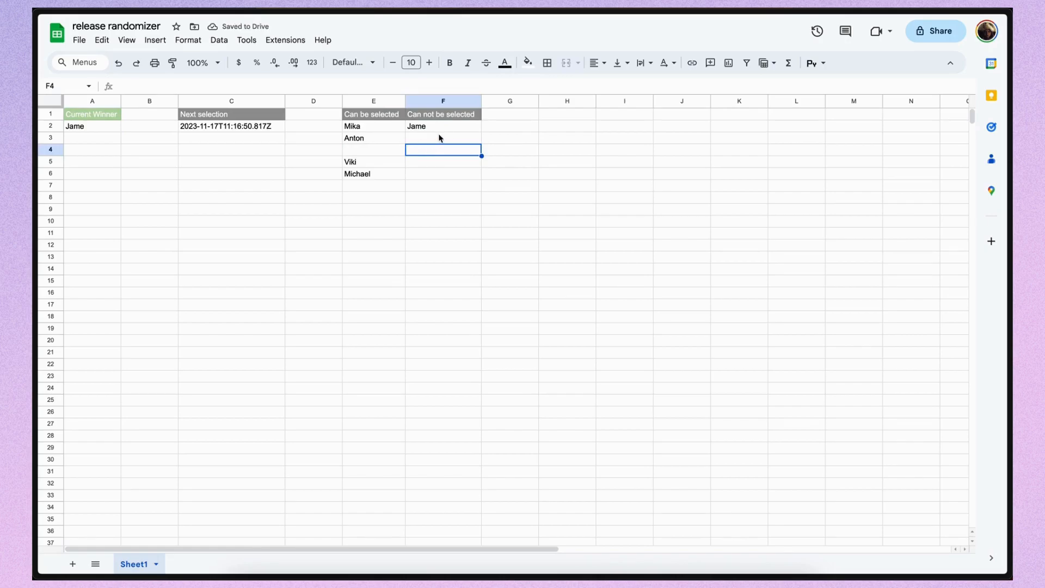
mouse_move(419, 203)
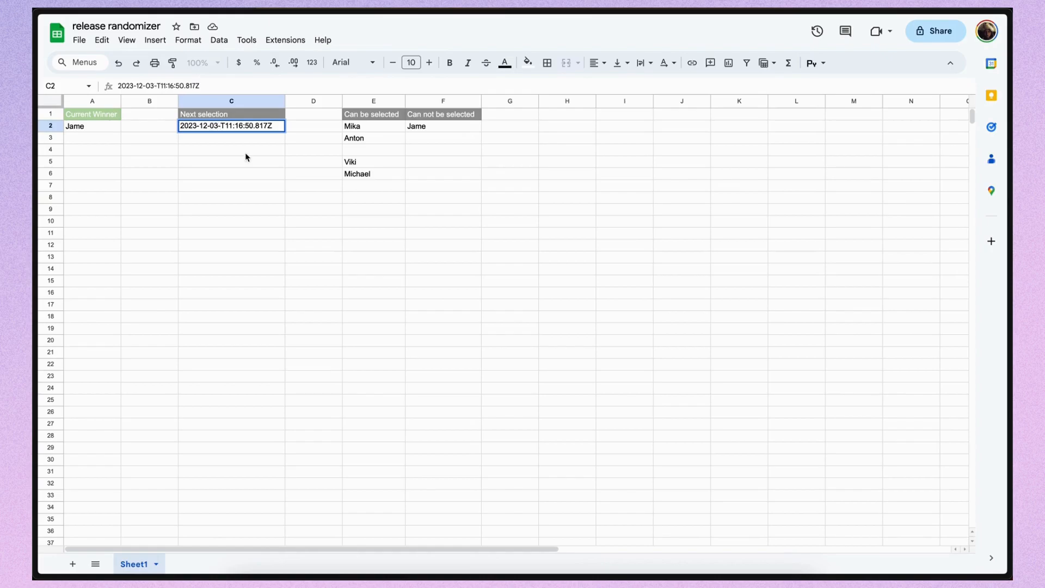
text(2023-11-17T11:16:50.817Z)
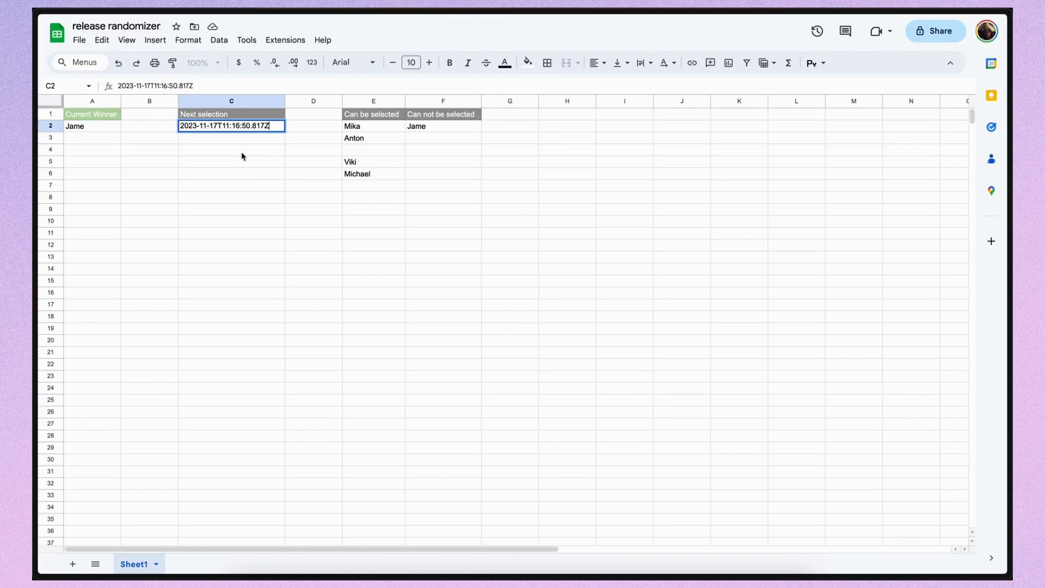
text(03)
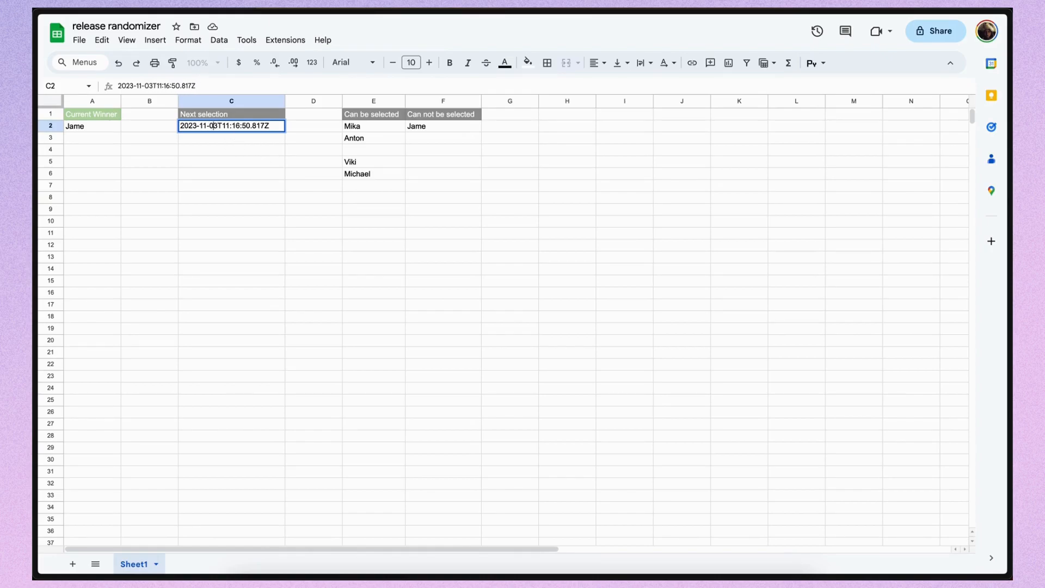
click(374, 125)
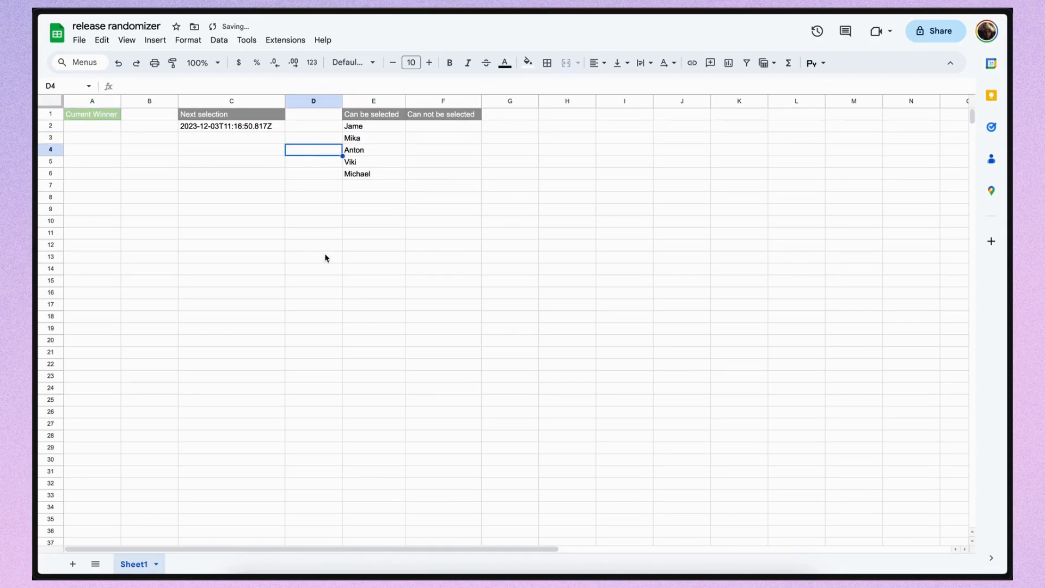
mouse_move(326, 158)
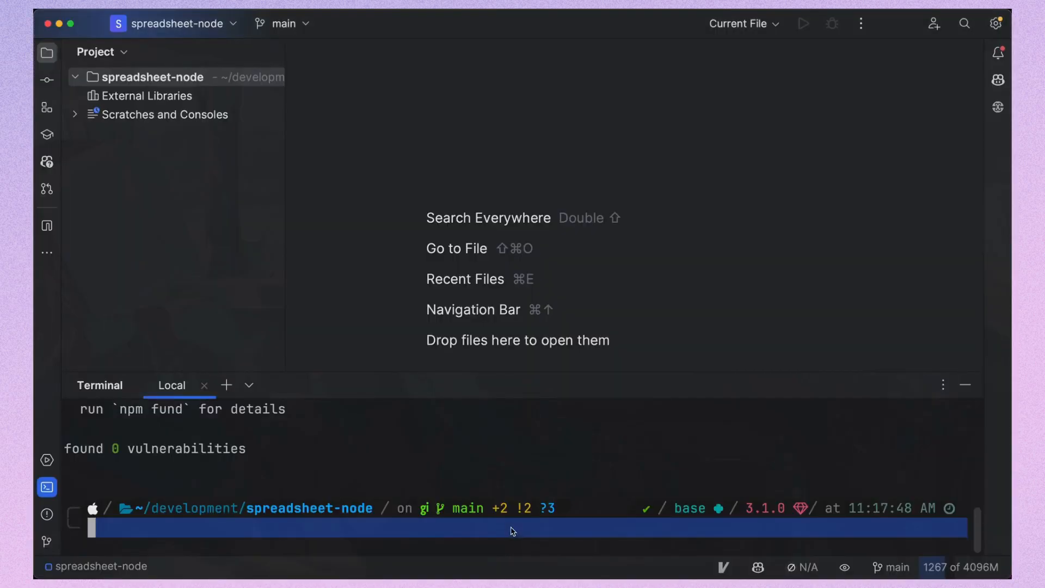
- Run npm init -y in the terminal and open the generated package.json
text(npm in)
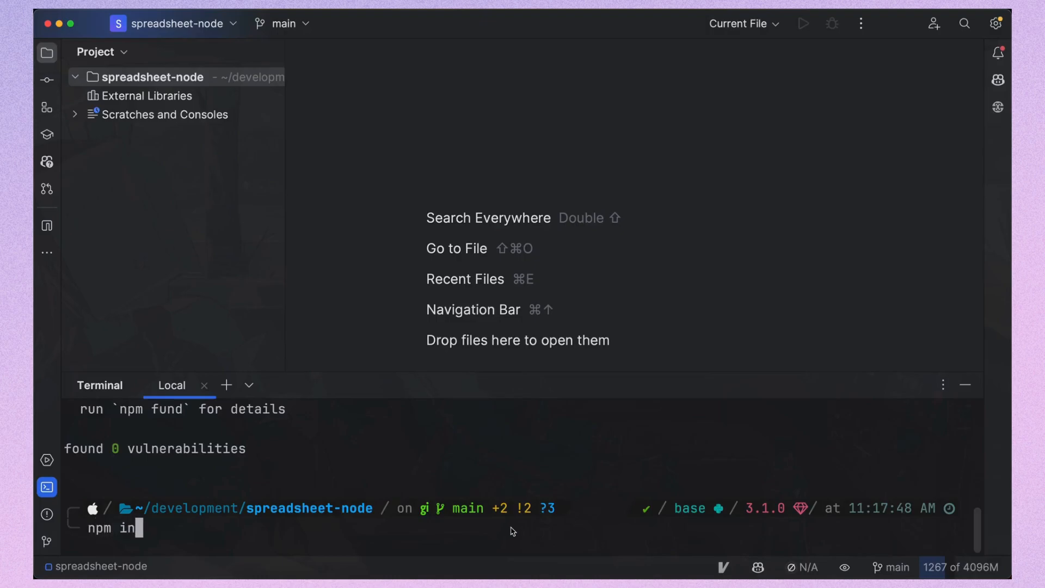
text(it -y)
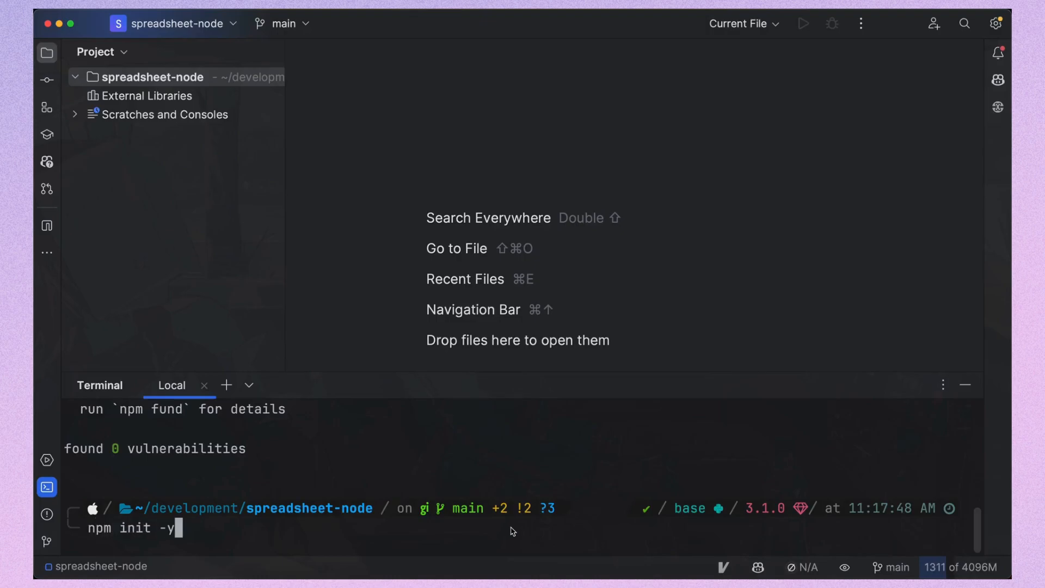
key(Return)
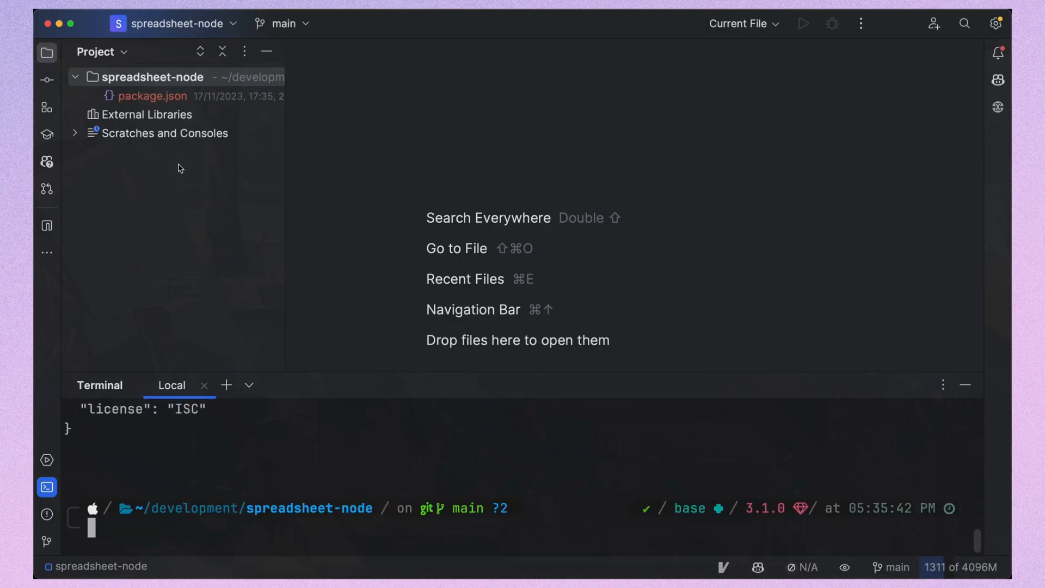
double_click(153, 95)
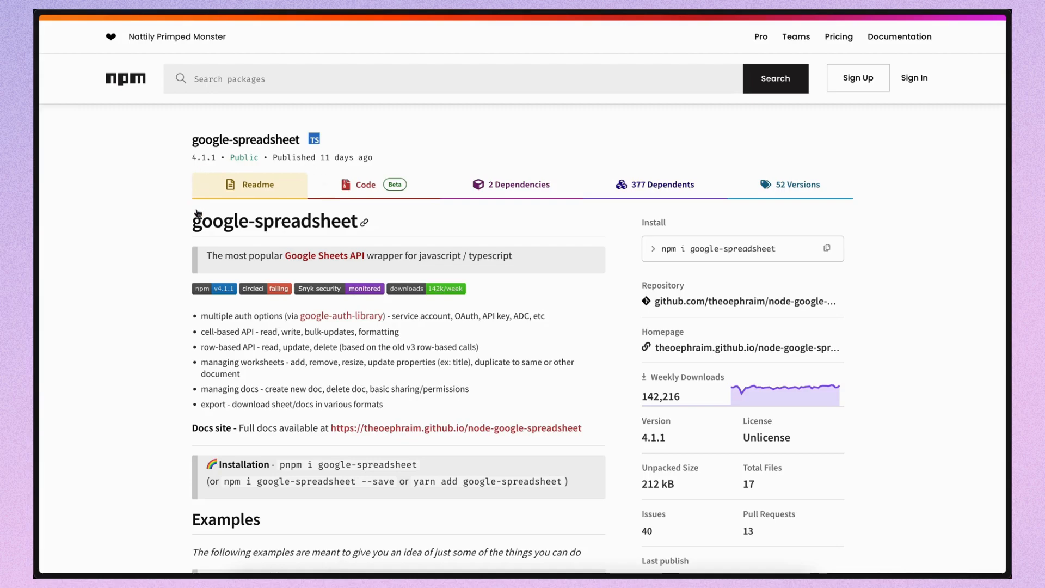
- Copy the google-spreadsheet package name and install it with npm i google-spreadsheet
scroll(down, 3)
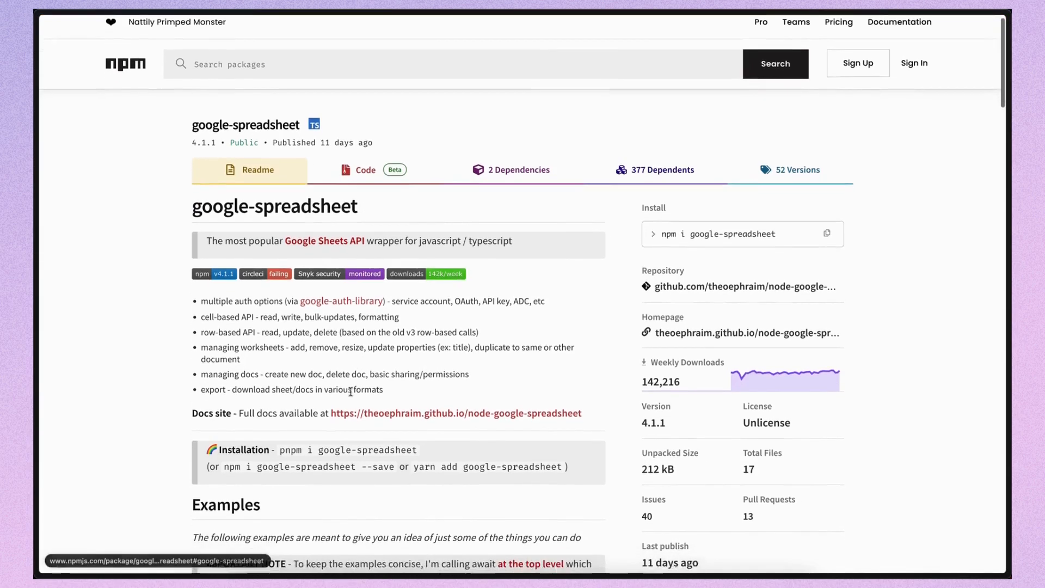
scroll(down, 3)
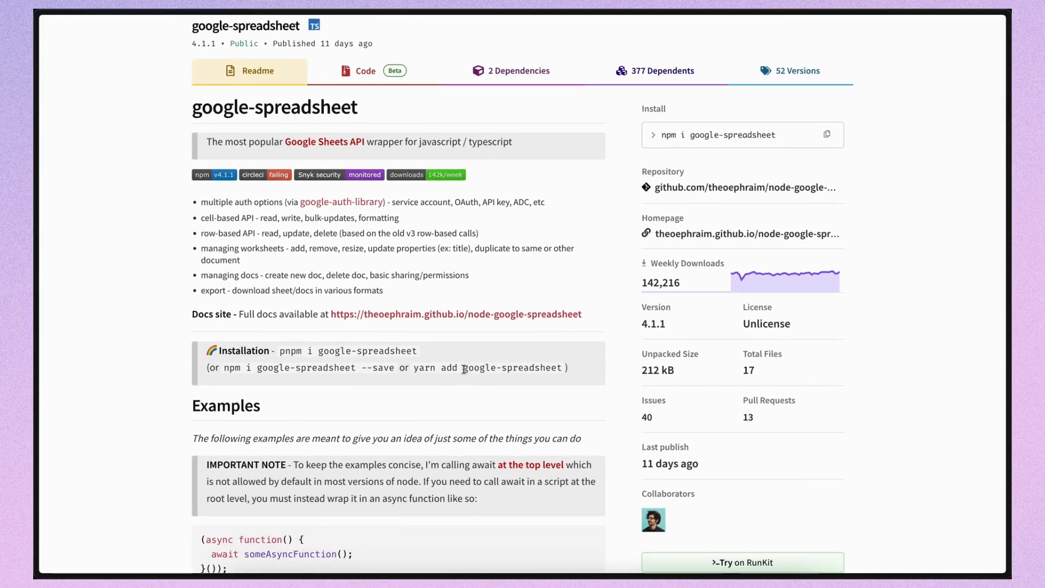
double_click(511, 367)
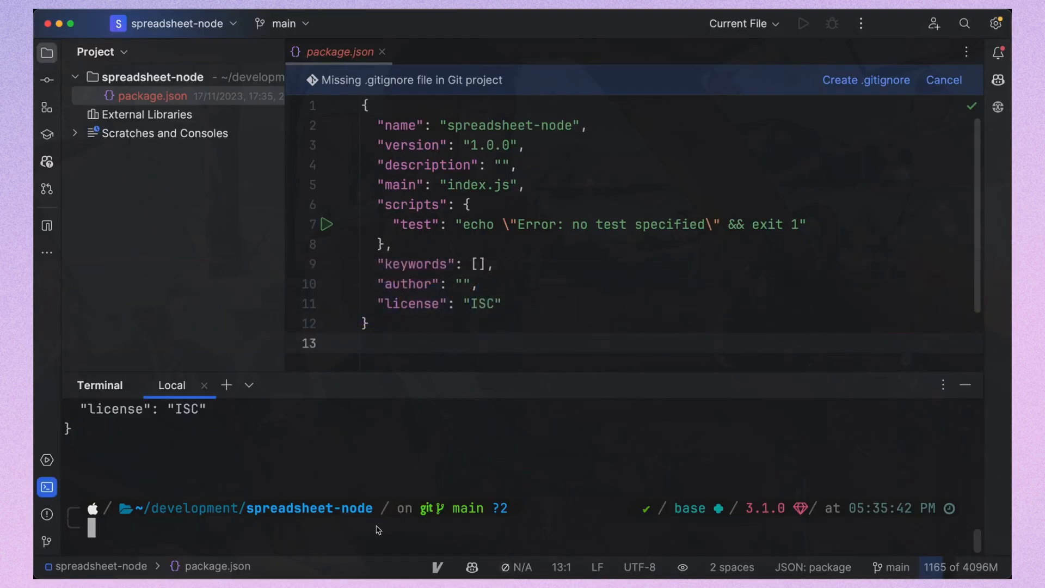
text(npm i google-spreadsheet)
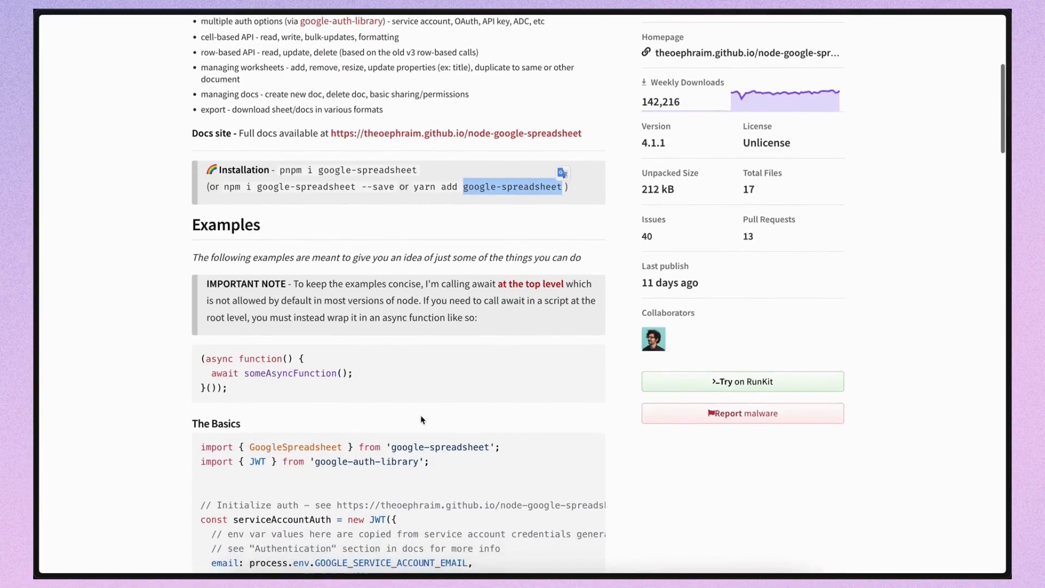
scroll(down, 3)
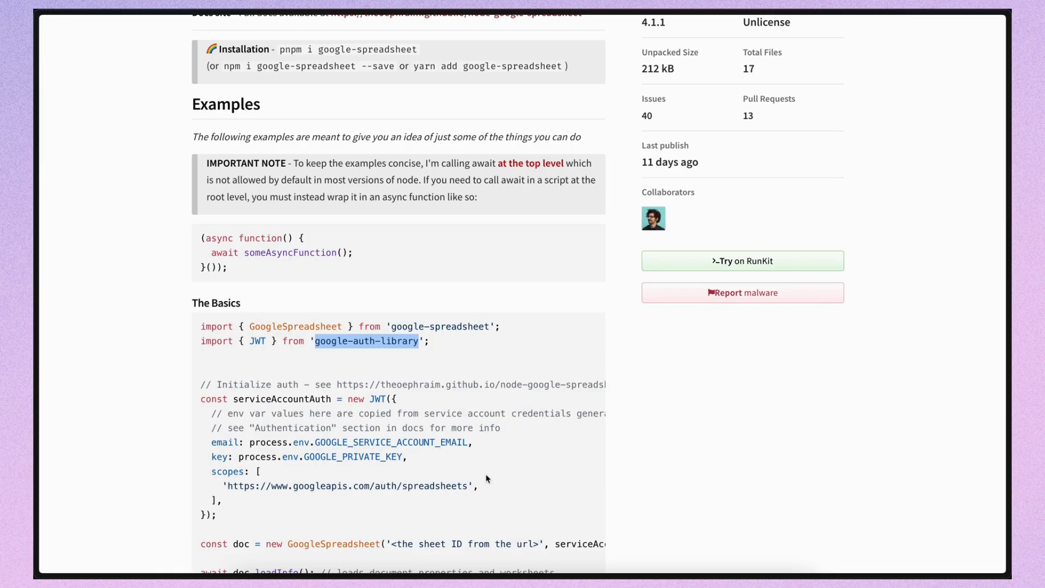
- Search npm for node-schedule and browse its package page
text(node sheduler)
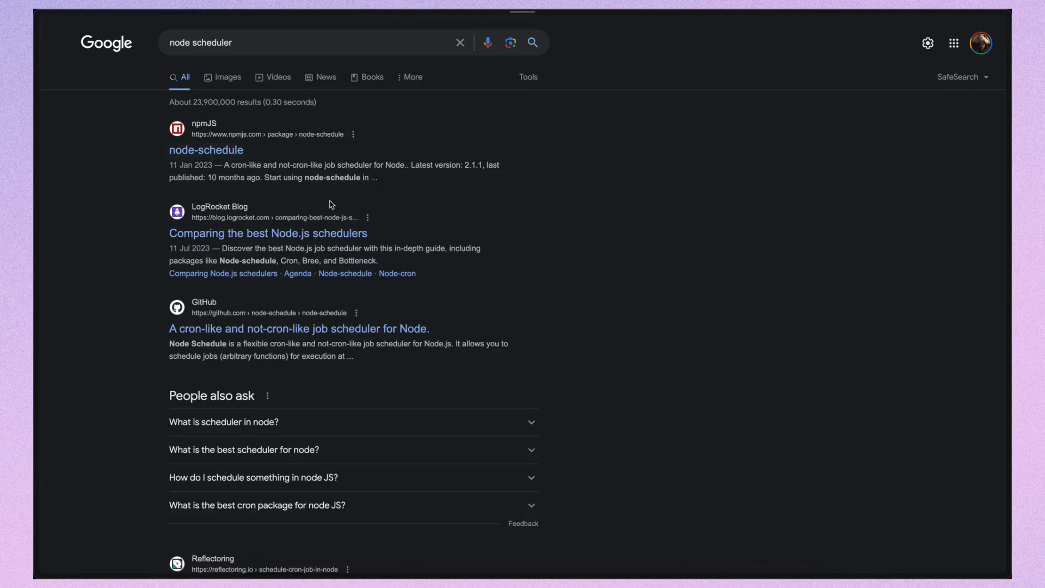
click(205, 150)
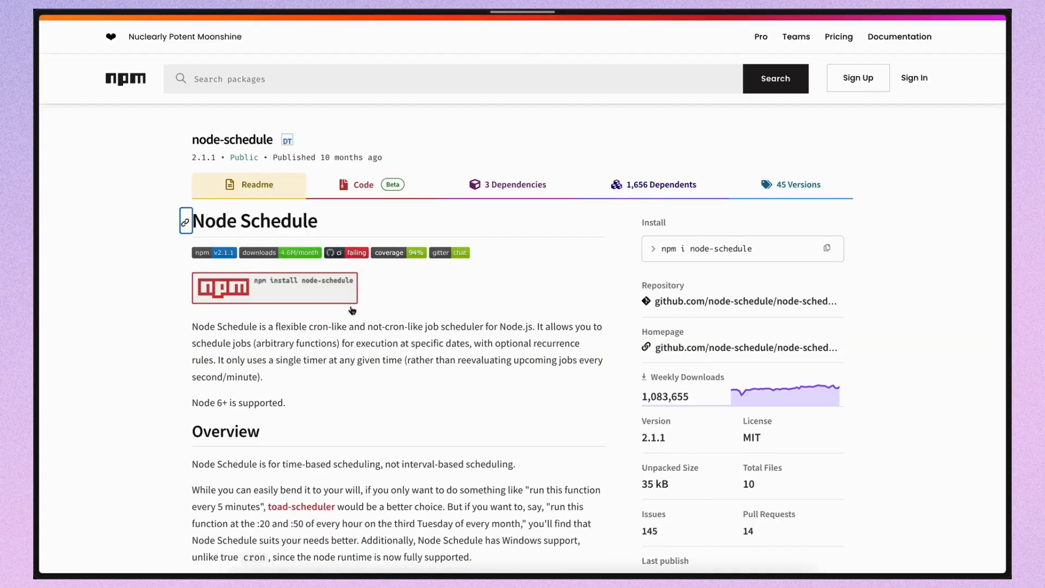
scroll(down, 3)
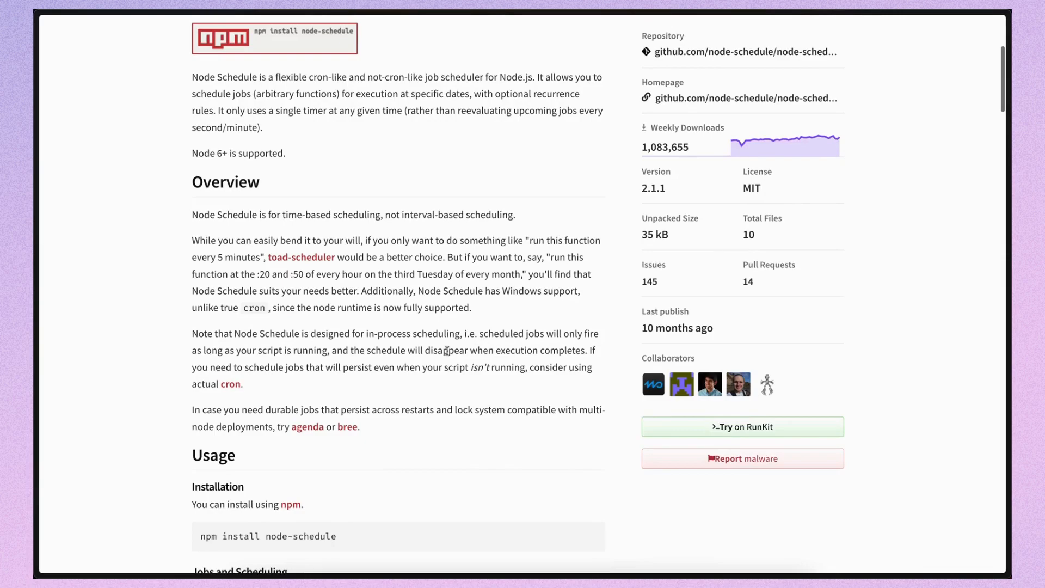
scroll(down, 3)
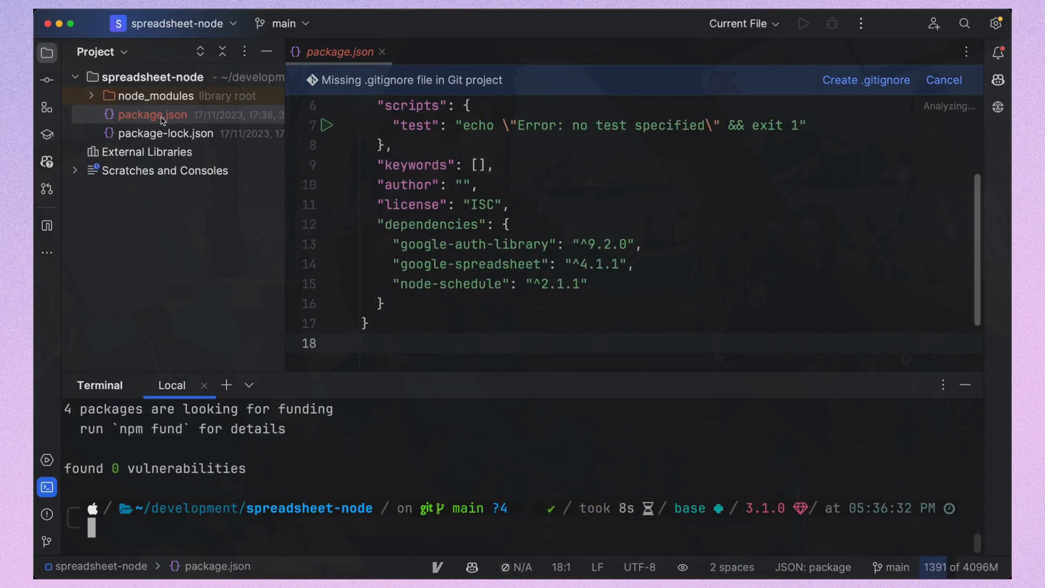
- Create a .gitignore file listing node_modules and credentials.json
right_click(152, 114)
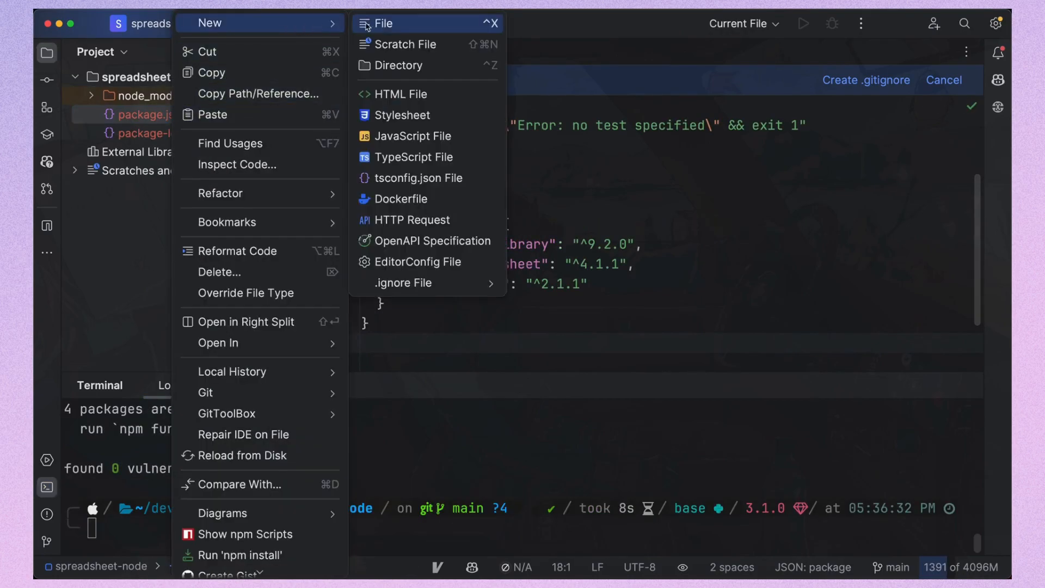
click(382, 23)
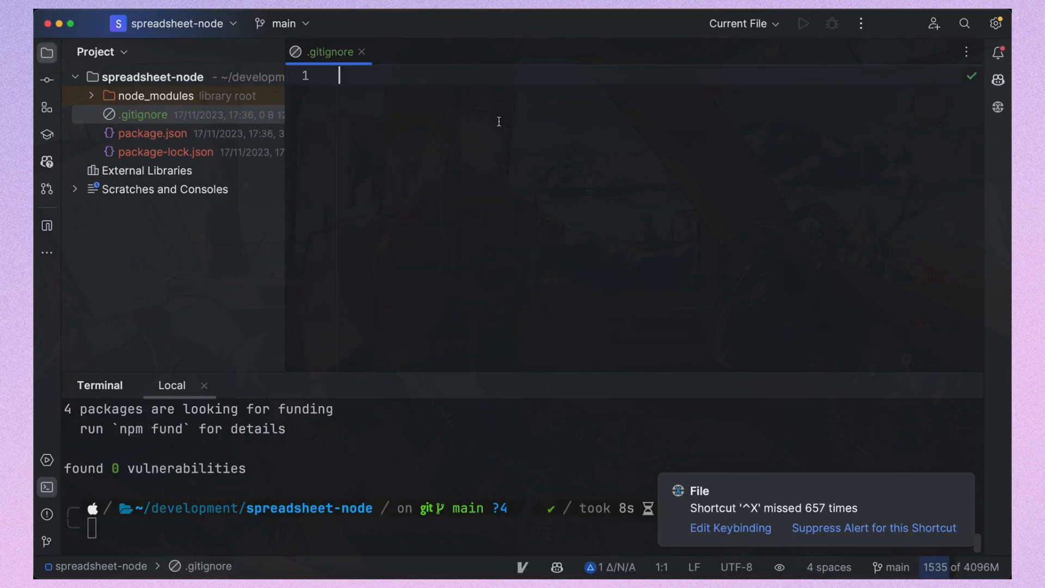
text(node_modules)
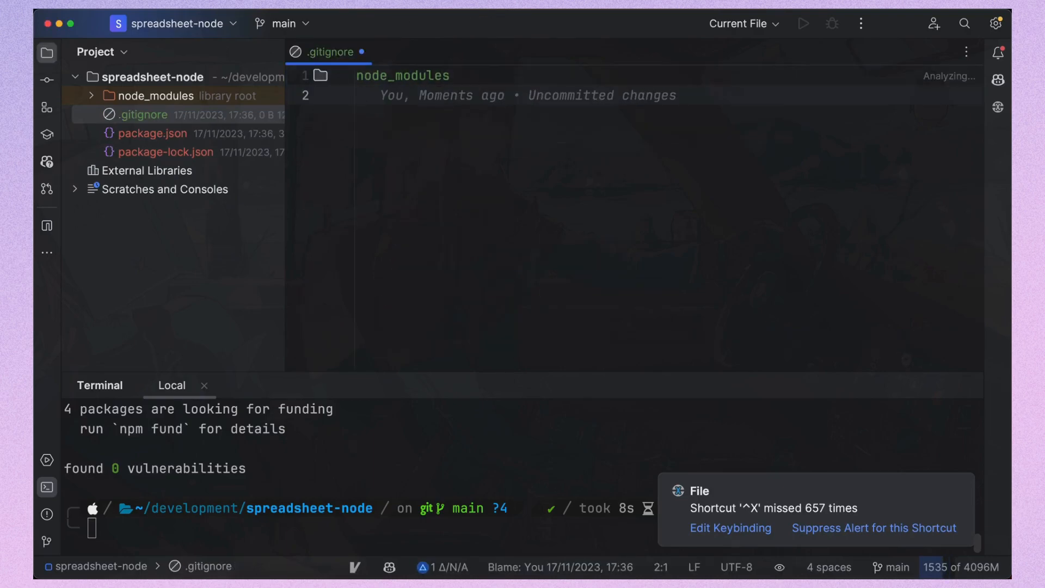
text(credential)
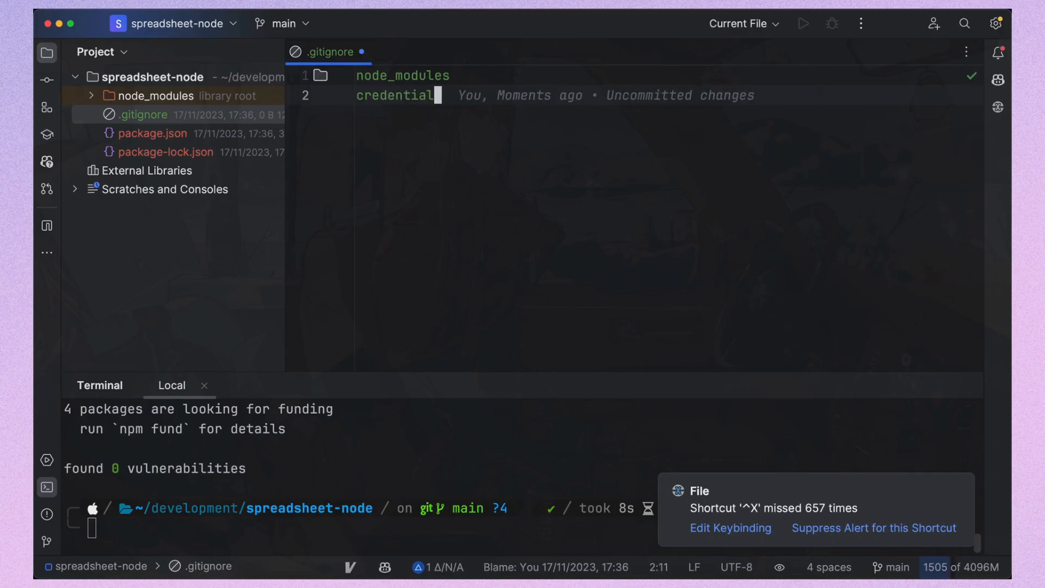
text(s.json)
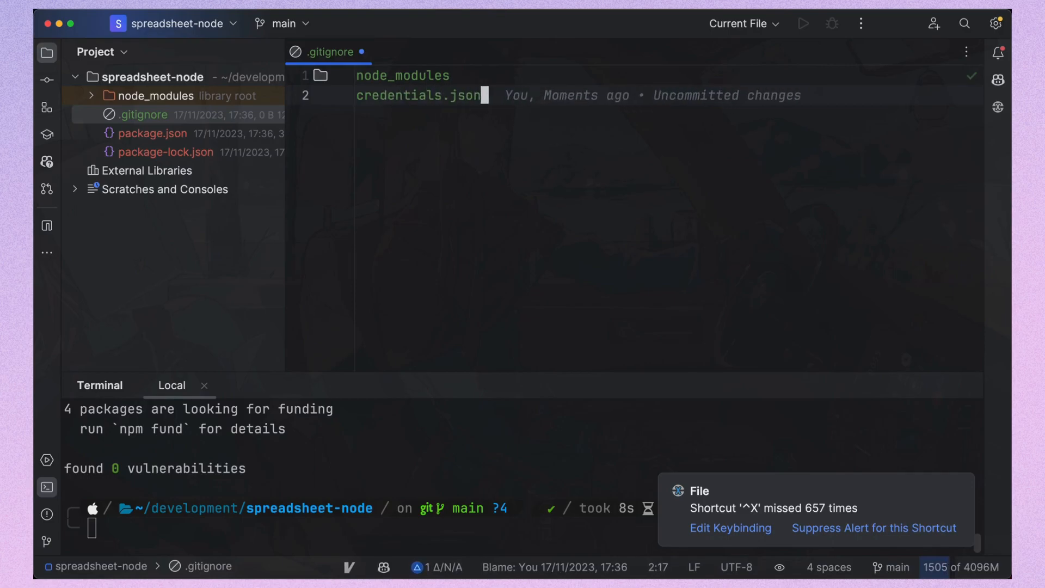
key(Return)
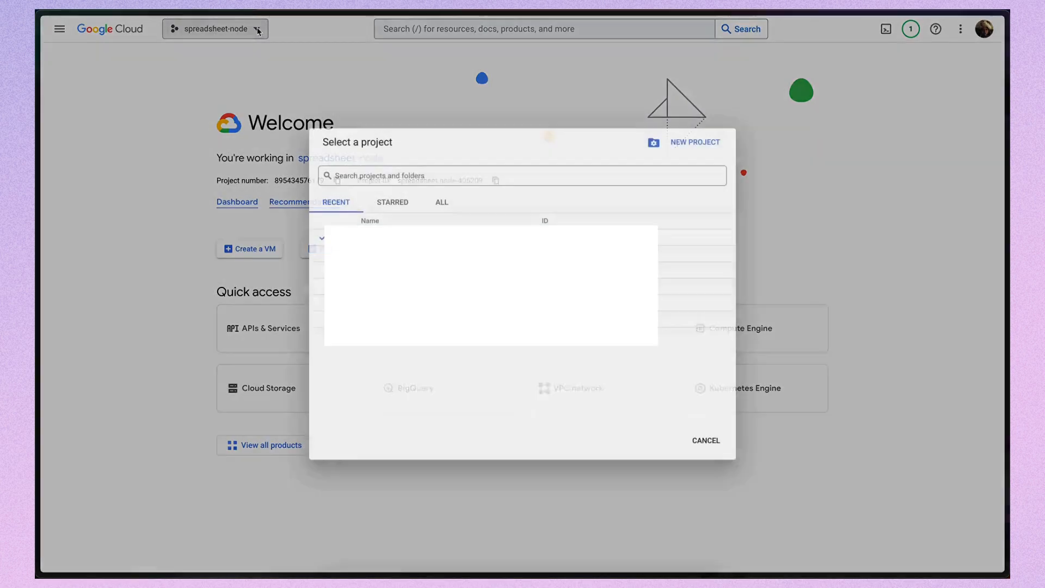
- Create a new Google Cloud project named spreadsheet-1
click(694, 142)
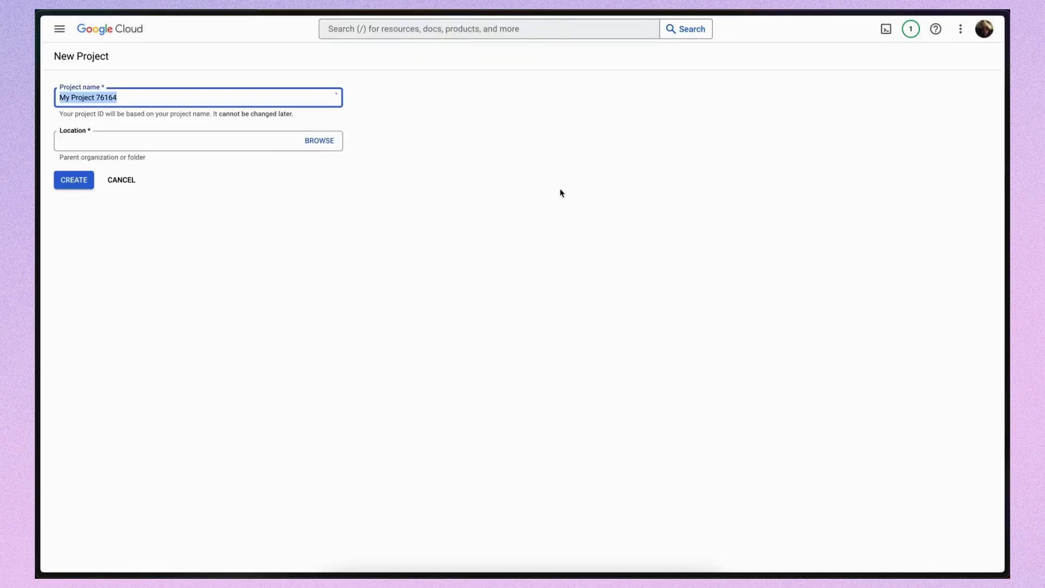
text(spread)
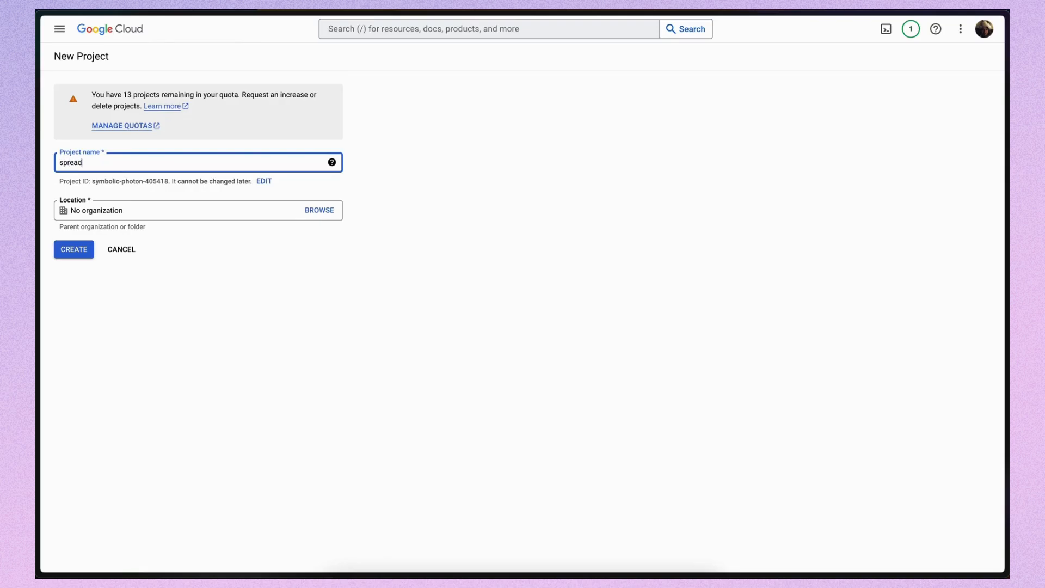
text(sheet-1)
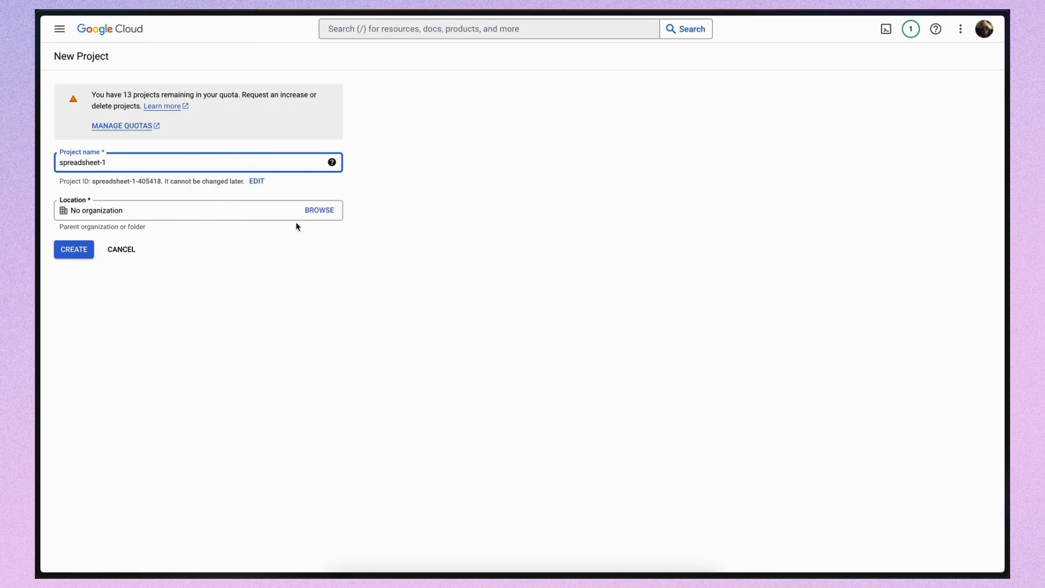
click(74, 249)
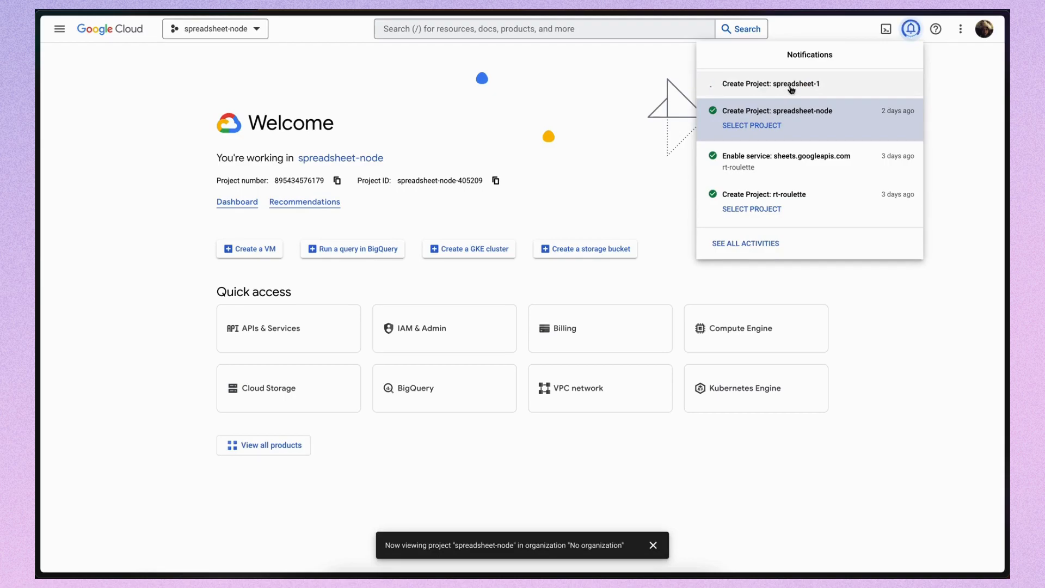
- Select the finished spreadsheet-1 project from notifications and close the panel
click(770, 83)
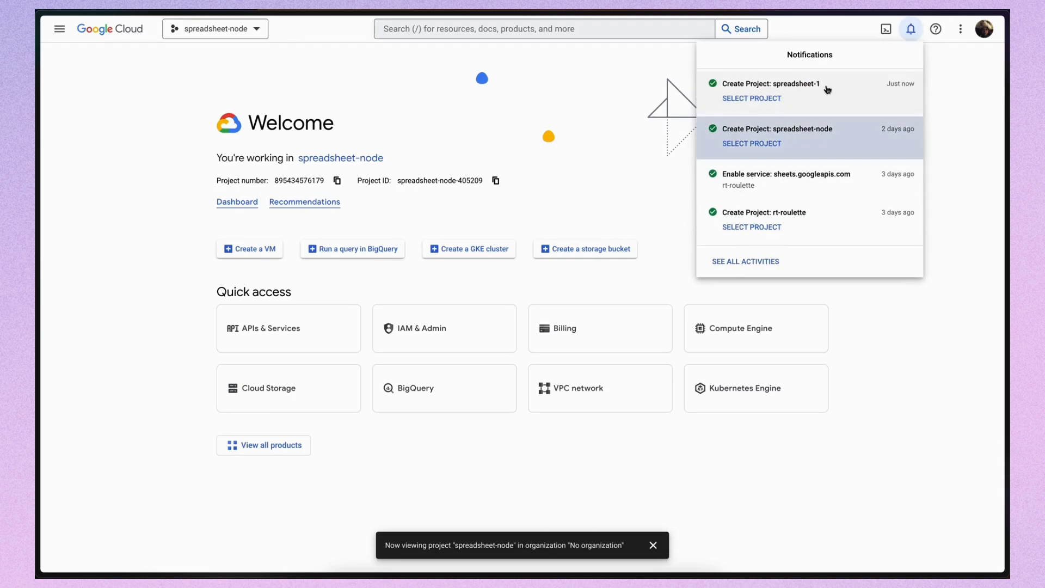
click(751, 98)
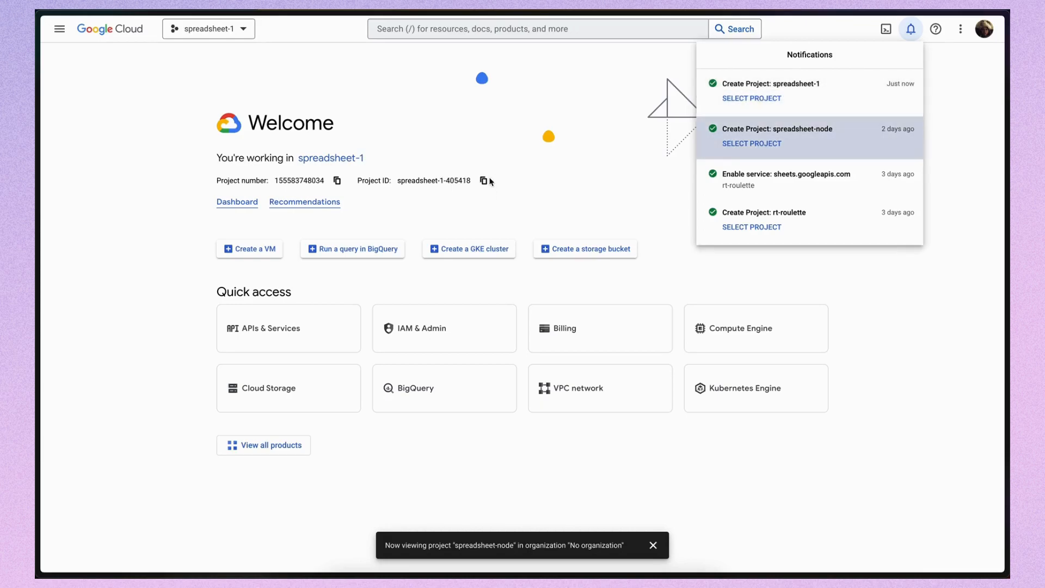
click(751, 98)
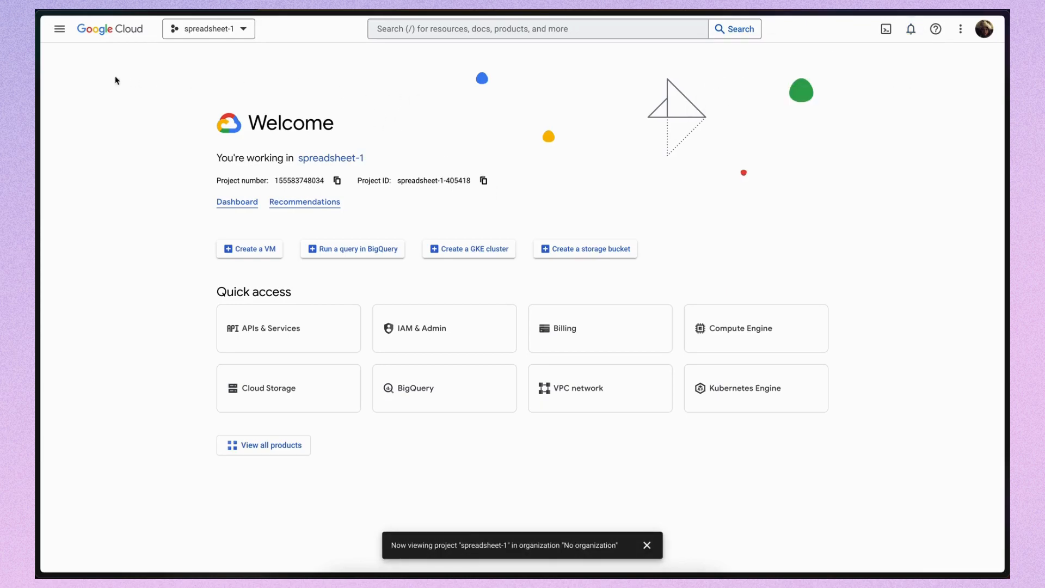
- Create a service account named admin under IAM & Admin > Service Accounts
click(58, 29)
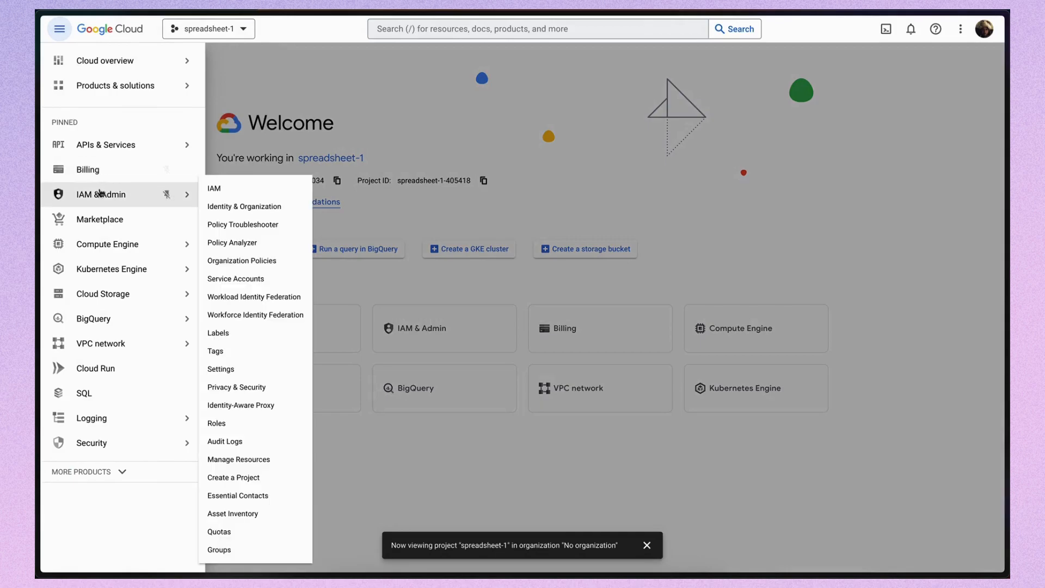
click(214, 188)
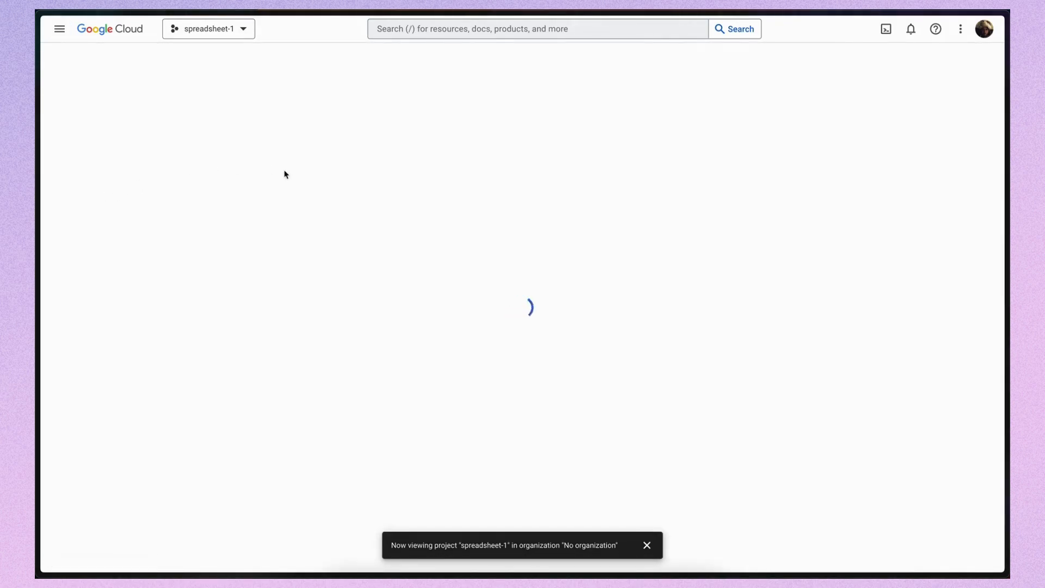
mouse_move(234, 161)
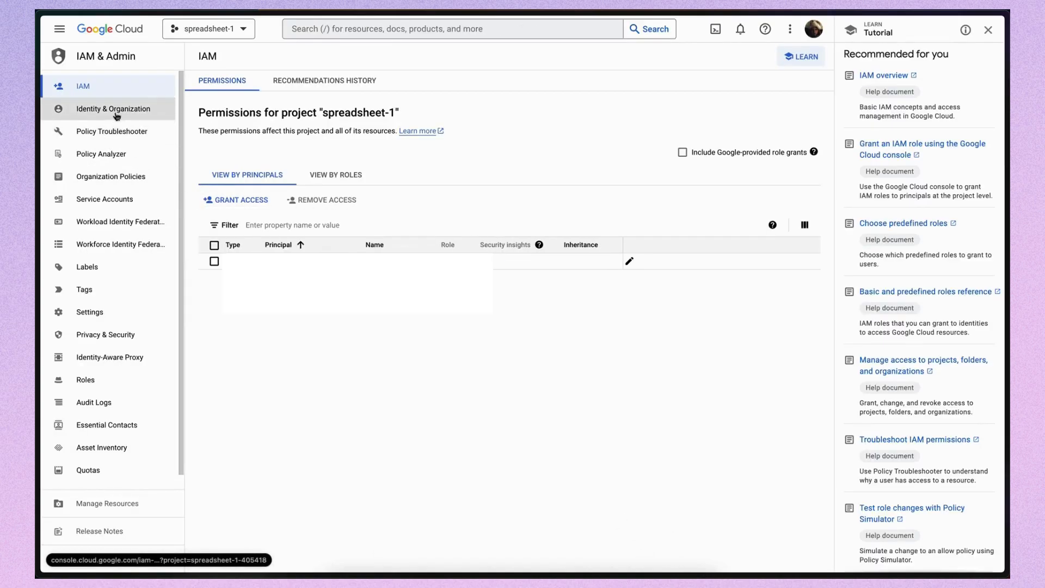
click(104, 198)
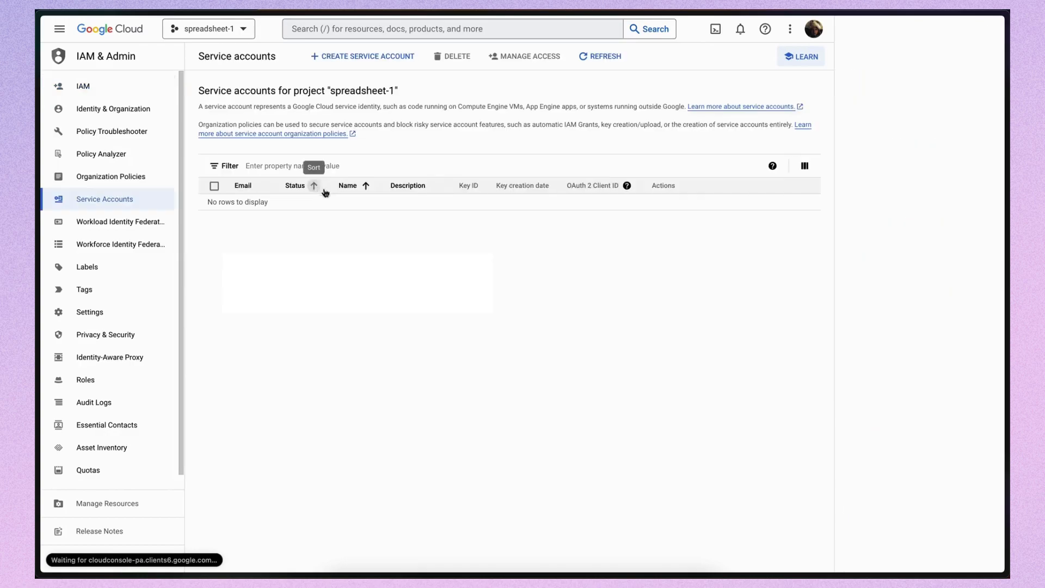
click(800, 56)
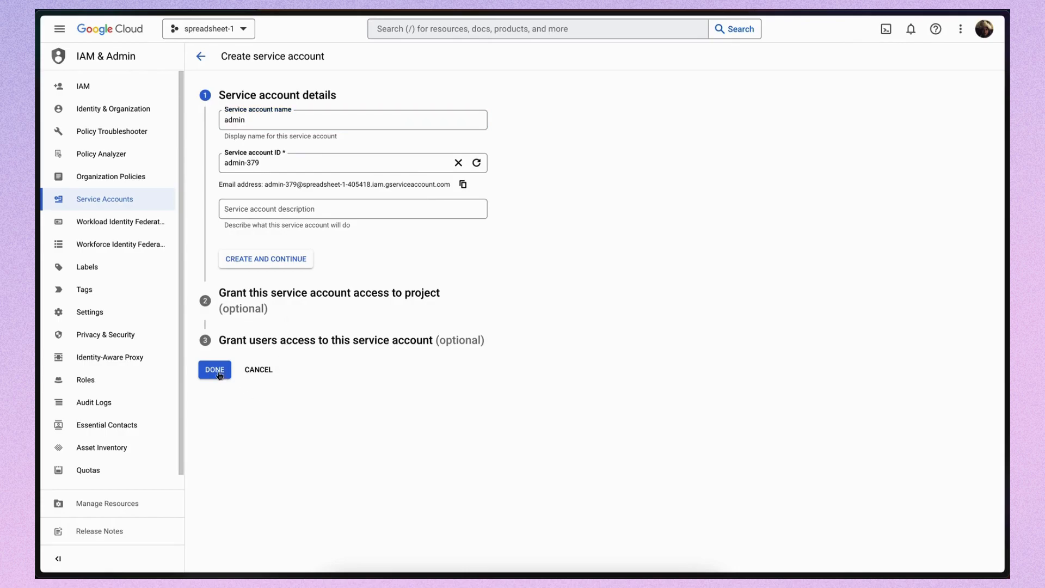
click(214, 369)
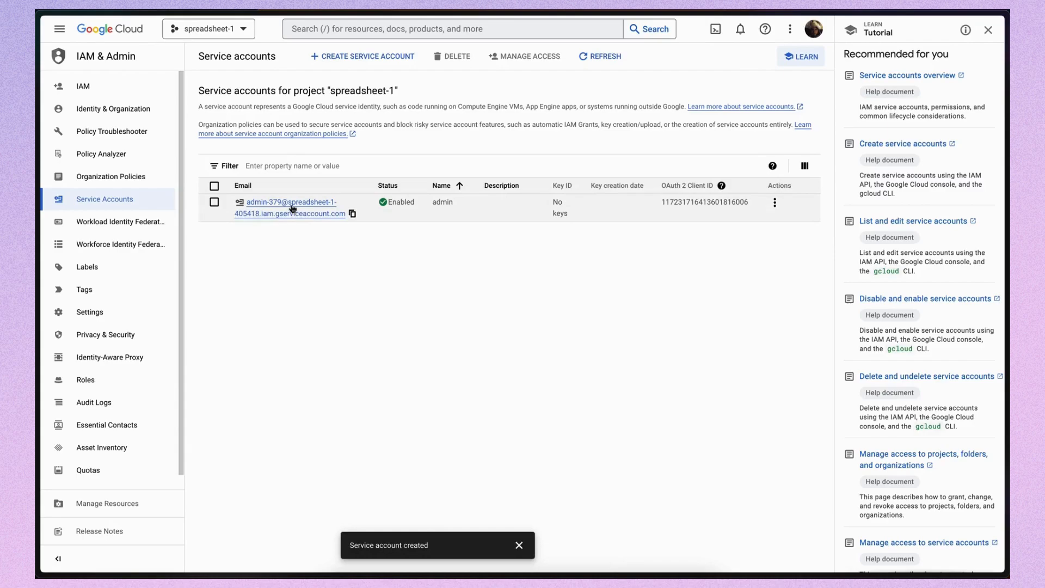
- Create a new JSON private key for the admin service account
click(290, 202)
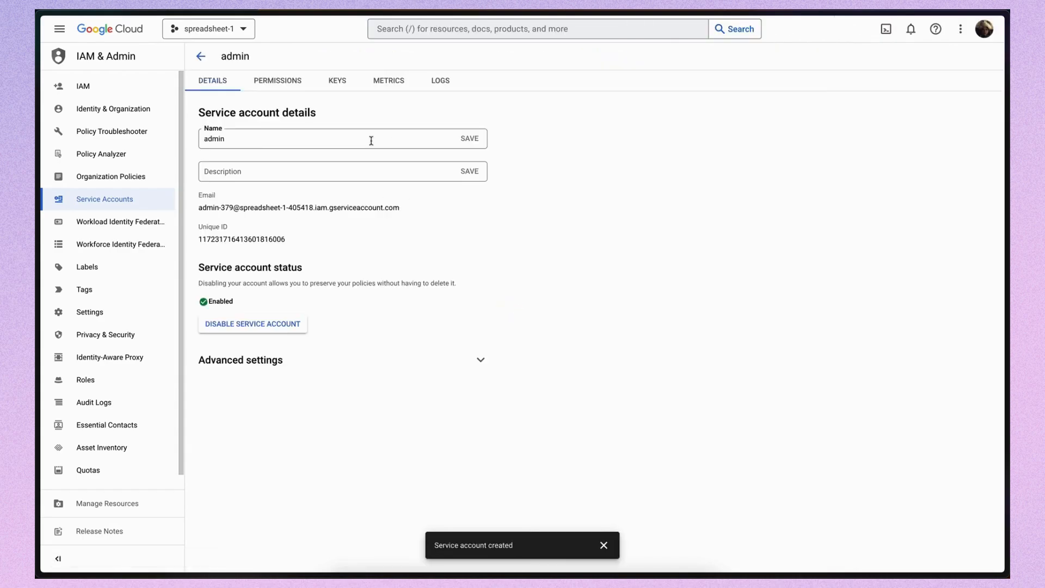
click(338, 80)
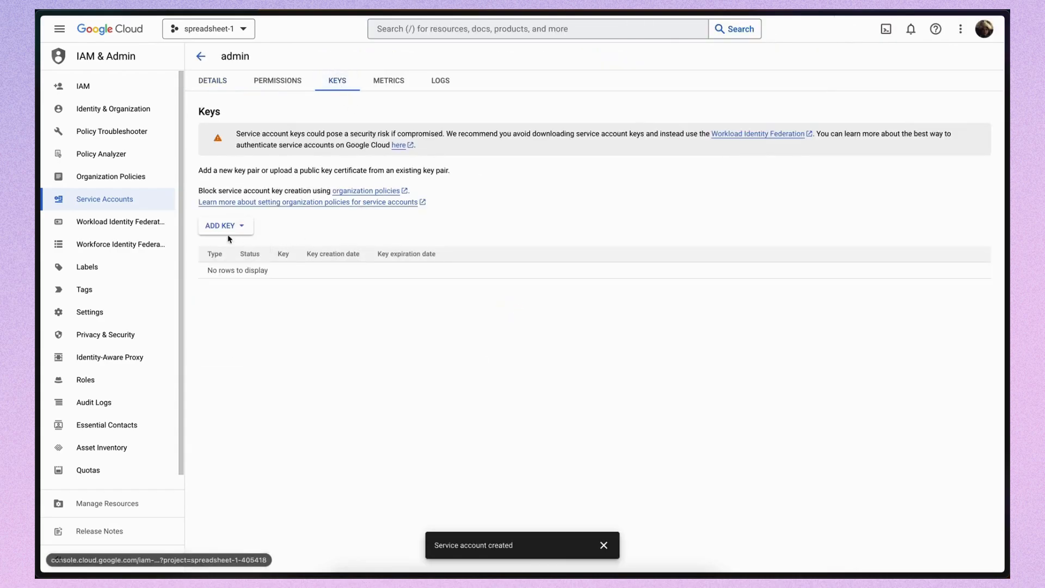
click(225, 225)
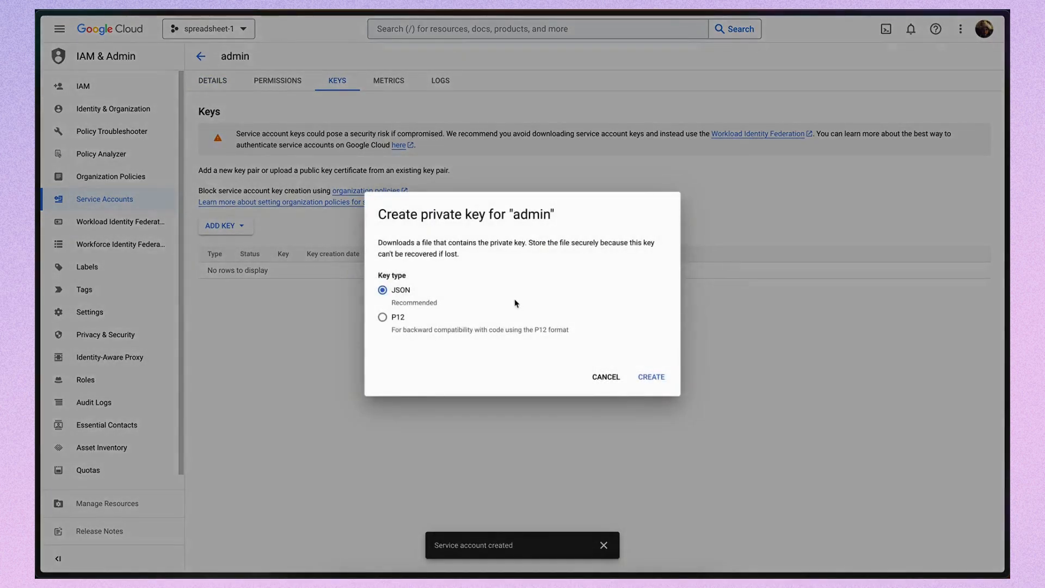
click(650, 376)
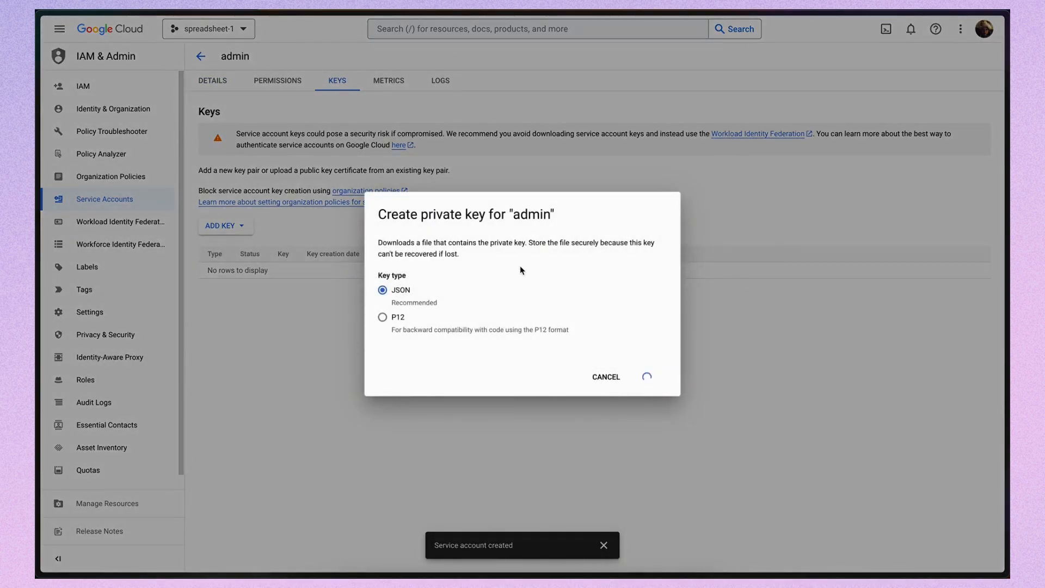
- Save the key as credentials.json in the spreadsheet-node project folder
click(646, 377)
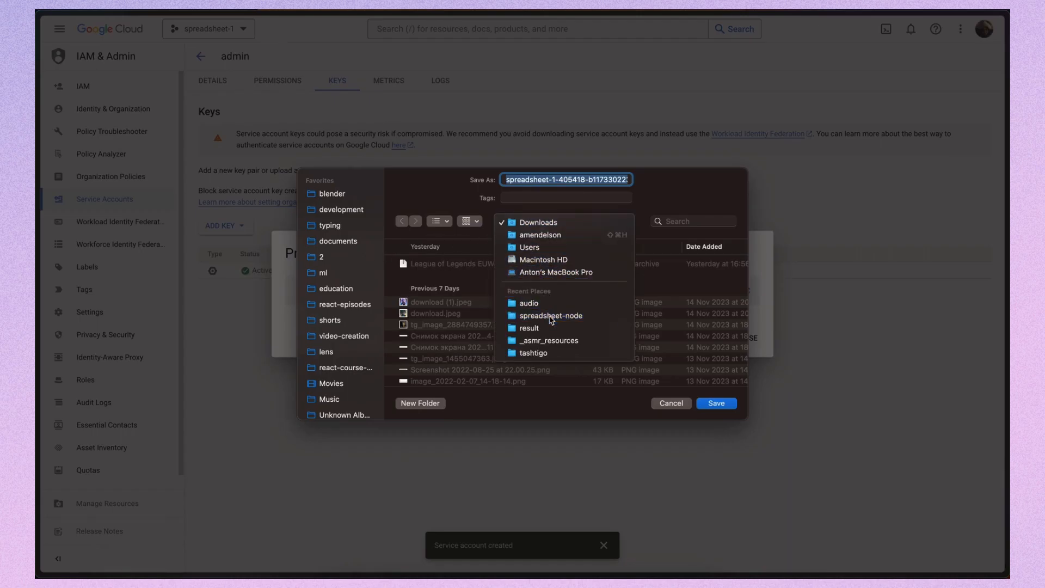
click(550, 315)
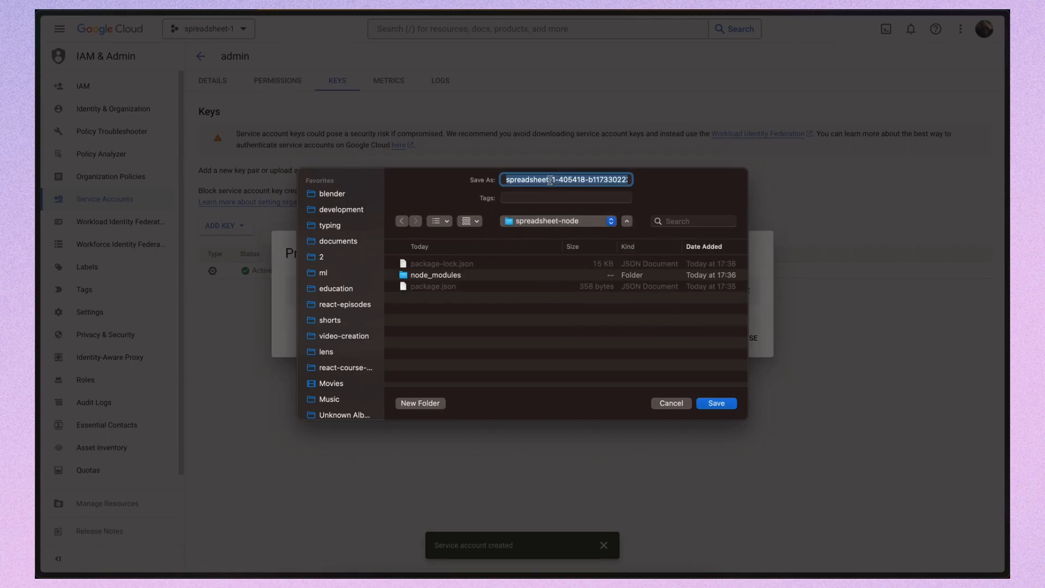
text(credent.json)
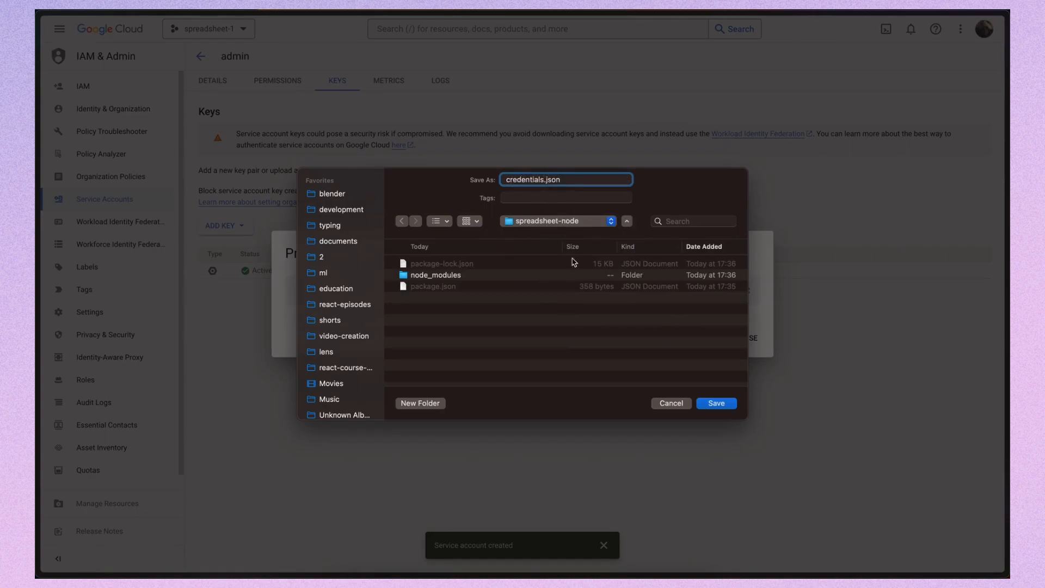
click(715, 403)
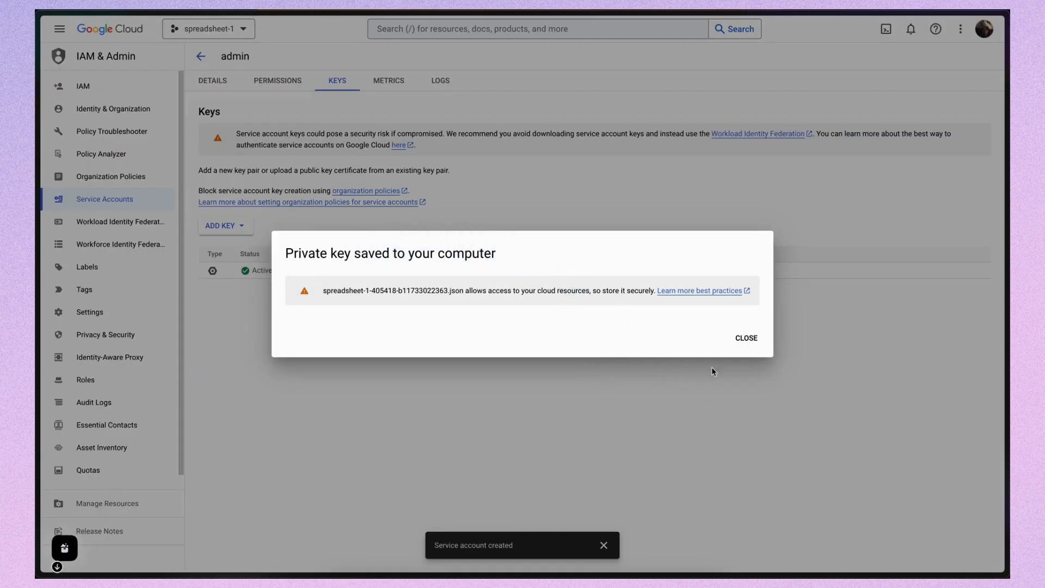
click(745, 337)
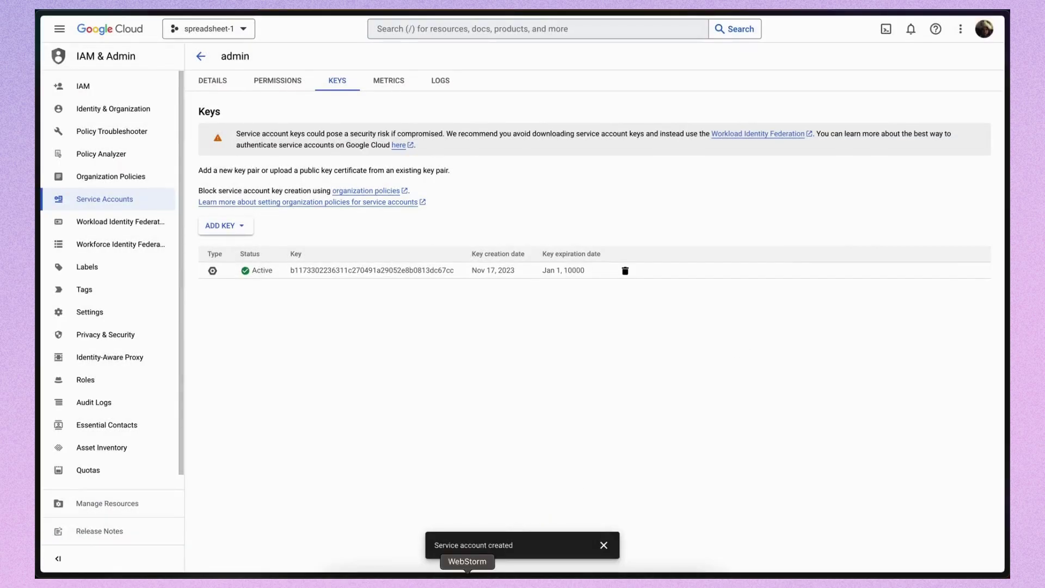
click(466, 561)
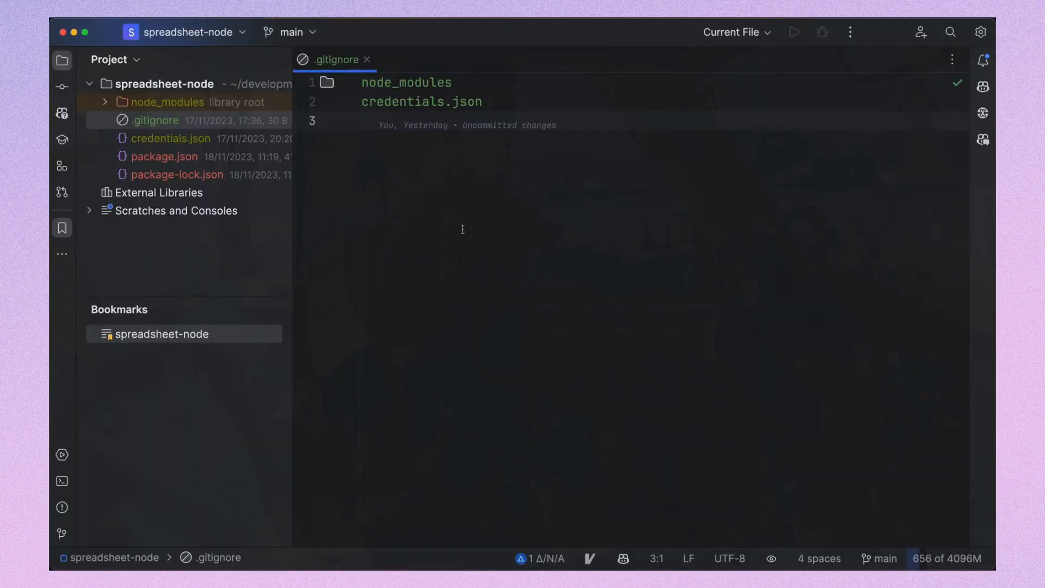
- Install prettier as a dev dependency from the WebStorm terminal
click(62, 480)
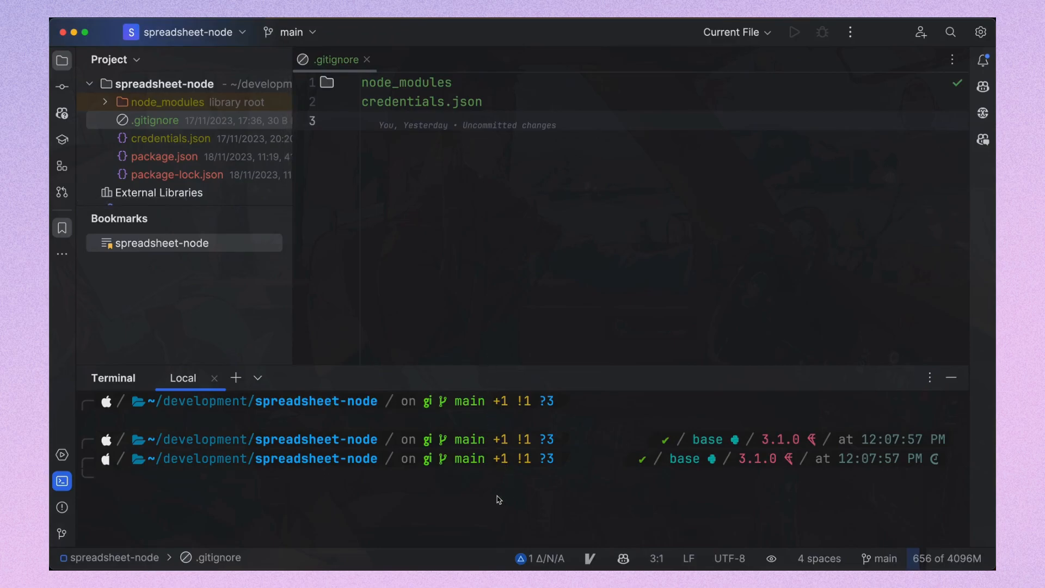
text(npm i prettier -)
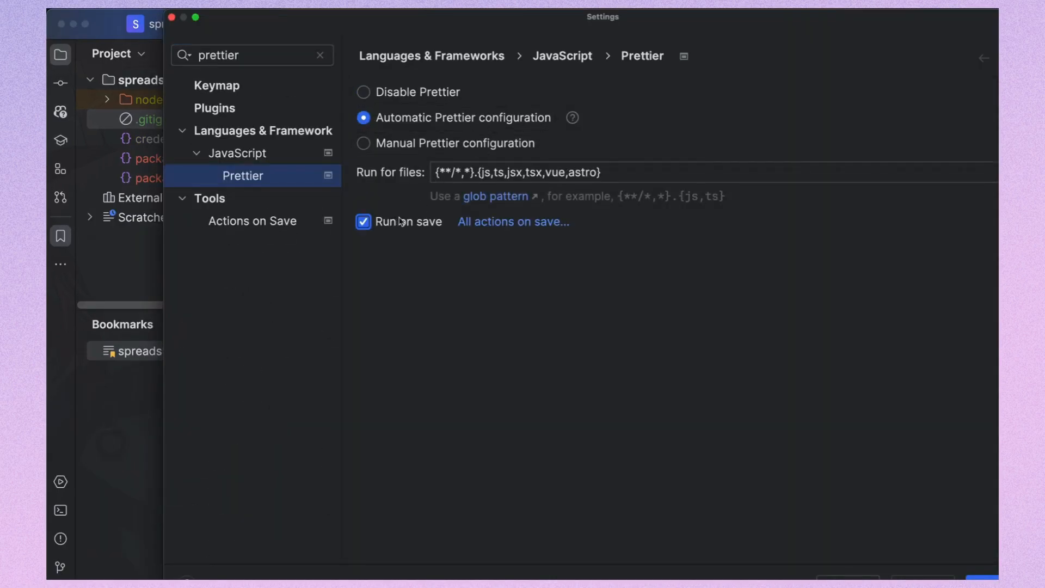
text(c)
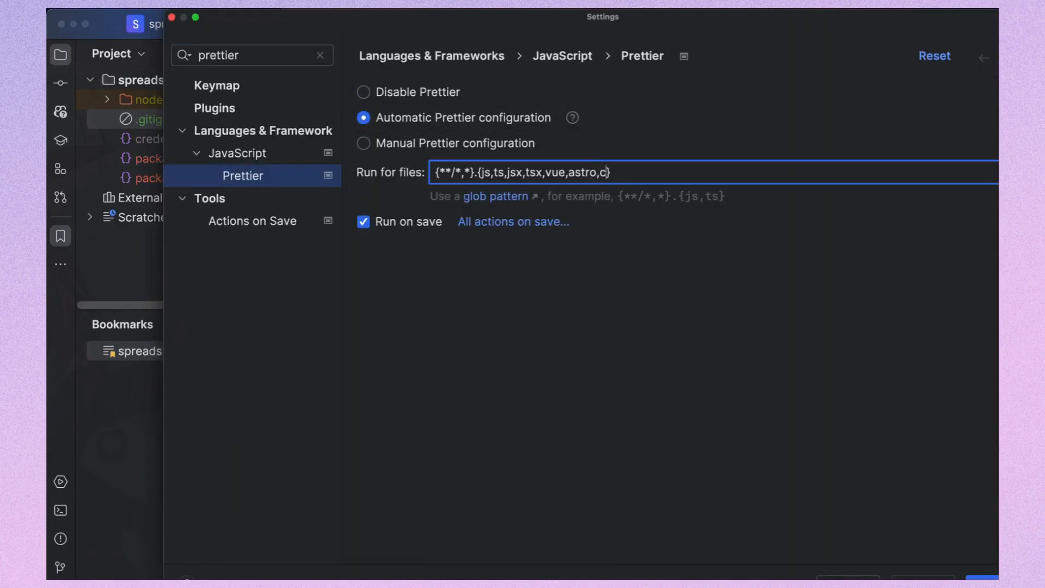
text(js)
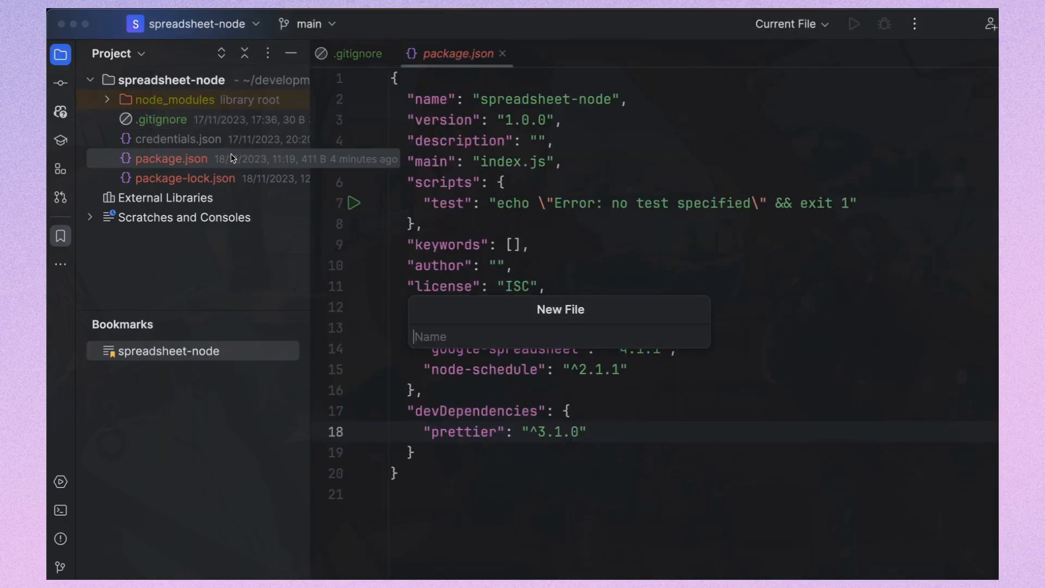
- Create main.cjs requiring google-spreadsheet, google-auth-library, fs and node-schedule, with loadCredentials and initializeSpreadsheet
key(Escape)
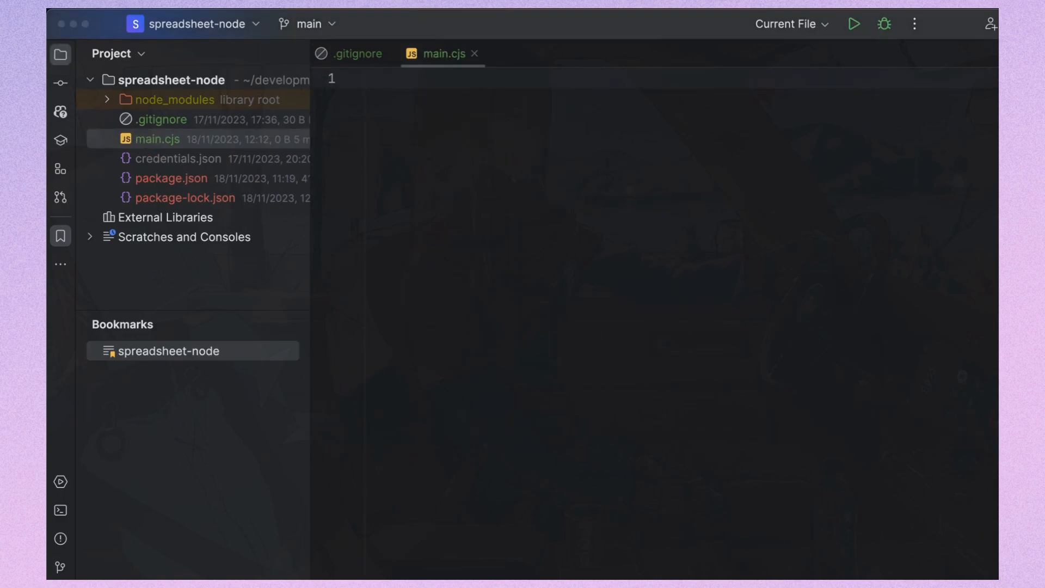
mouse_move(317, 220)
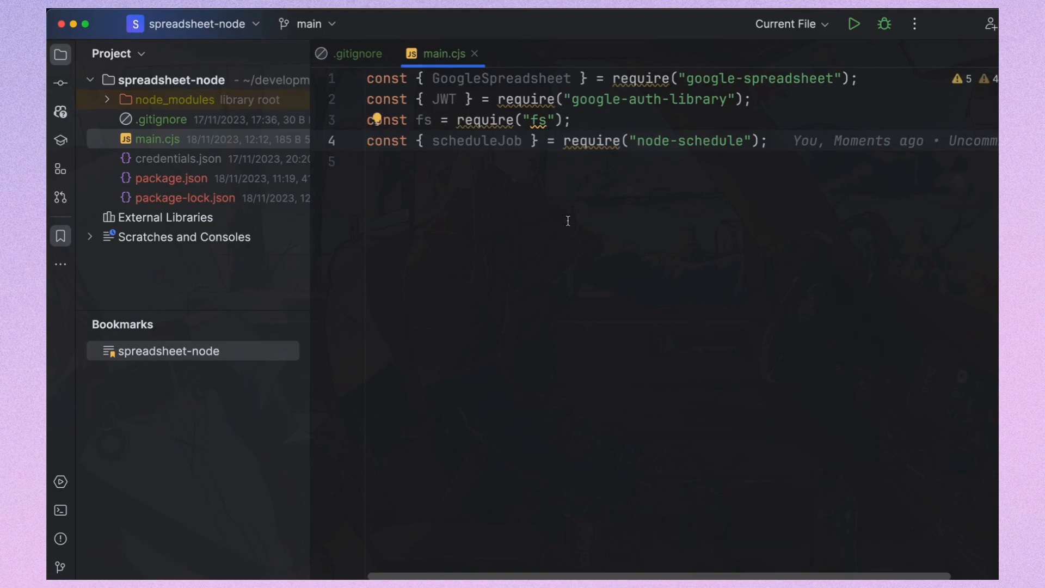
mouse_move(563, 229)
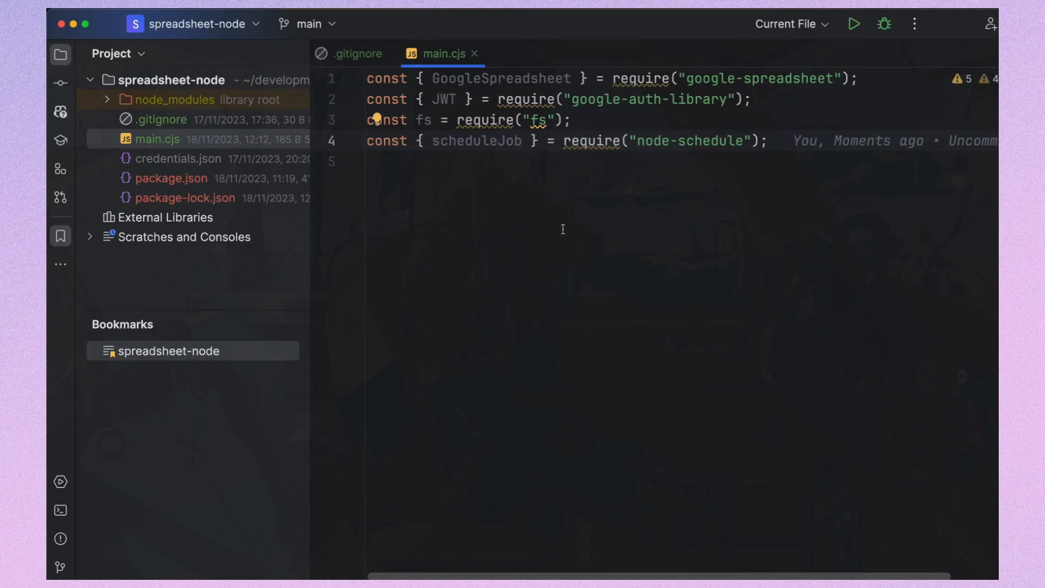
mouse_move(543, 231)
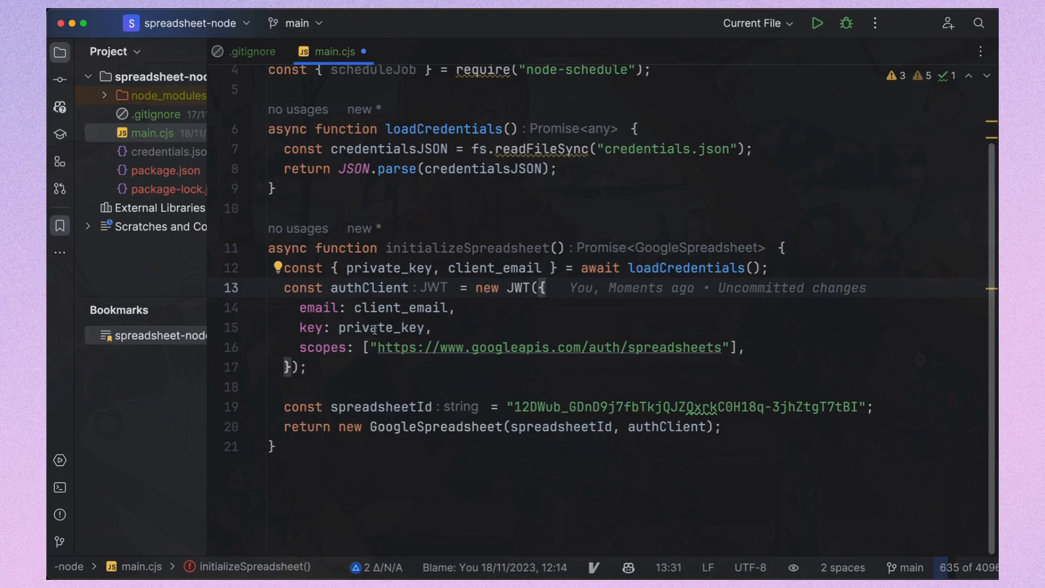
click(402, 314)
text(const main = async() ->)
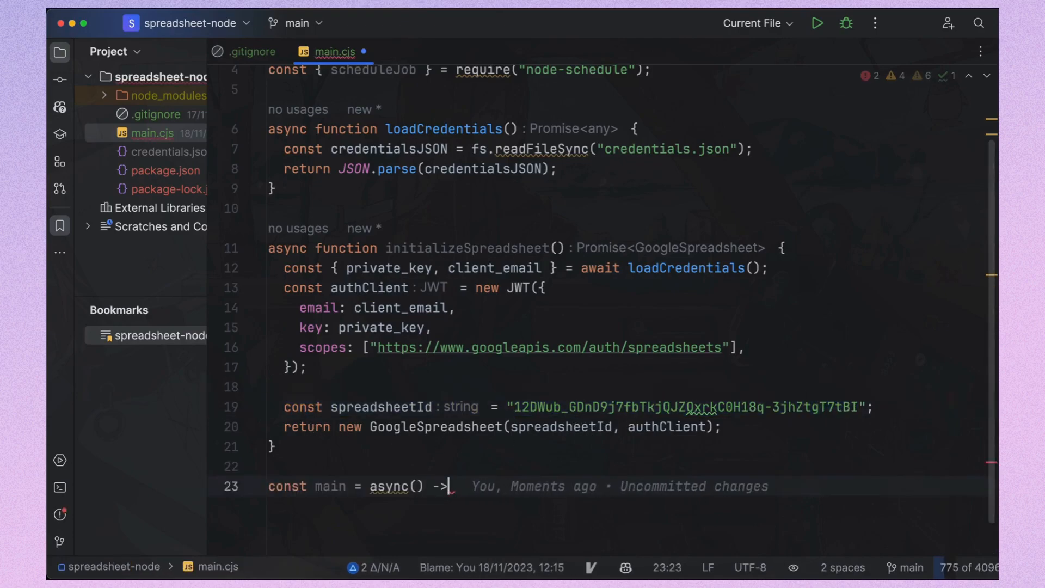
- Write async main awaiting initializeSpreadsheet() and doc.loadInfo(), then logging doc.title
text({)
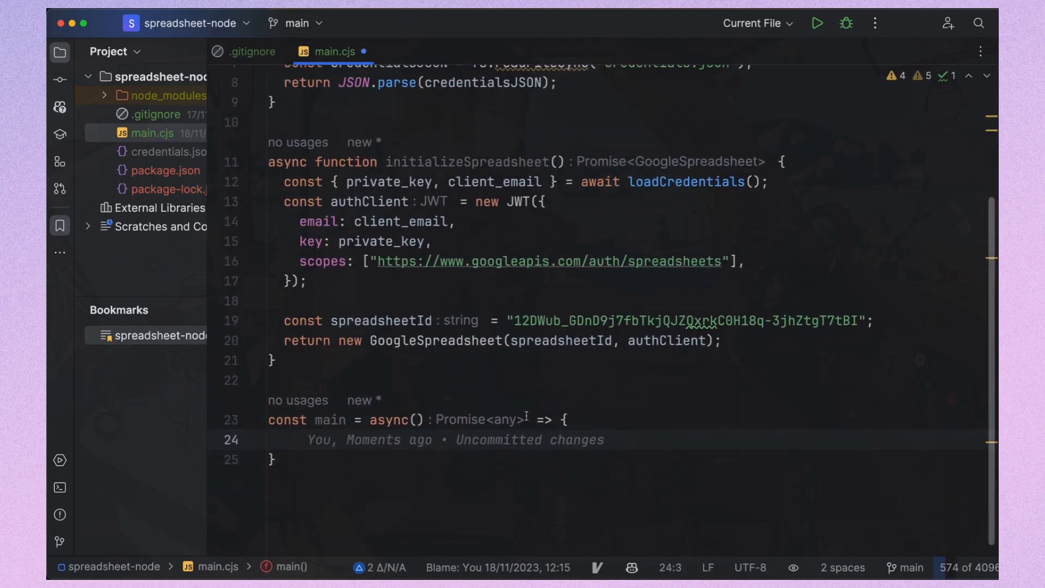
scroll(up, 3)
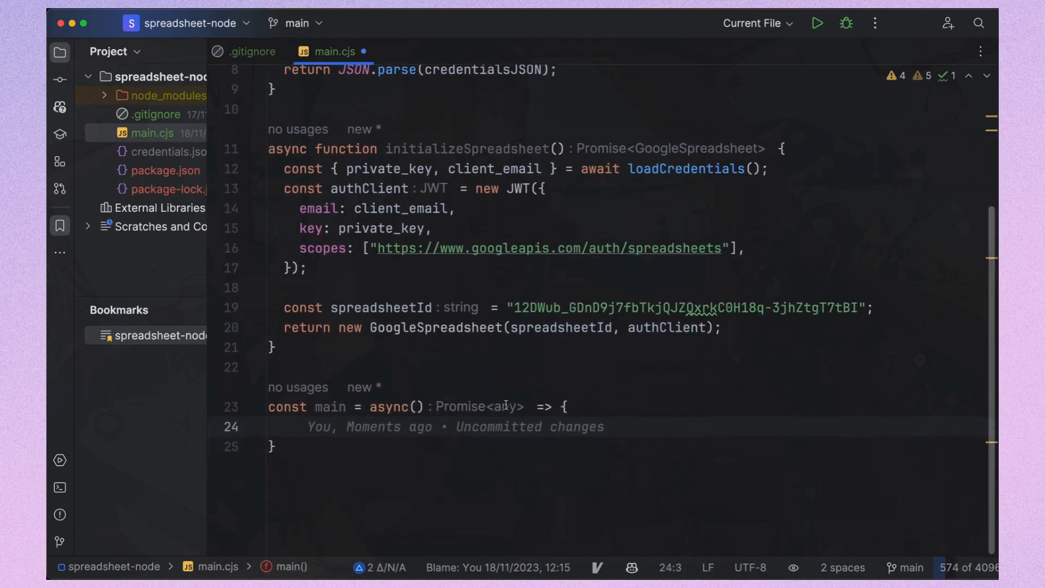
text(const doc)
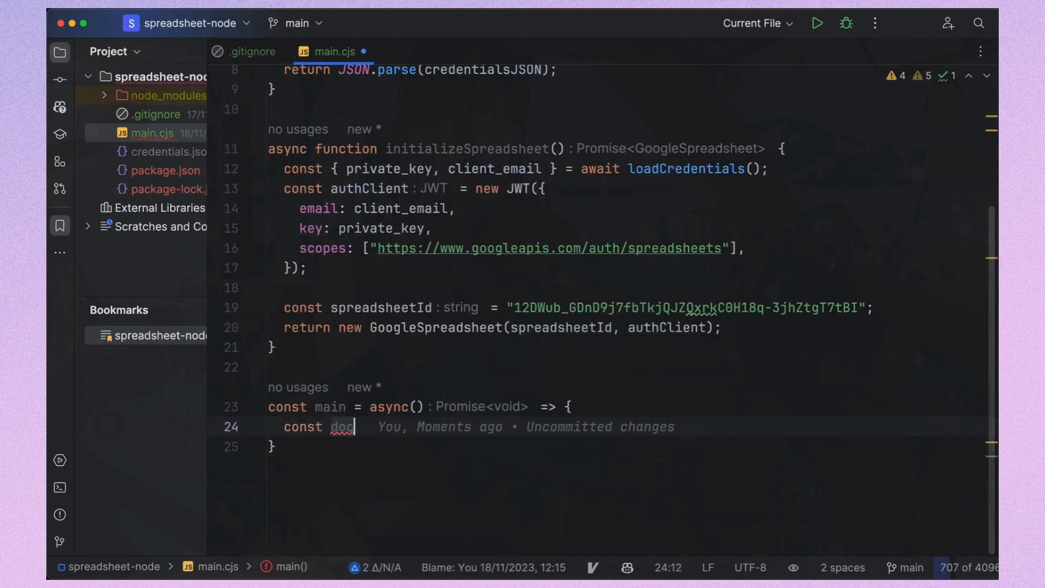
text(= await)
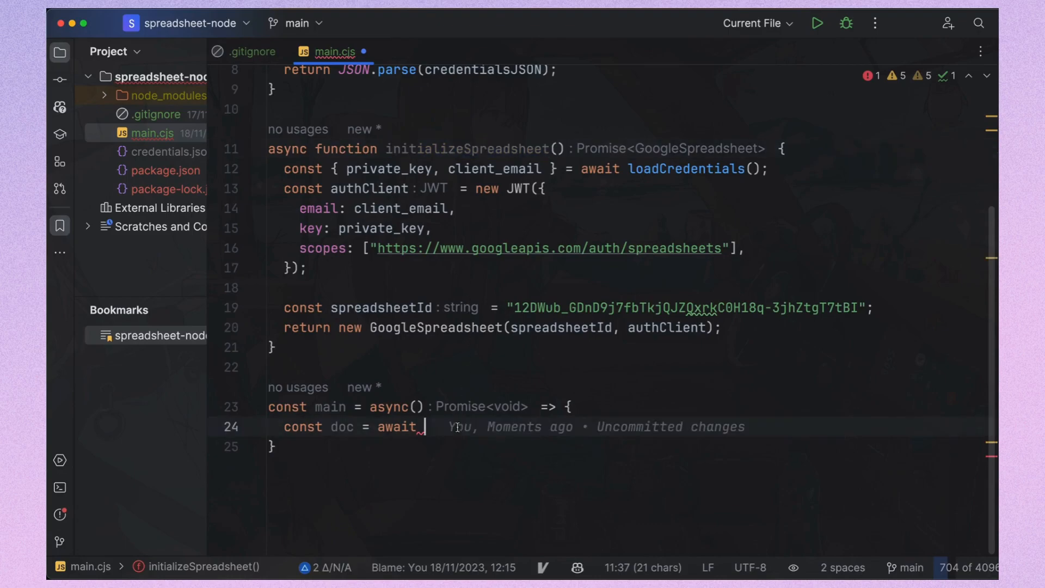
text(initializeSpreadsheet())
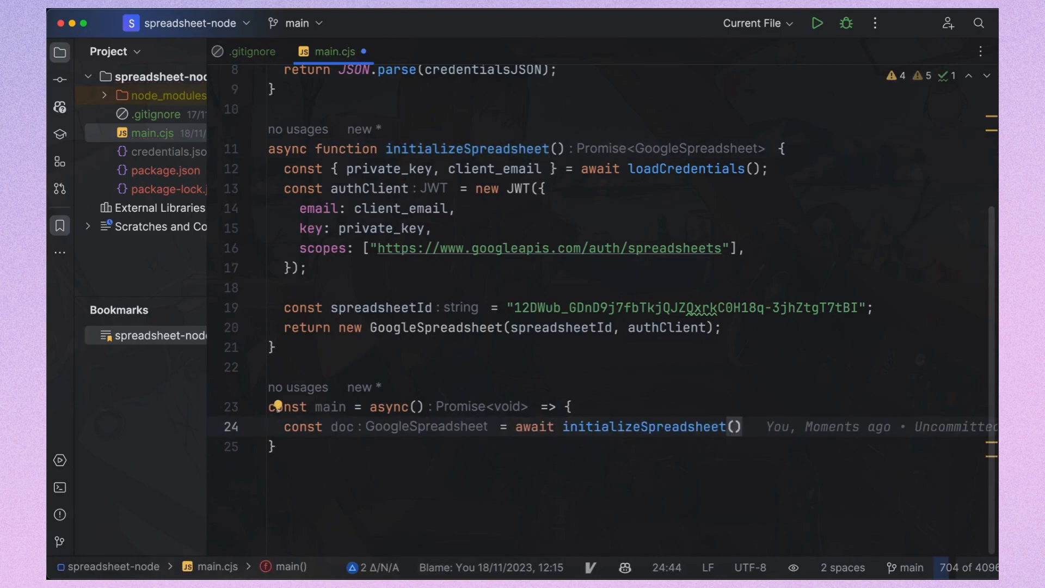
text(await)
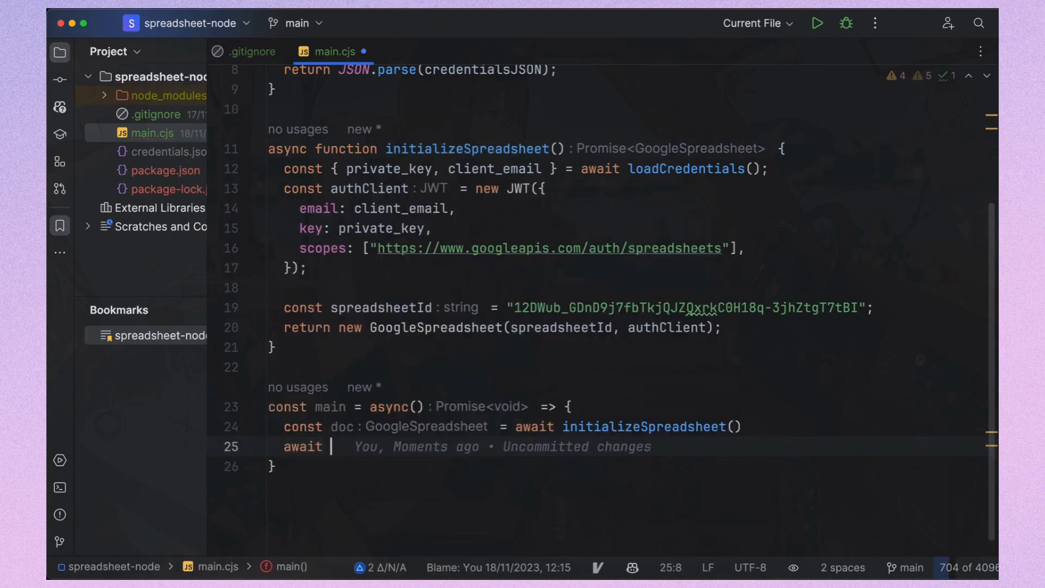
text(doc.loadInfo();)
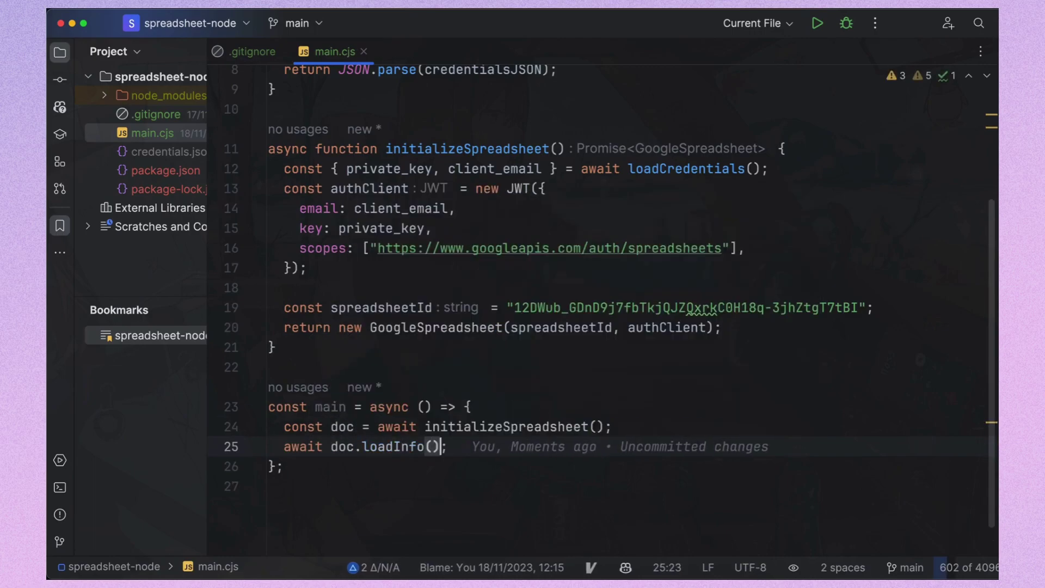
text(console.log(doc.title);)
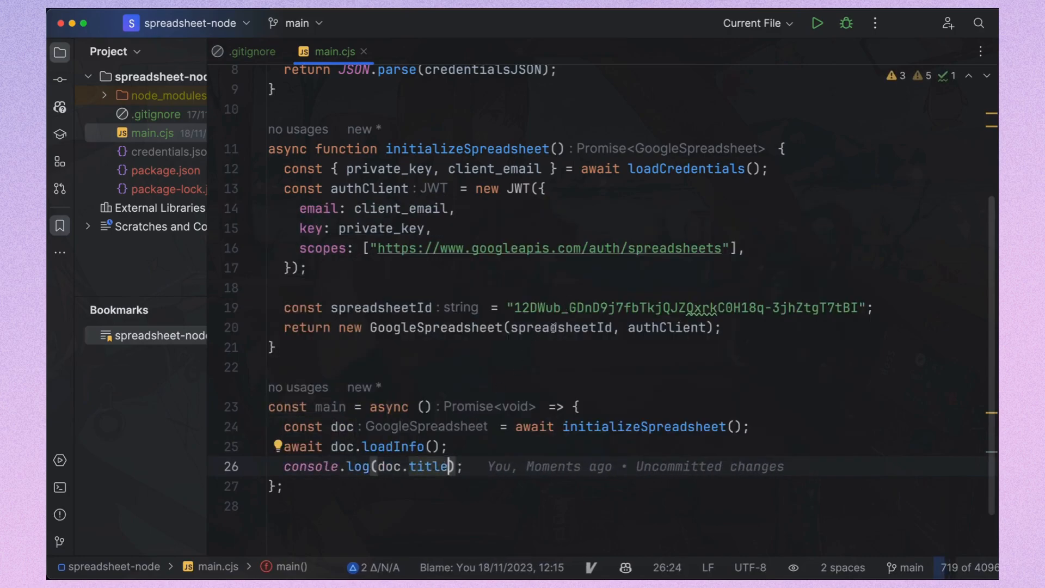
scroll(up, 3)
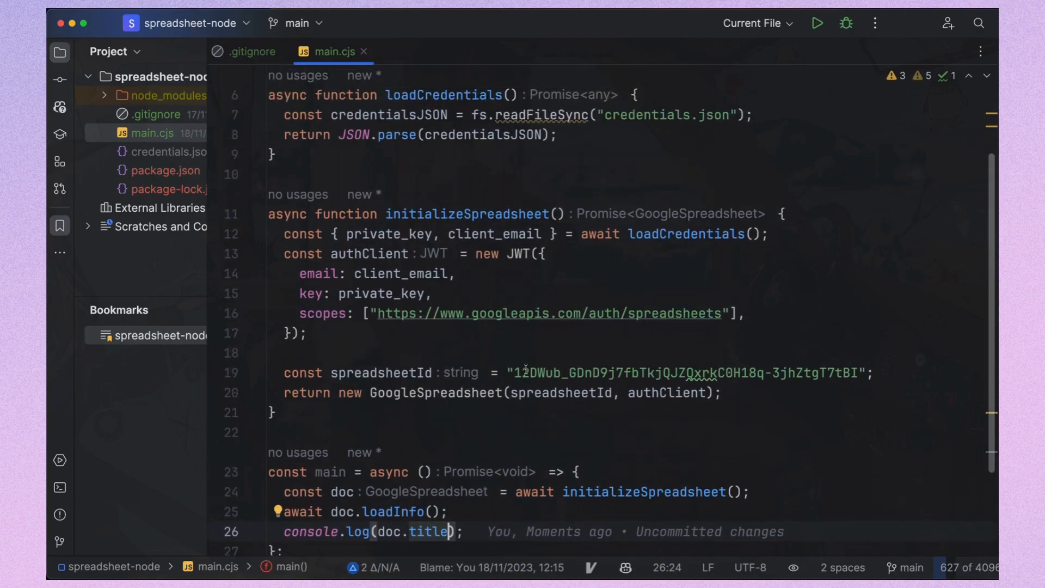
- Run node main.cjs in the terminal and append the main(); call
scroll(down, 3)
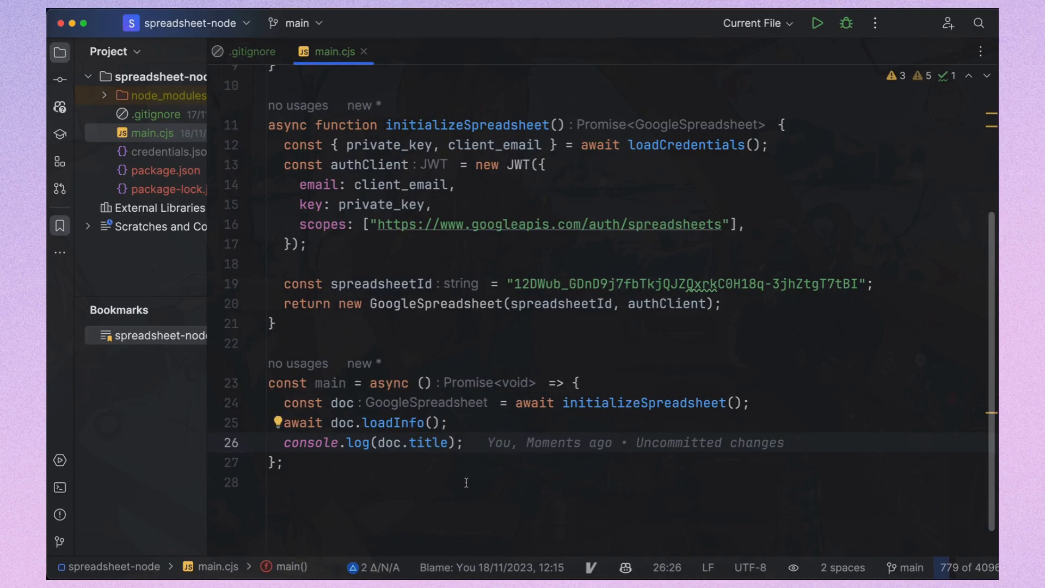
click(60, 487)
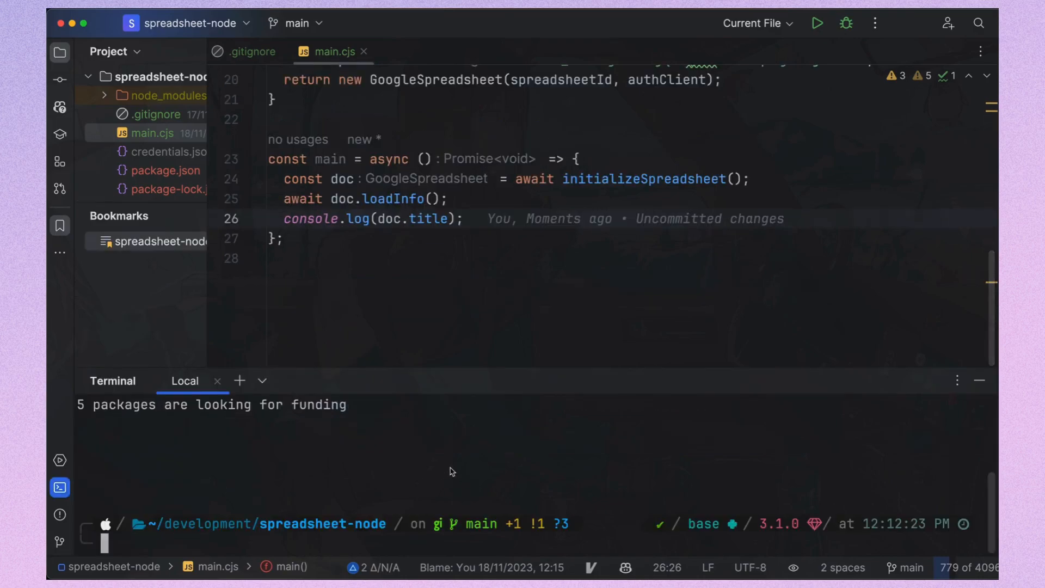
text(node main.)
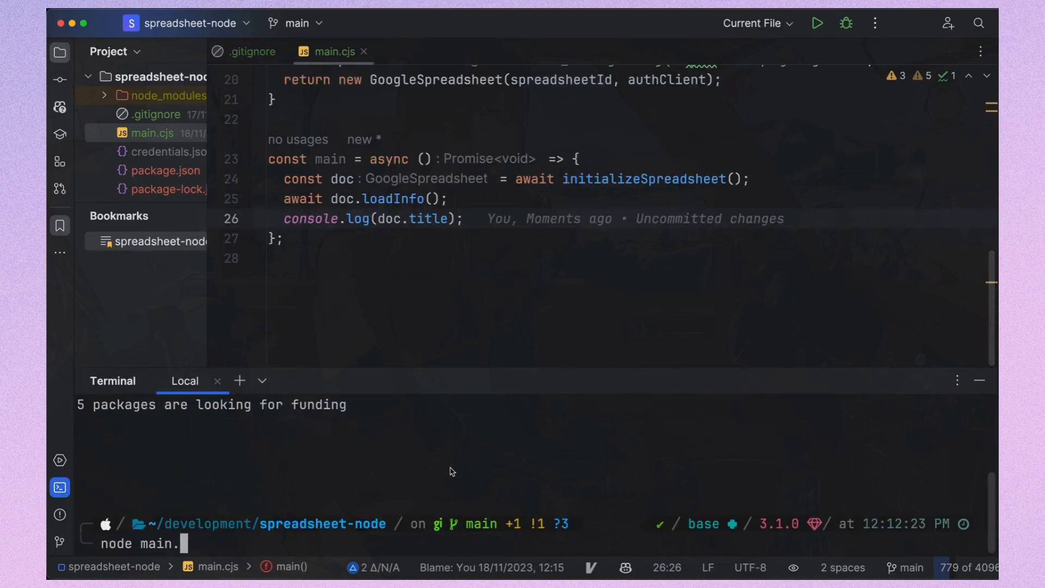
key(Return)
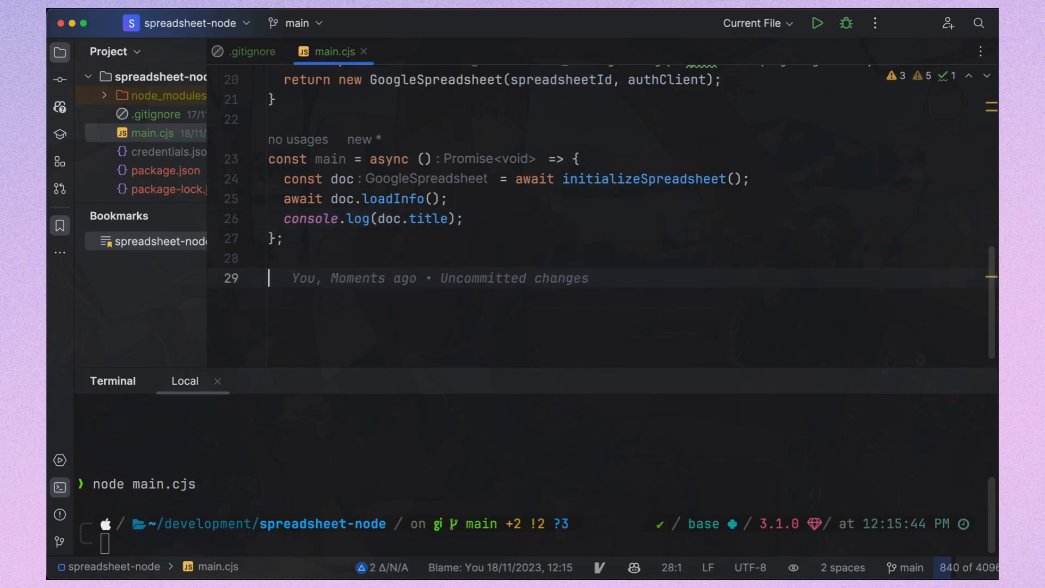
text(main();)
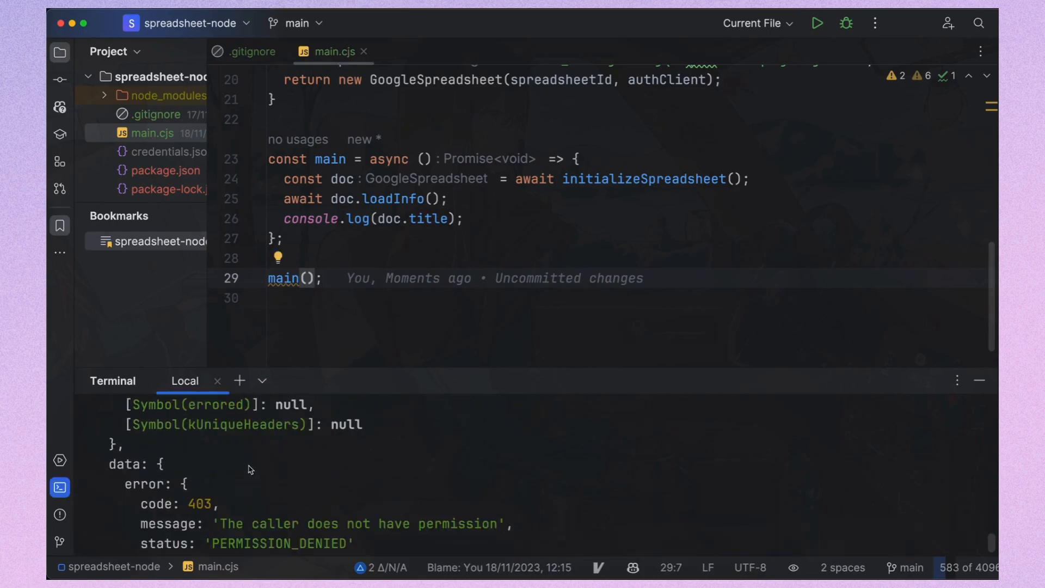
scroll(down, 3)
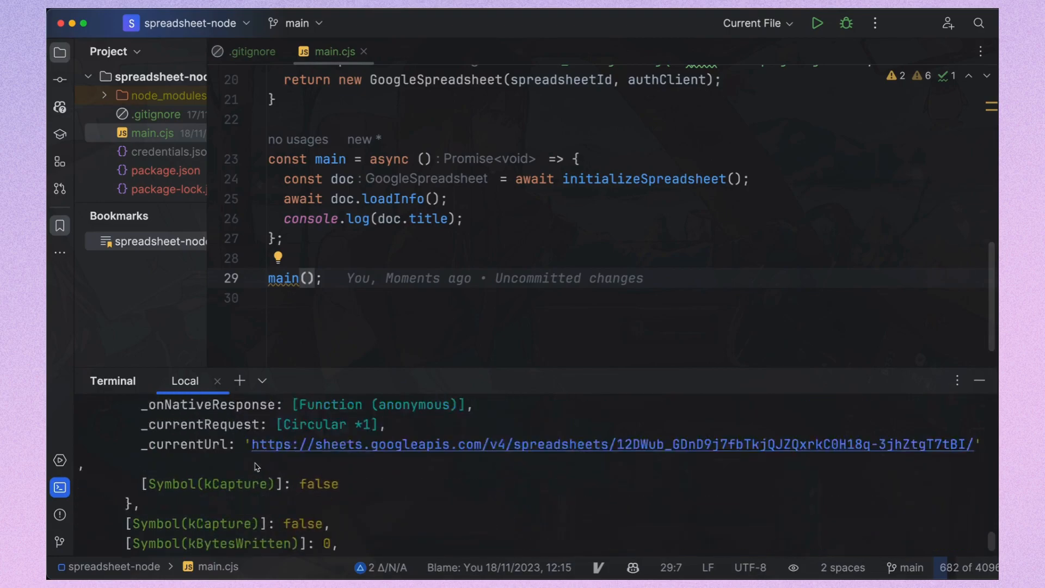
scroll(down, 3)
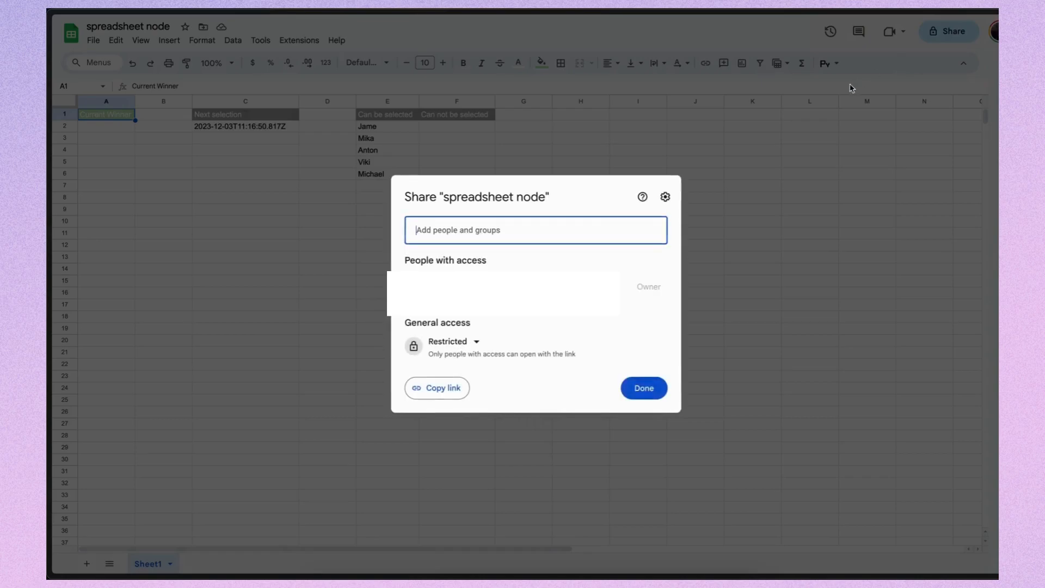
- Share the spreadsheet with the service account's client_email from credentials.json as Editor
click(641, 387)
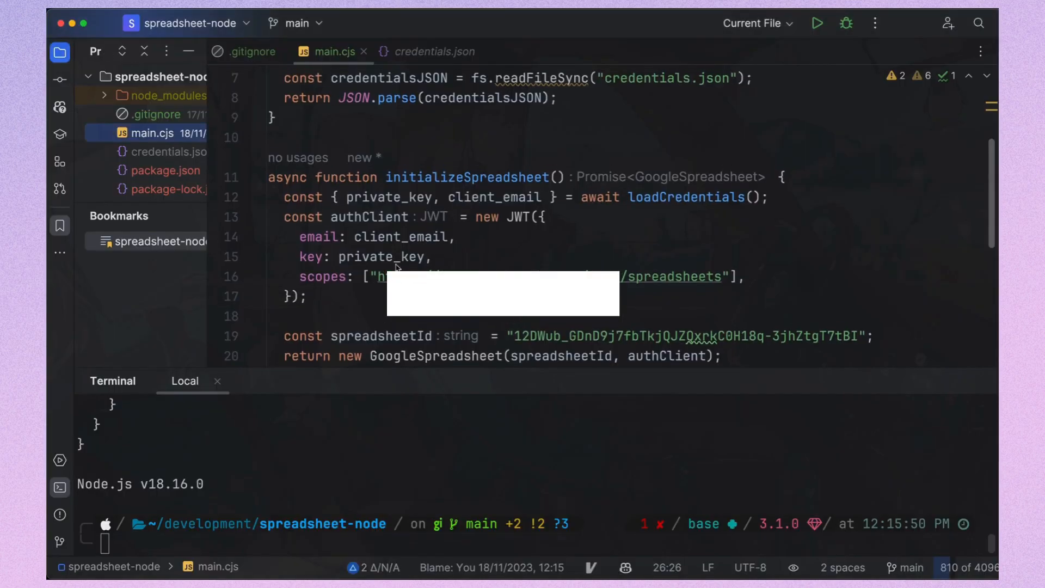
click(426, 51)
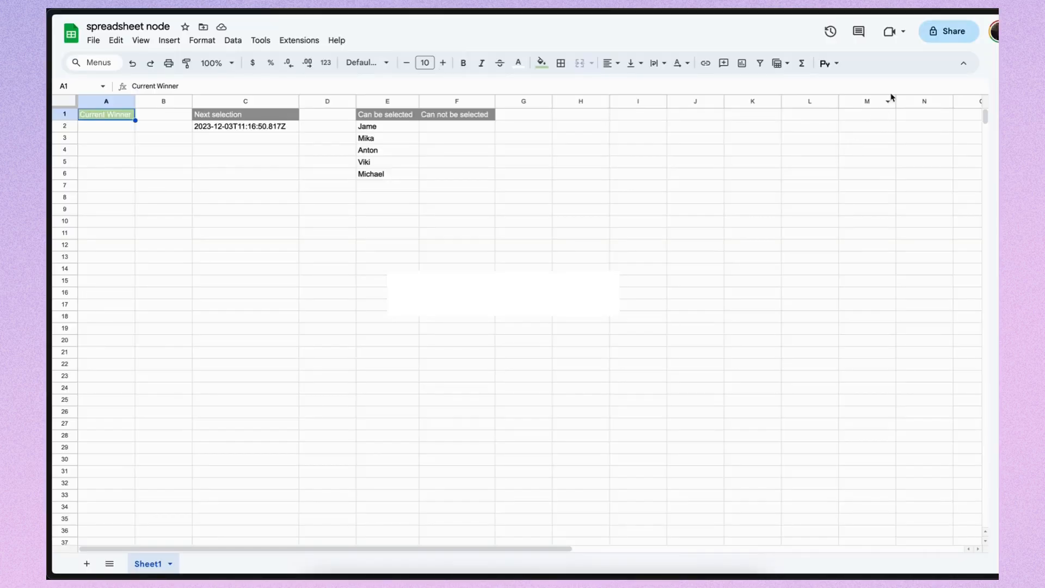
click(947, 32)
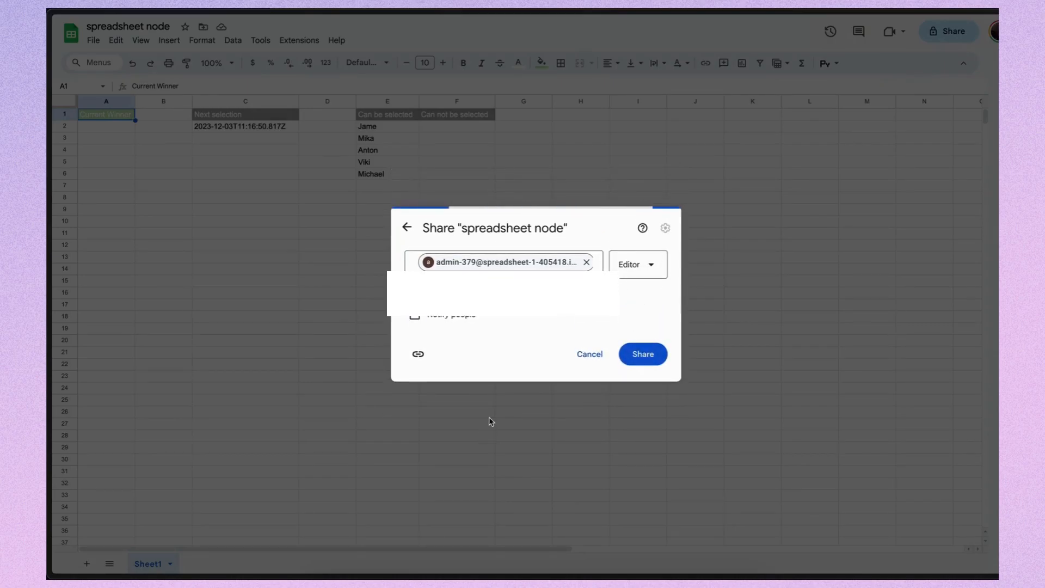
click(642, 354)
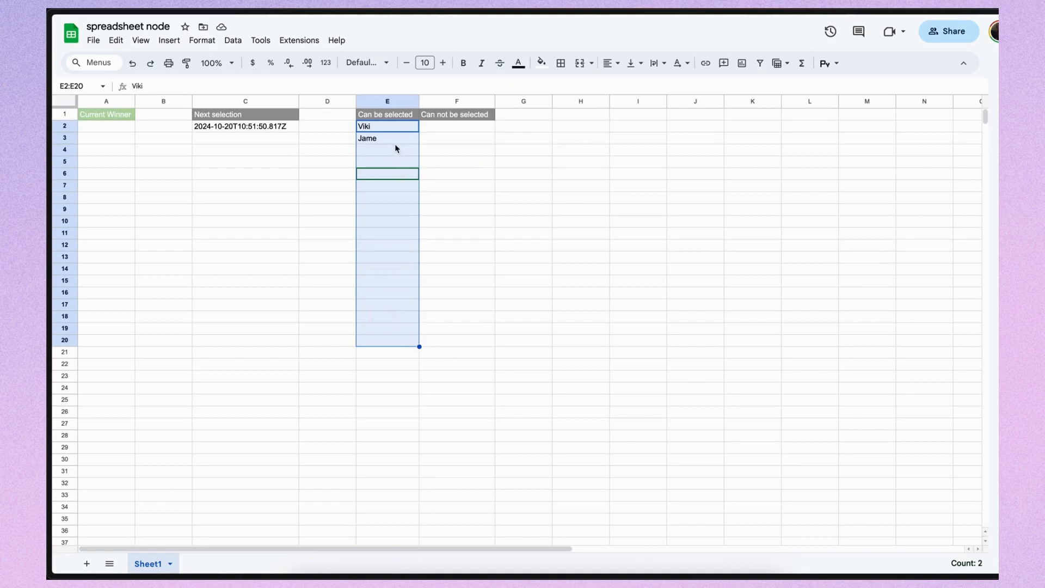
mouse_move(395, 131)
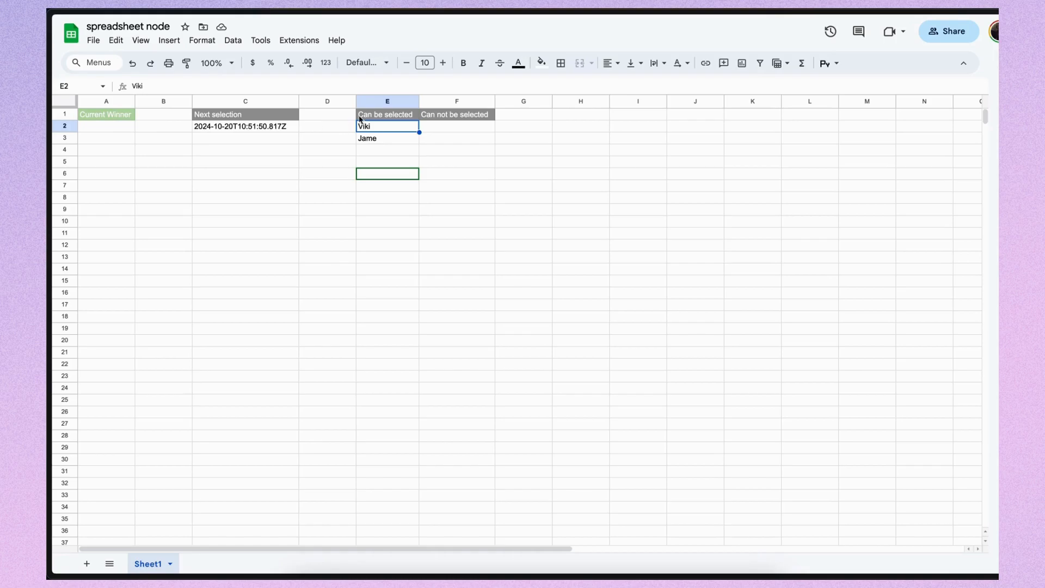
- Review the Can not be selected heading, row 2 and the empty Current Winner cell A2
click(385, 113)
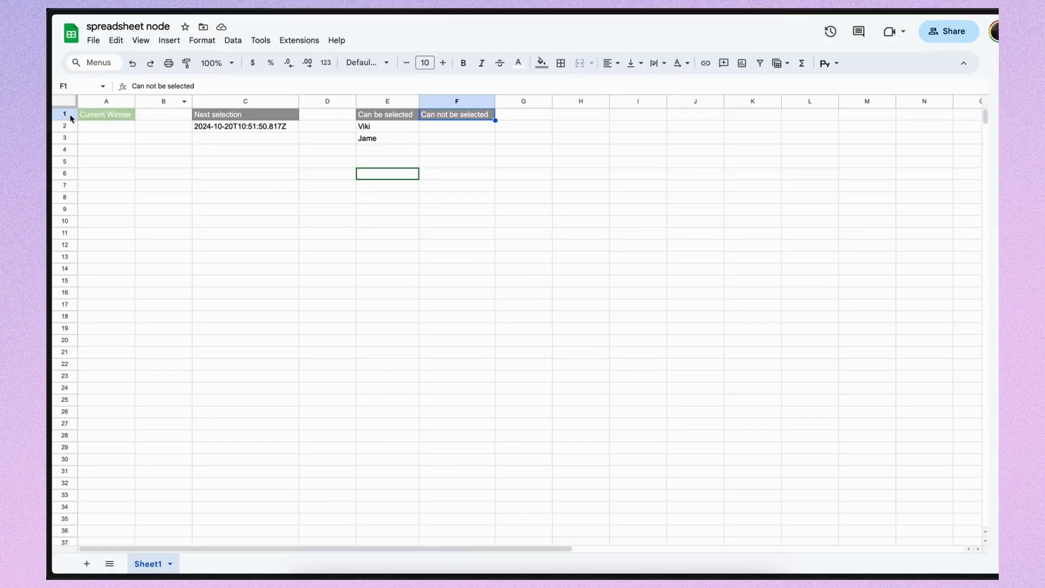
click(64, 126)
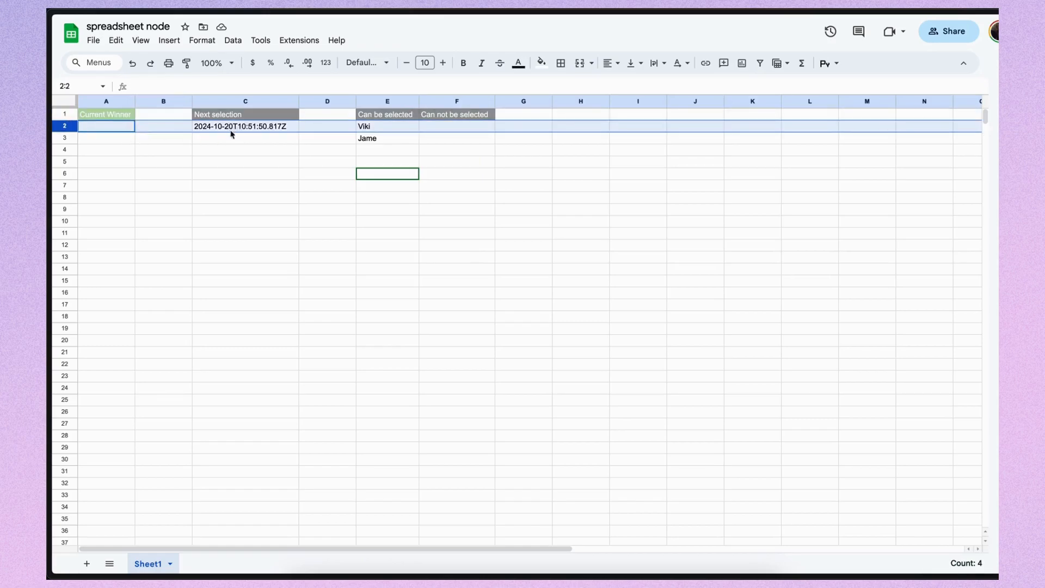
click(244, 125)
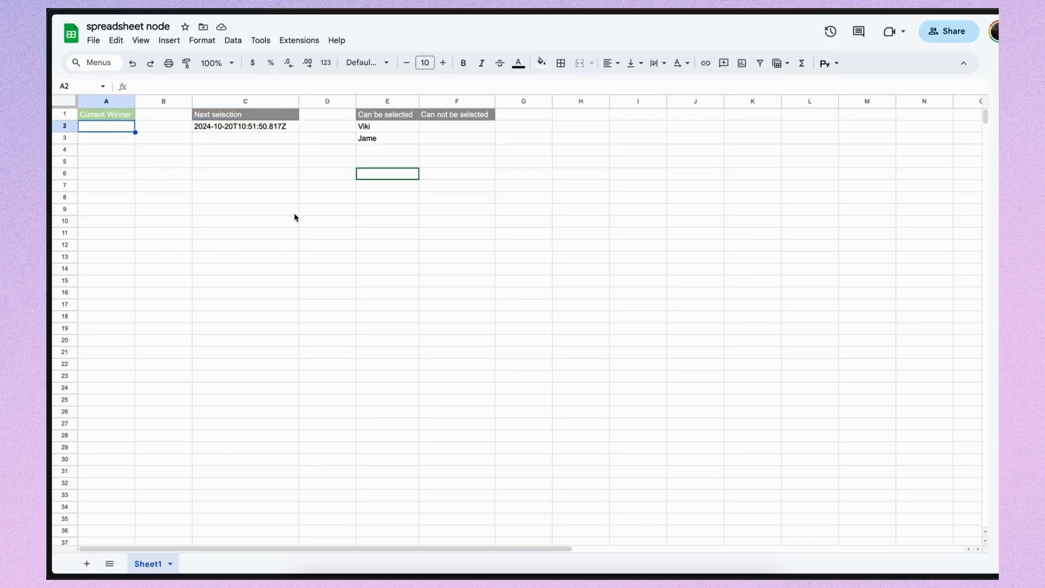
key(alt+tab)
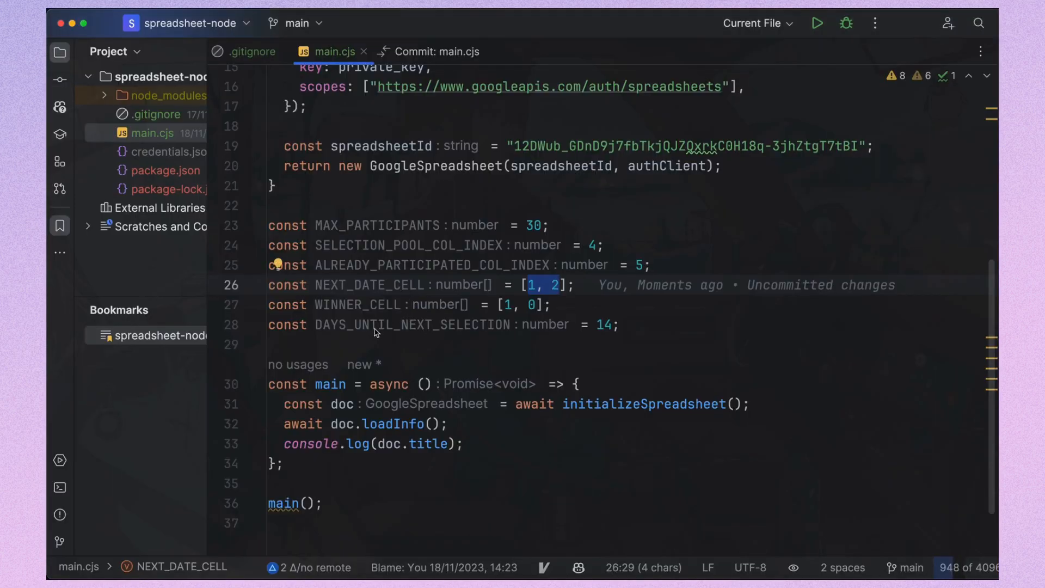
- Inside main, add const sheet = doc.sheetsByIndex[0] and begin the participants assignment
click(603, 324)
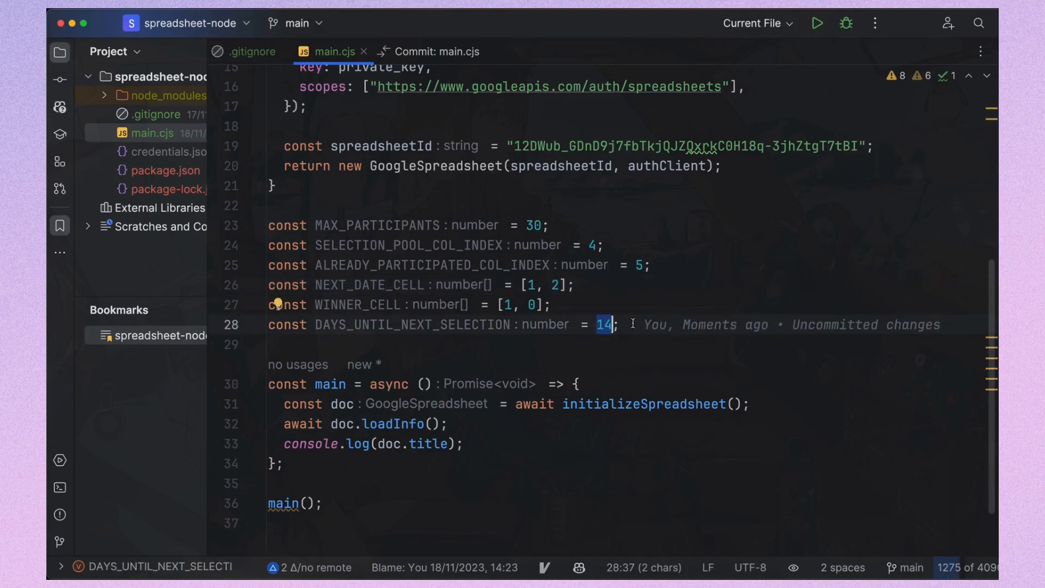
scroll(up, 3)
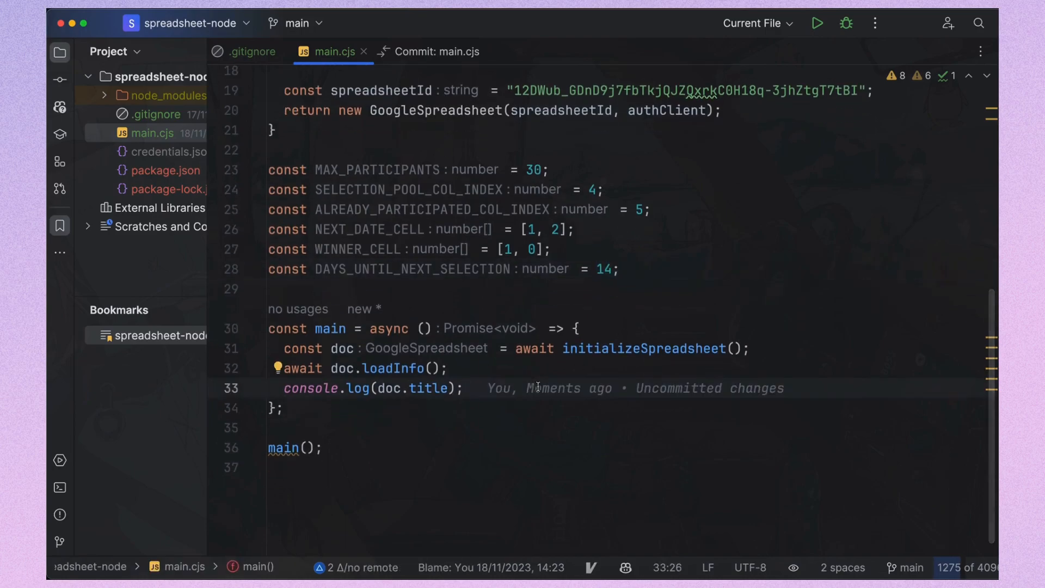
key(enter)
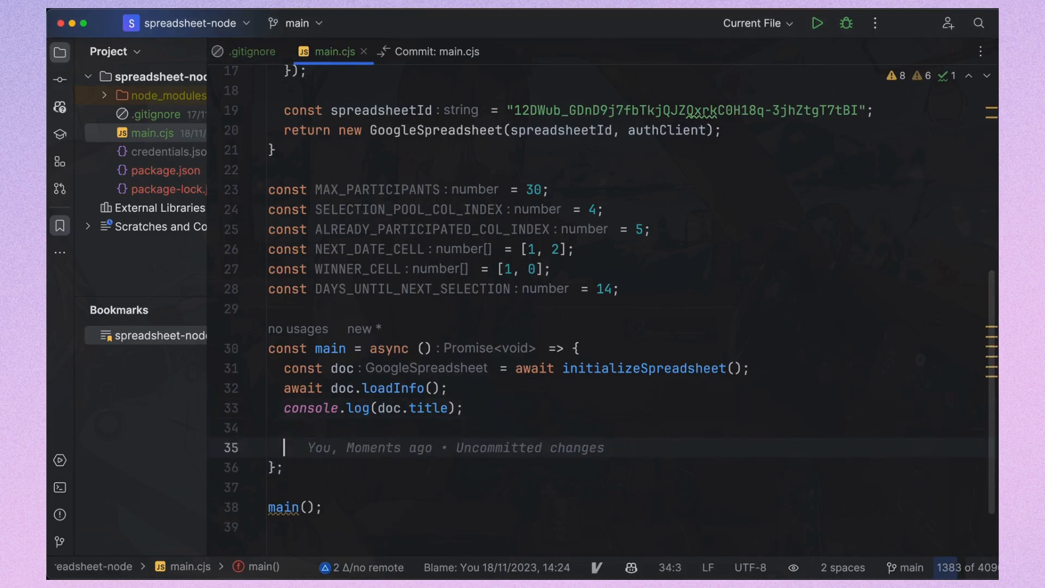
text(const sheet : GoogleSpreadsheetWorksheet = doc.sheetsByIndex[0];)
text(await sheet.loadCells(`A1:F${MAX_PARTICIPANTS}`);)
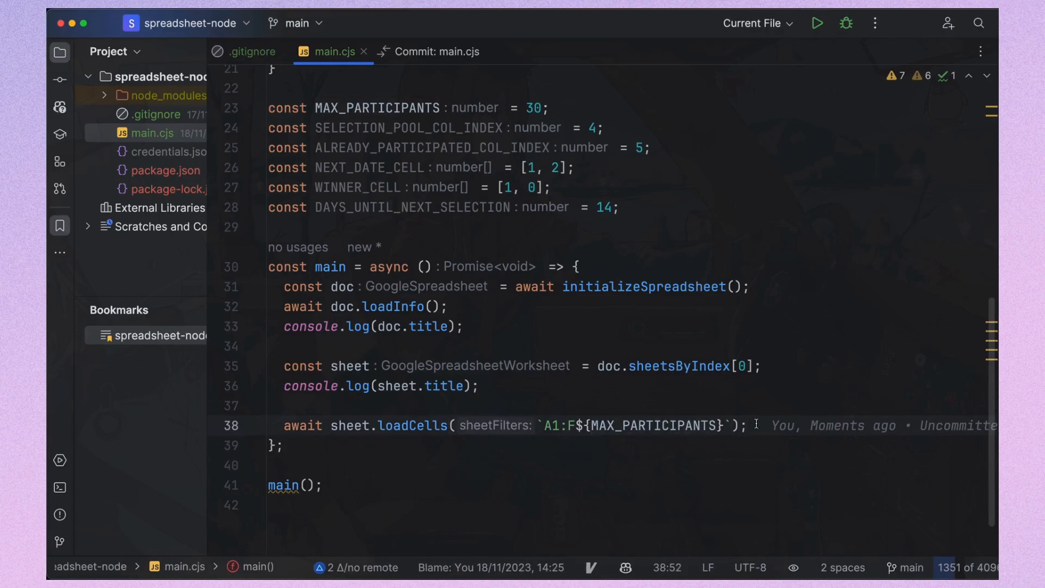
text(const partici)
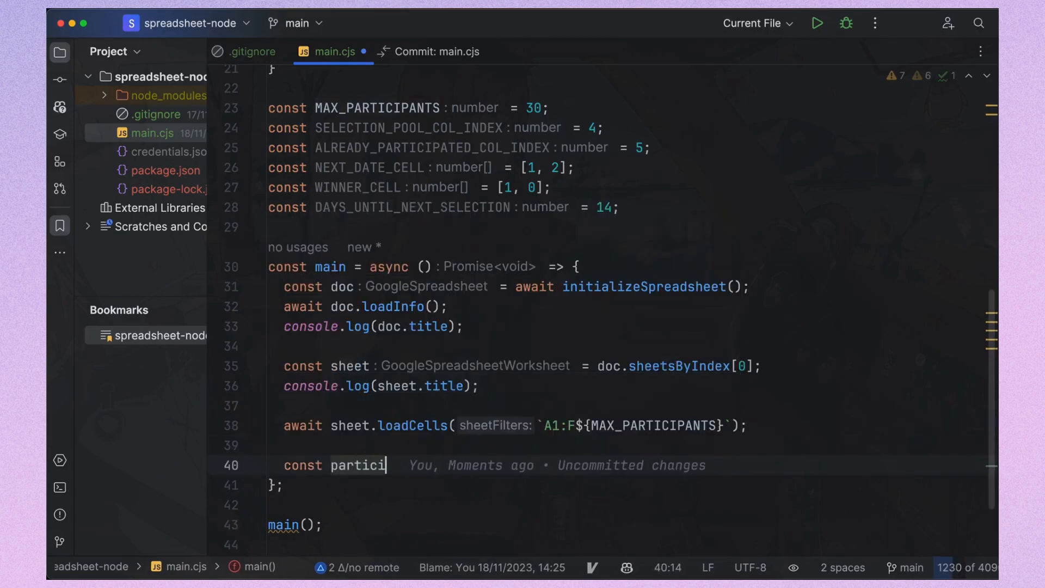
text(pants =)
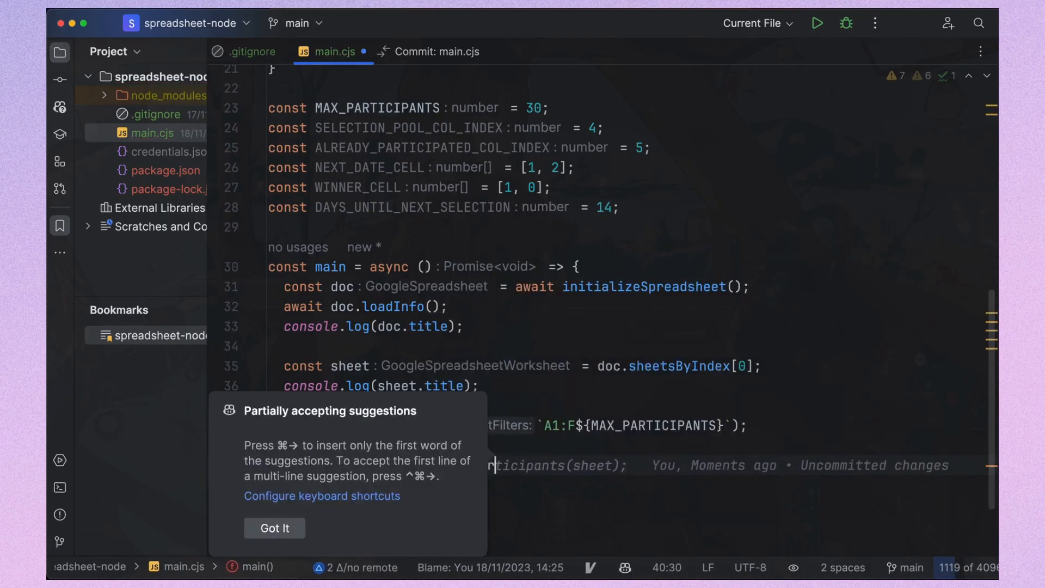
- Store getParticipants(sheet) and write its row loop bounded by MAX_PARTICIPANTS
click(273, 527)
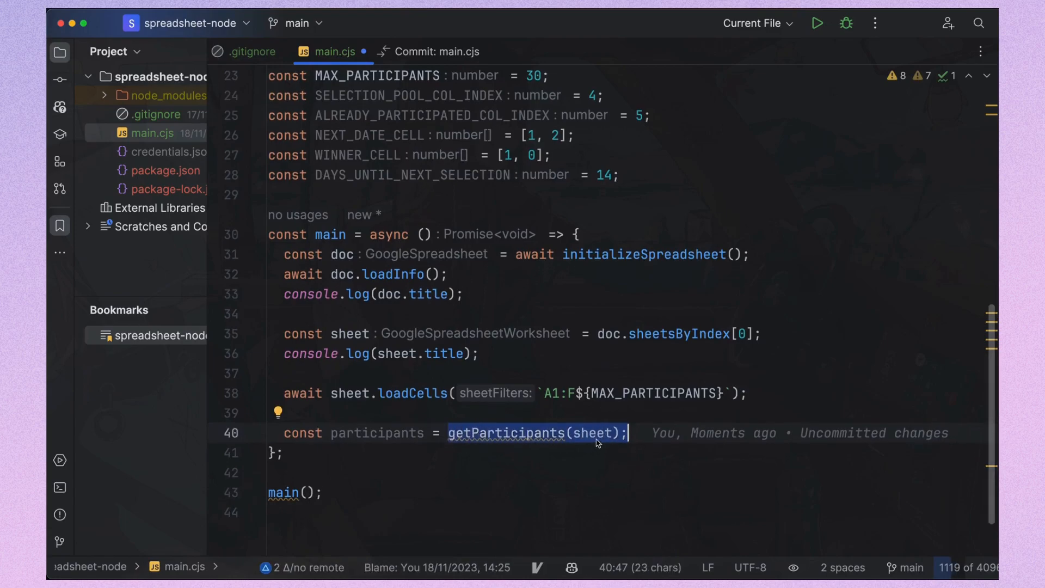
scroll(up, 3)
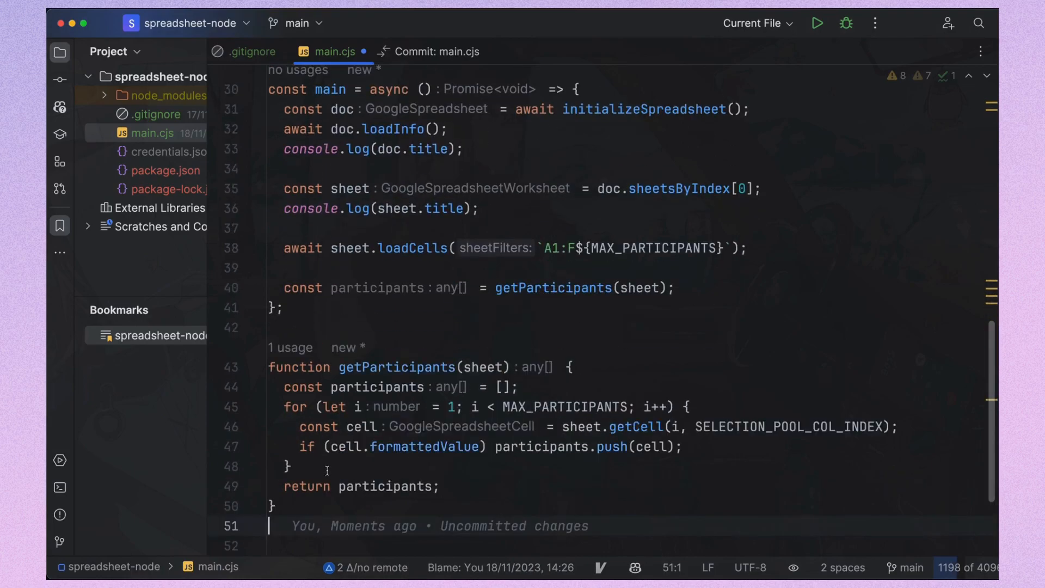
double_click(485, 351)
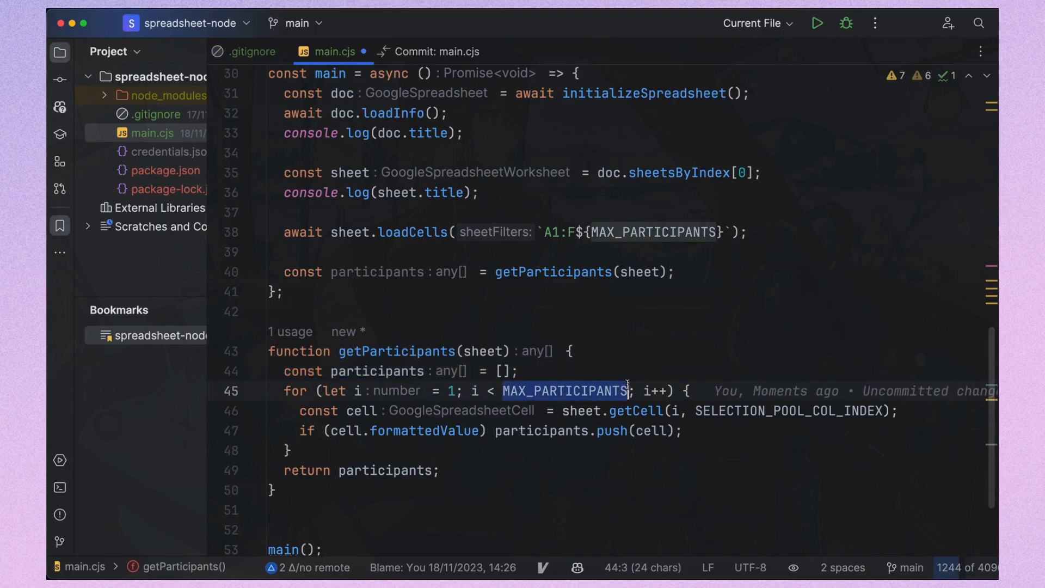
click(609, 402)
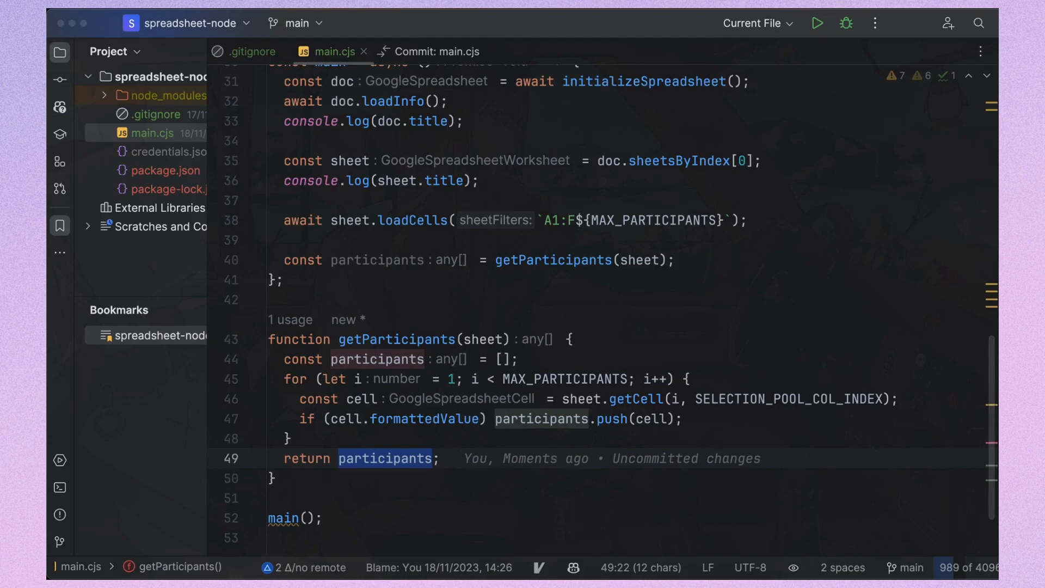
click(674, 260)
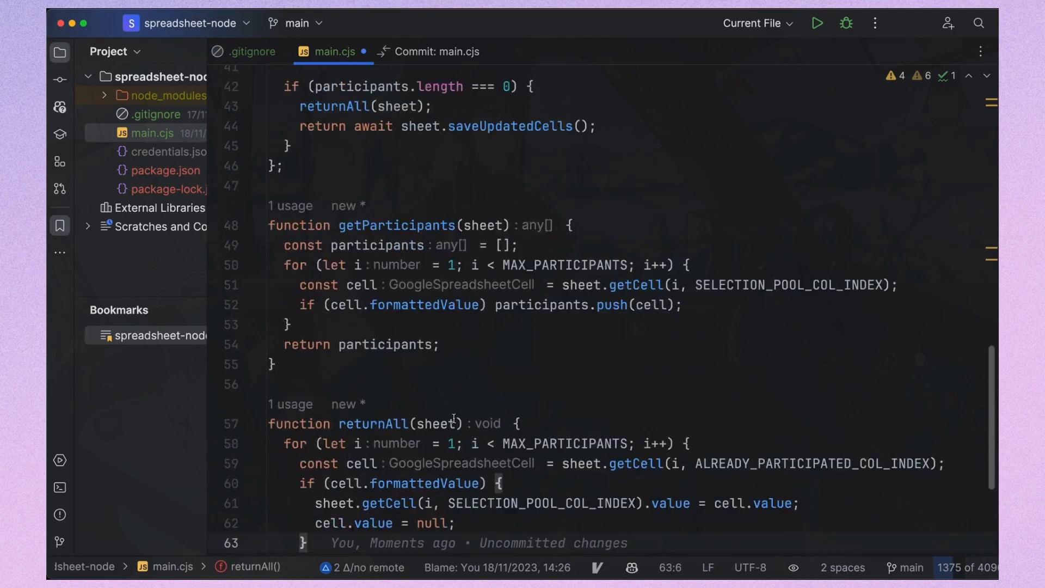
- Add the empty-participants returnAll refill and the checkDate block that picks a winner and saves
scroll(up, 3)
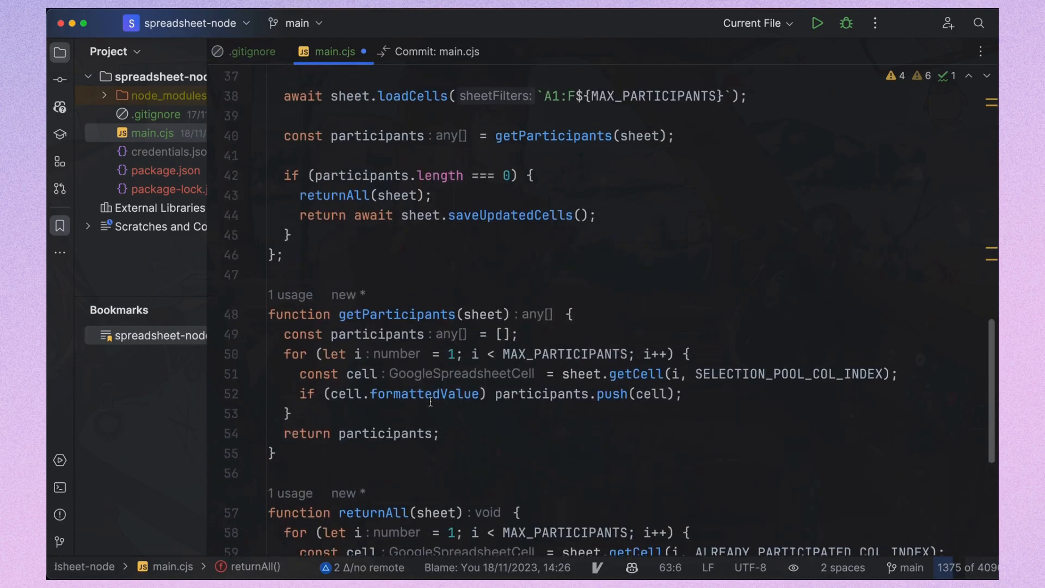
scroll(up, 3)
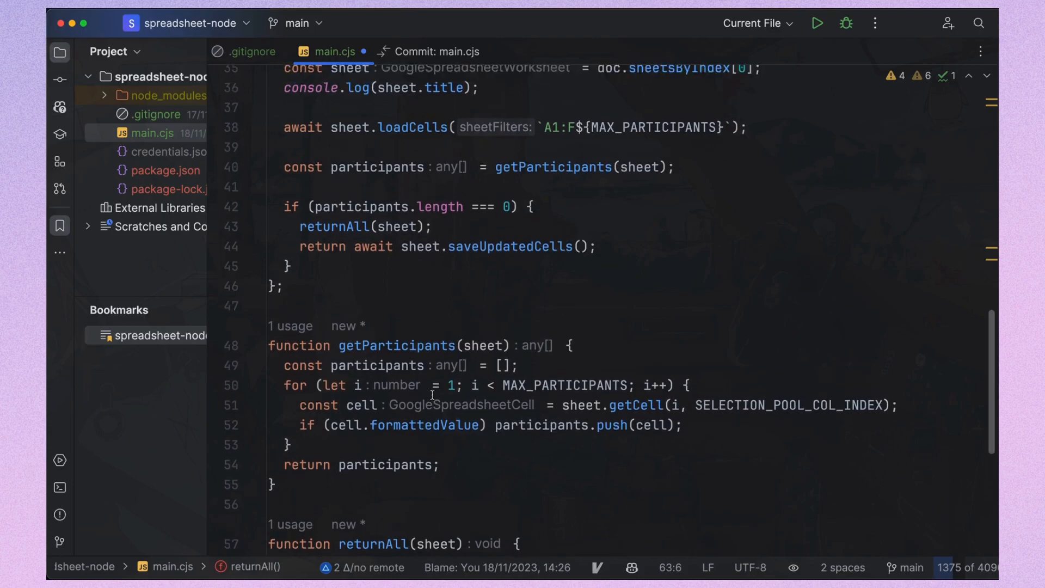
scroll(up, 3)
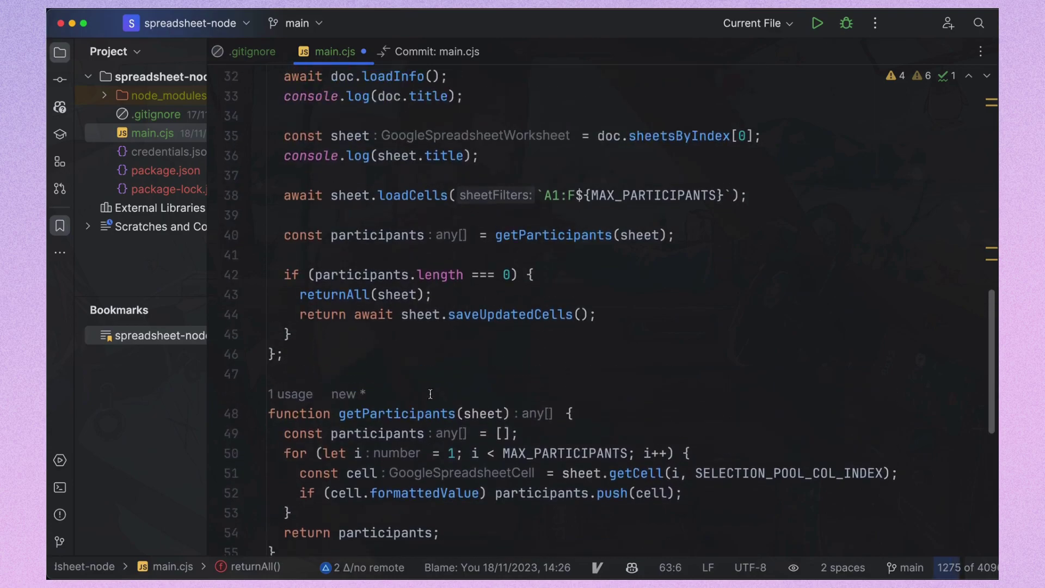
scroll(up, 3)
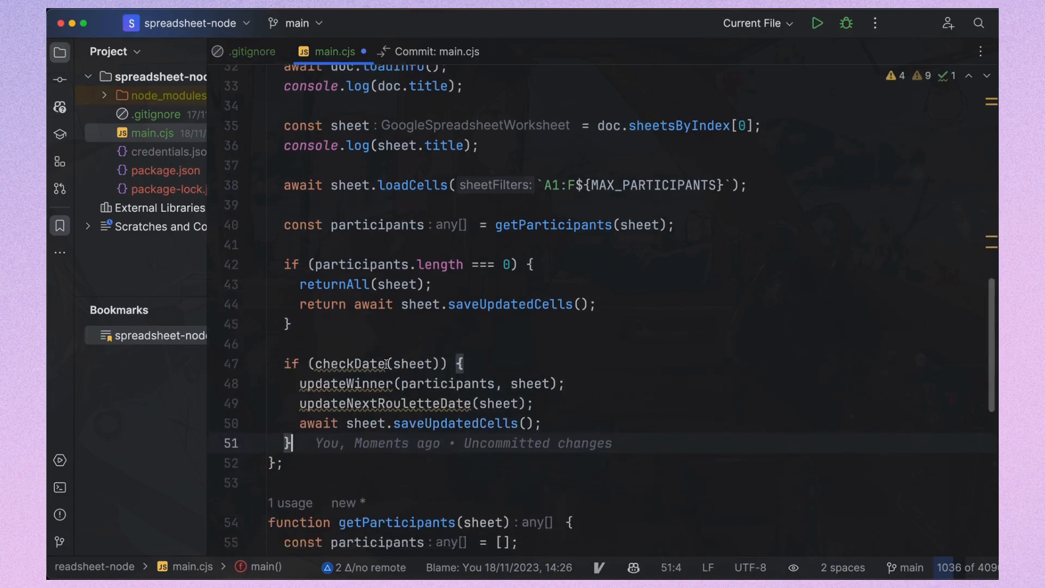
- Rename updateNextRouletteDate to updateNextDate inside the checkDate block
double_click(351, 329)
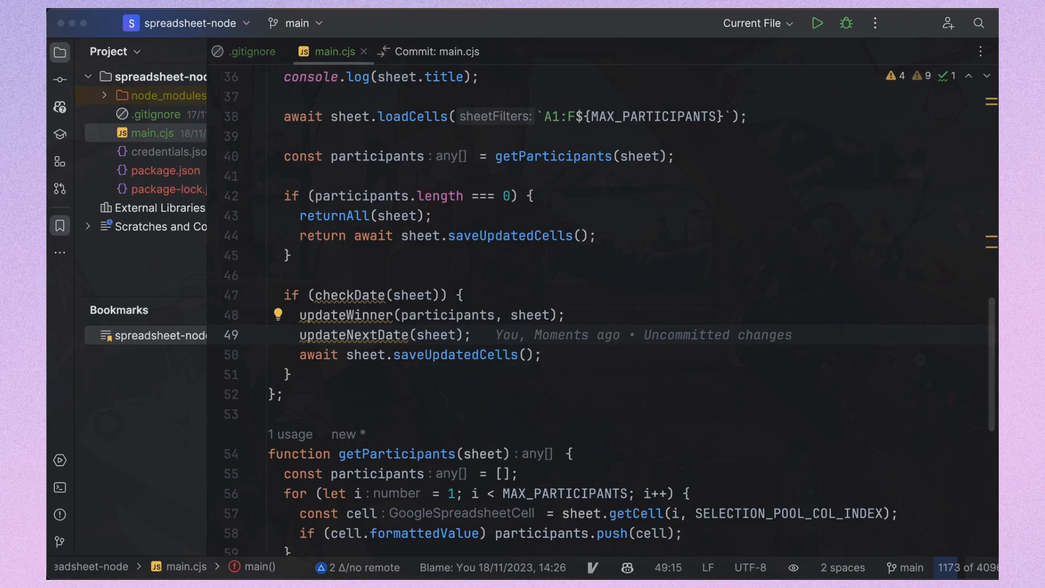
scroll(down, 3)
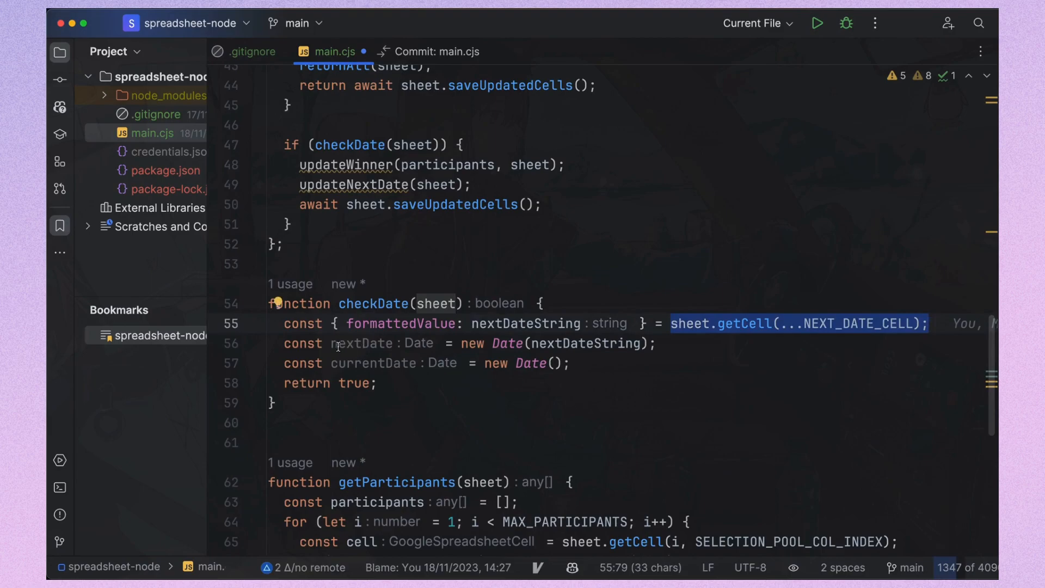
- Write checkDate(sheet) reading NEXT_DATE_CELL into nextDate and currentDate, returning true
double_click(372, 362)
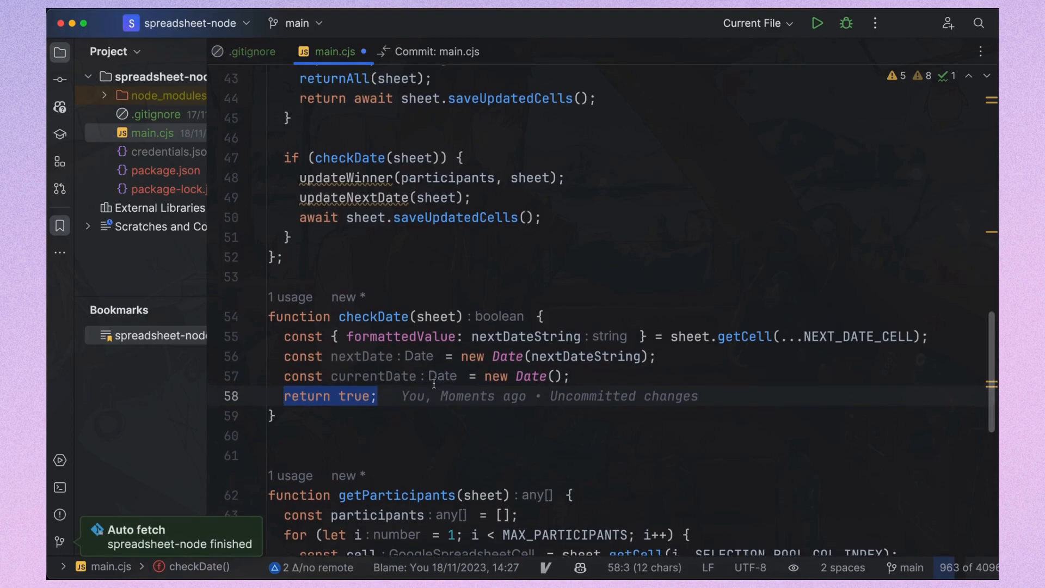
scroll(up, 3)
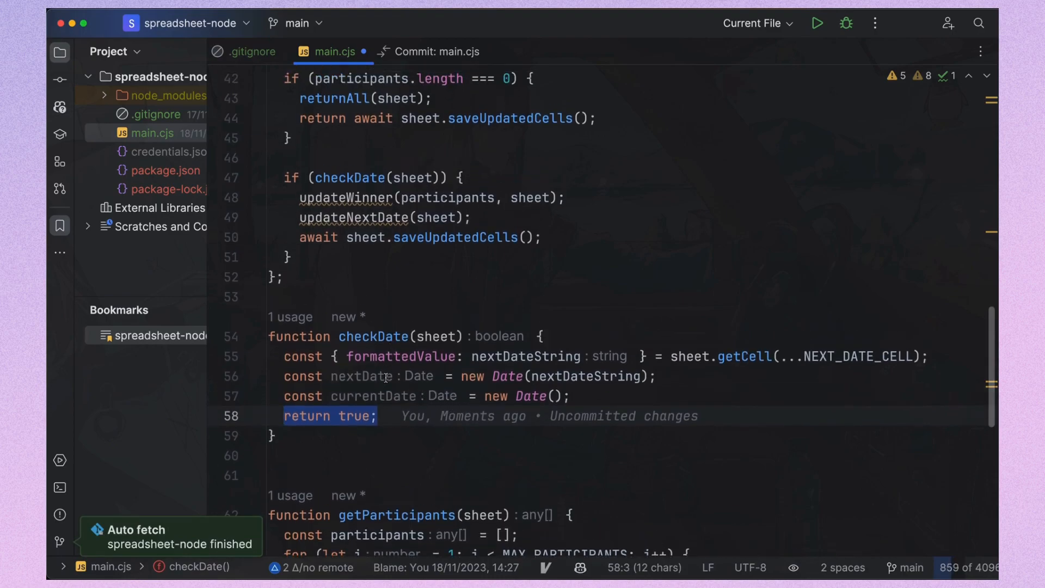
mouse_move(413, 287)
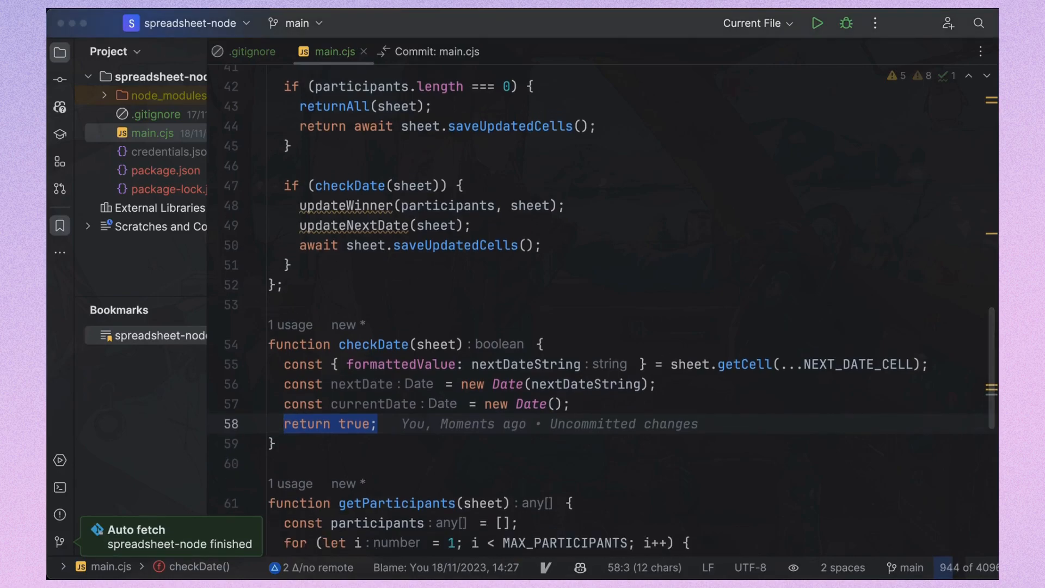
mouse_move(273, 460)
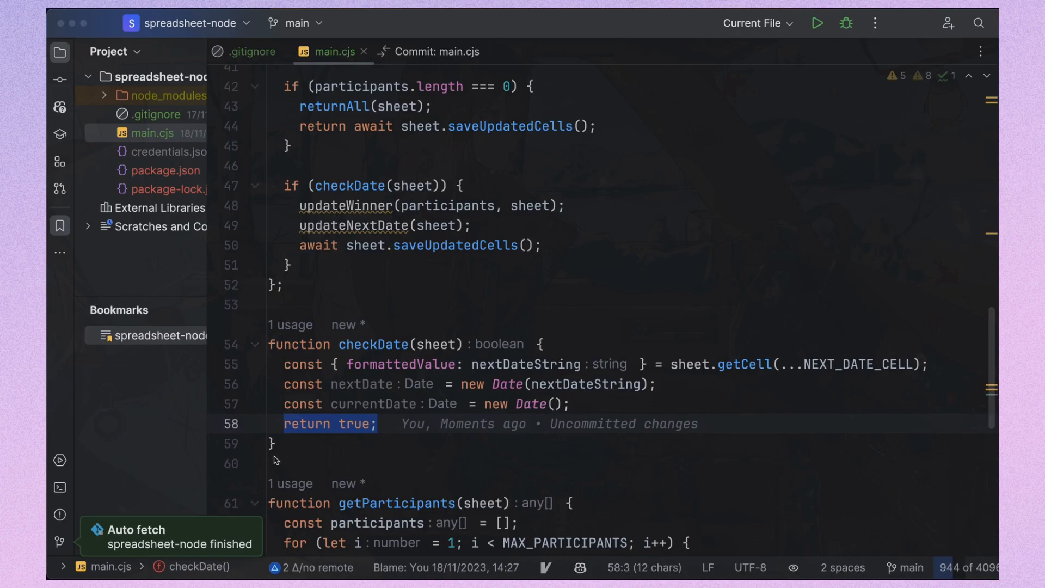
- Write updateWinner(participants, sheet) to pick a random participant, fill WINNER_CELL and an insert cell, and null winner.value
click(283, 285)
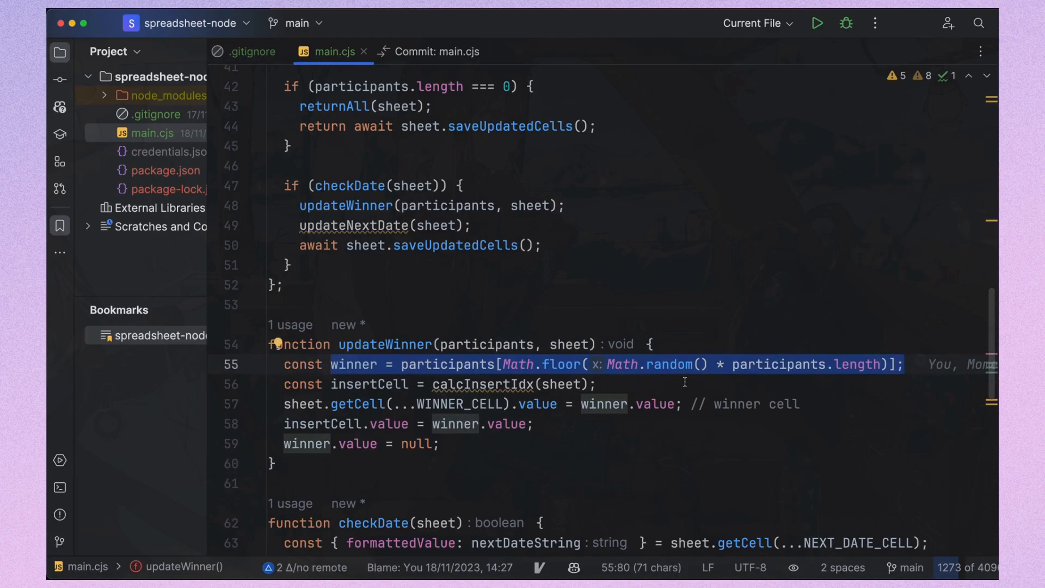
click(474, 384)
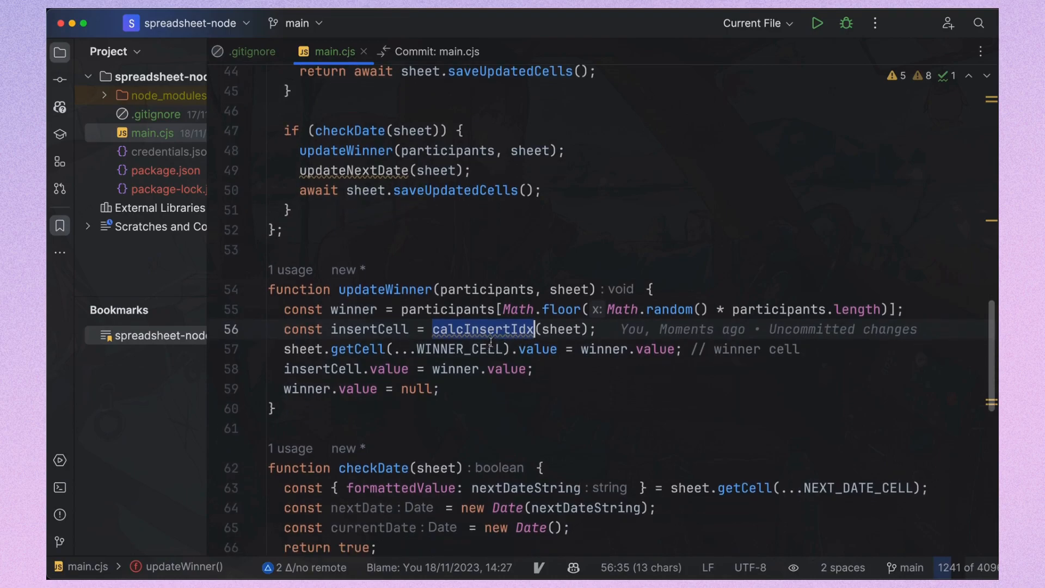
scroll(up, 3)
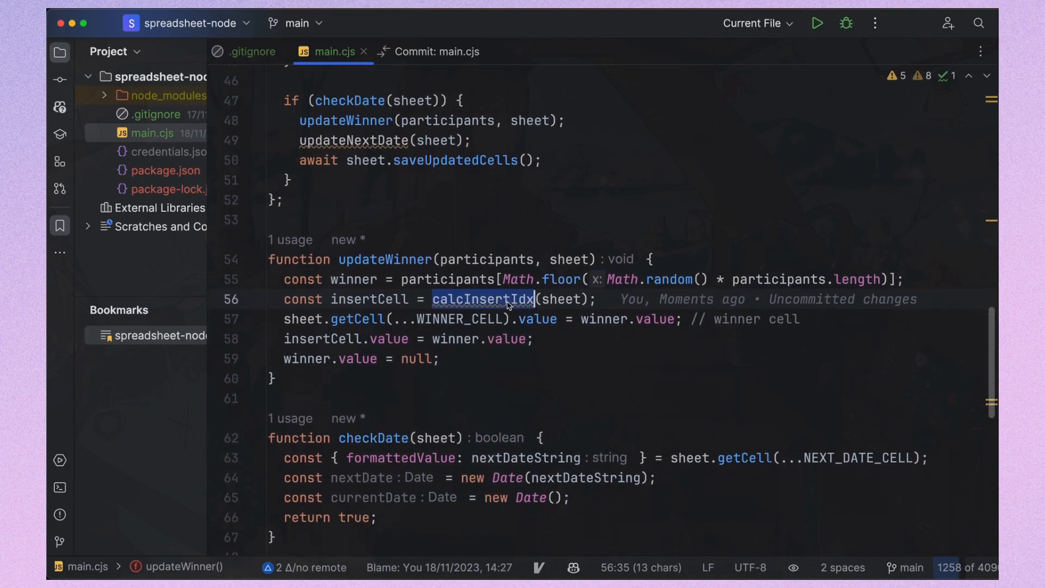
scroll(up, 3)
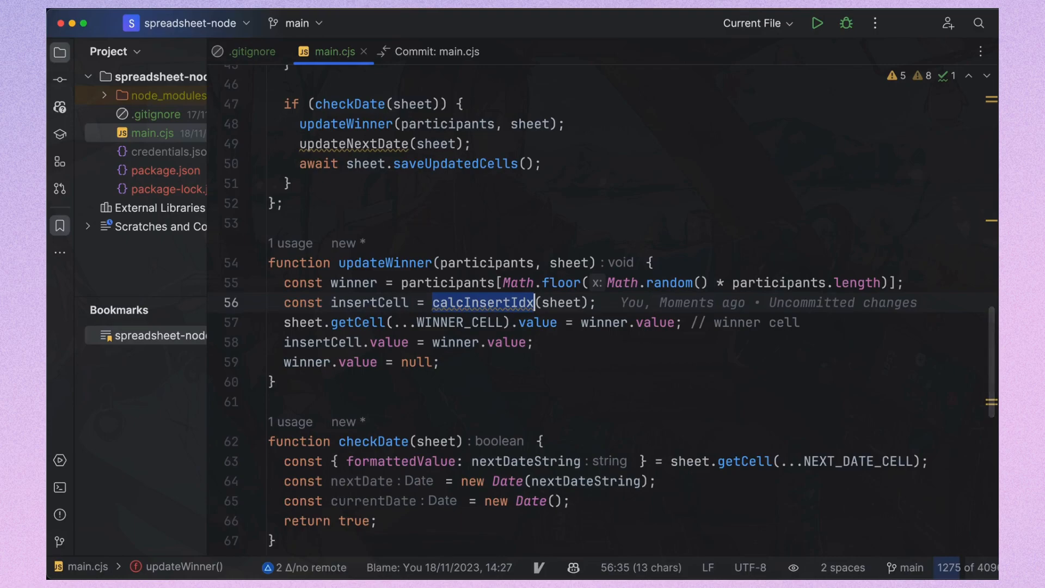
mouse_move(327, 421)
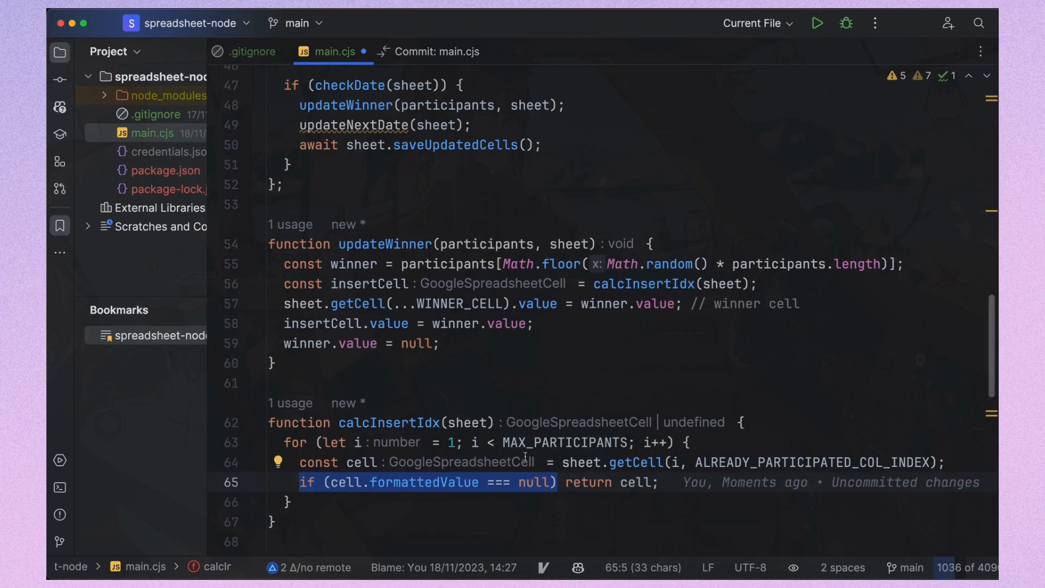
- Rename the insert-cell helper to getInsertCell(sheet) and use it for insertCell in updateWinner
click(447, 424)
text(Cell)
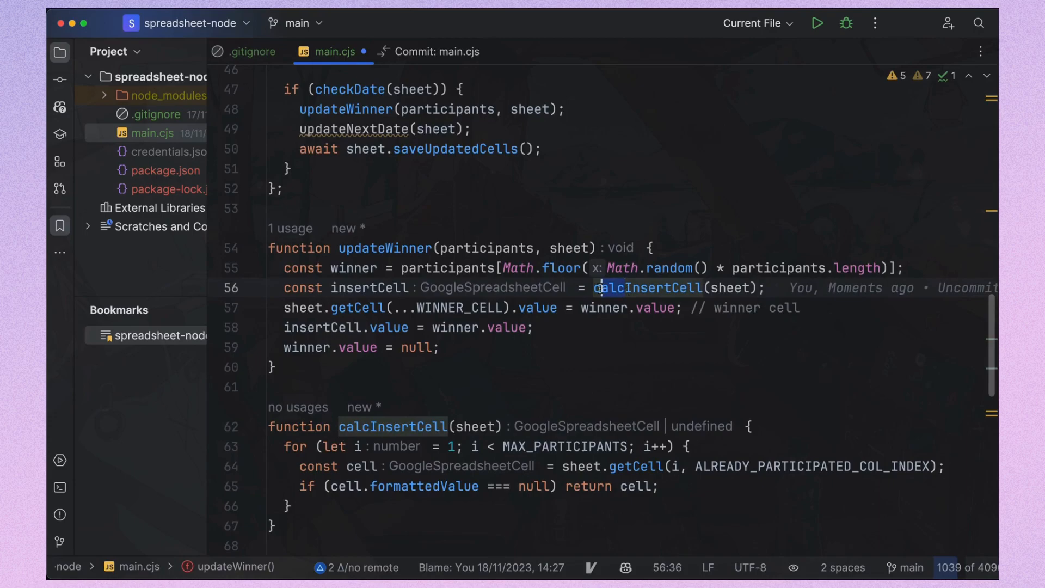
text(getInsertCell)
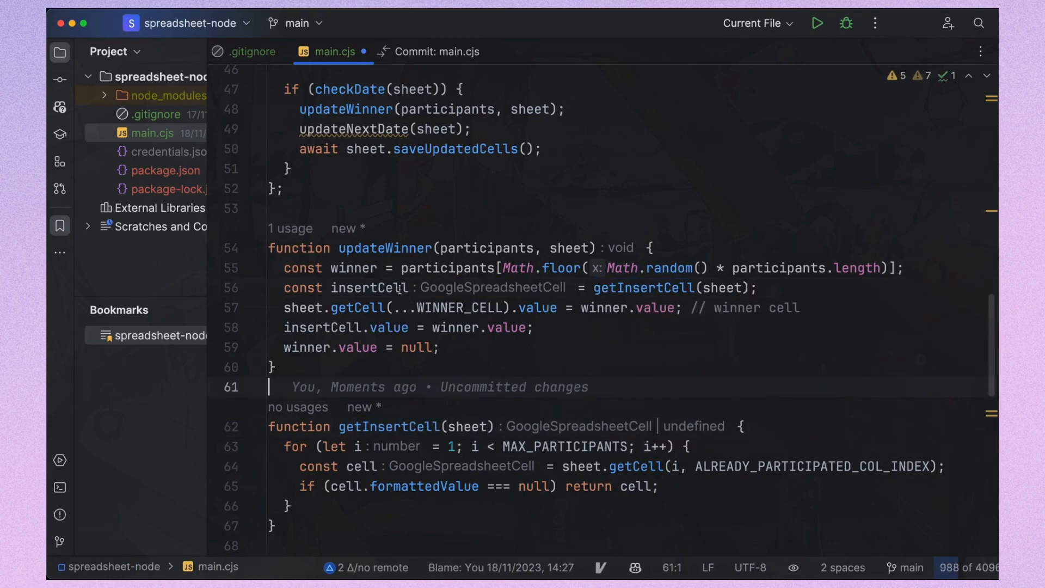
double_click(371, 291)
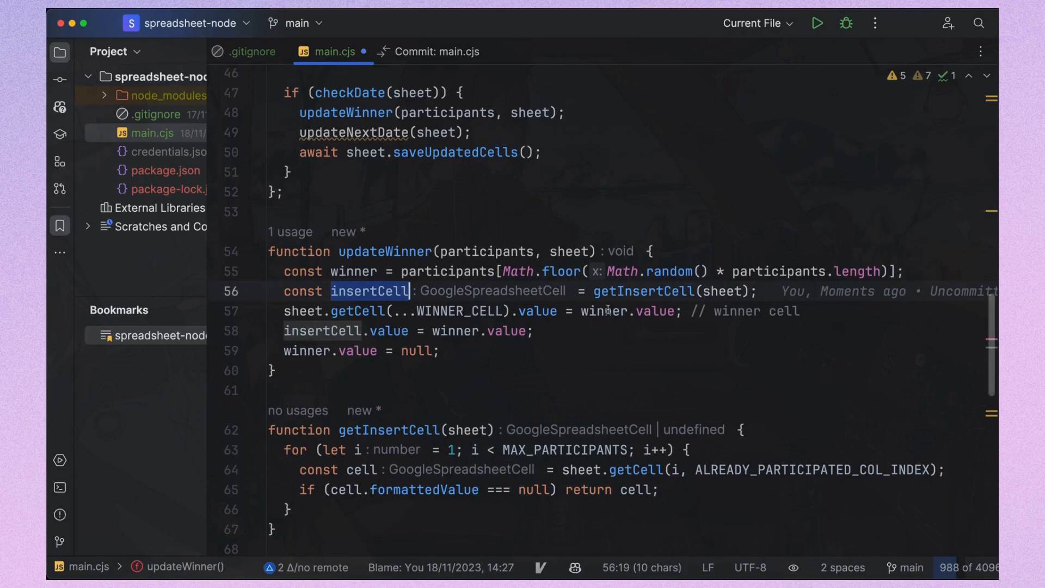
click(368, 330)
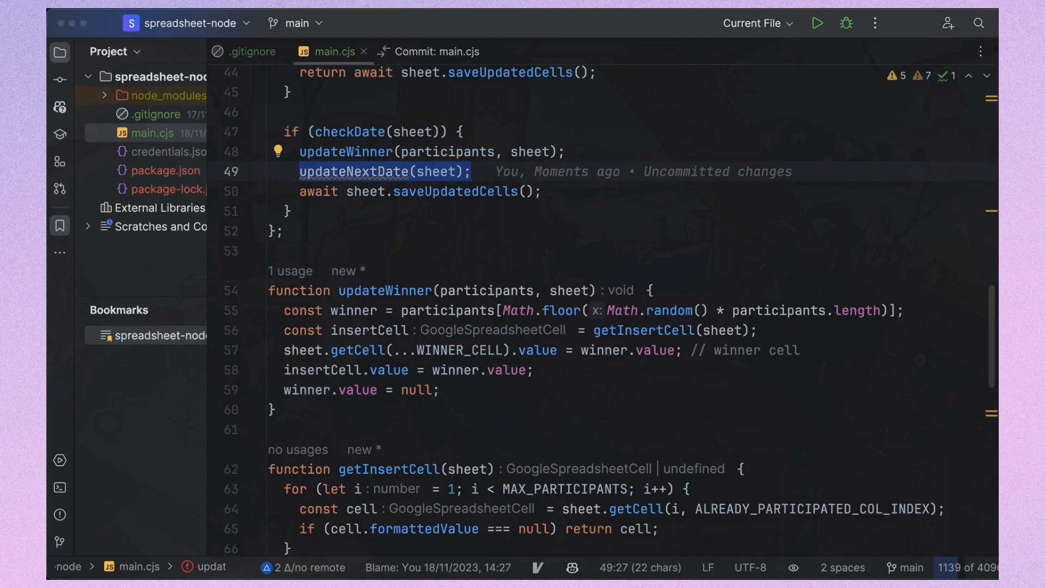
- Add updateNextDate(sheet), advancing NEXT_DATE_CELL by DAYS_UNTIL_NEXT_SELECTION days and storing toISOString
scroll(down, 3)
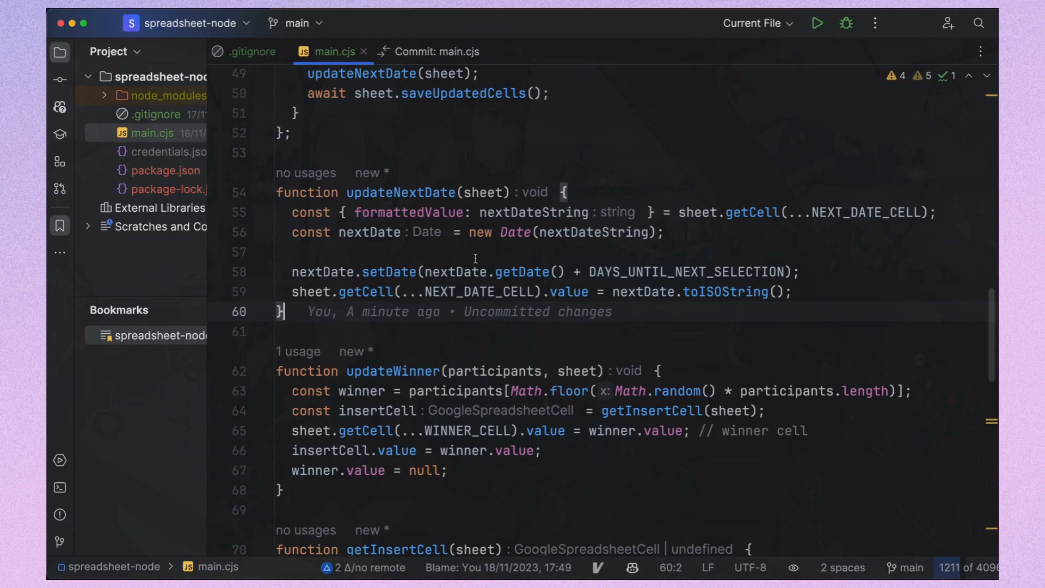
double_click(400, 192)
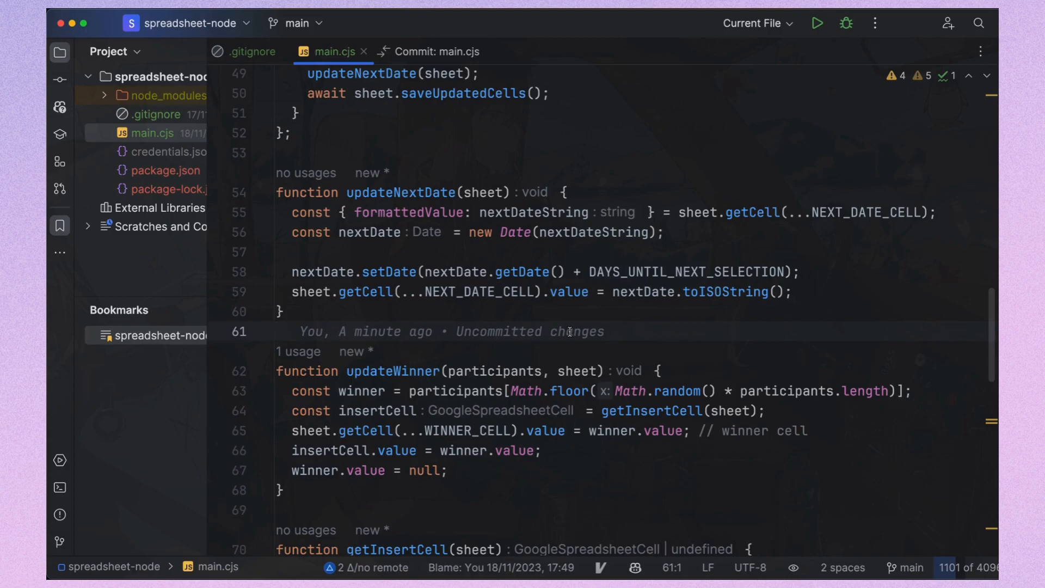
- Run node main.cjs in WebStorm's terminal with main scheduled via scheduleJob("*/5 * * * * *")
click(59, 487)
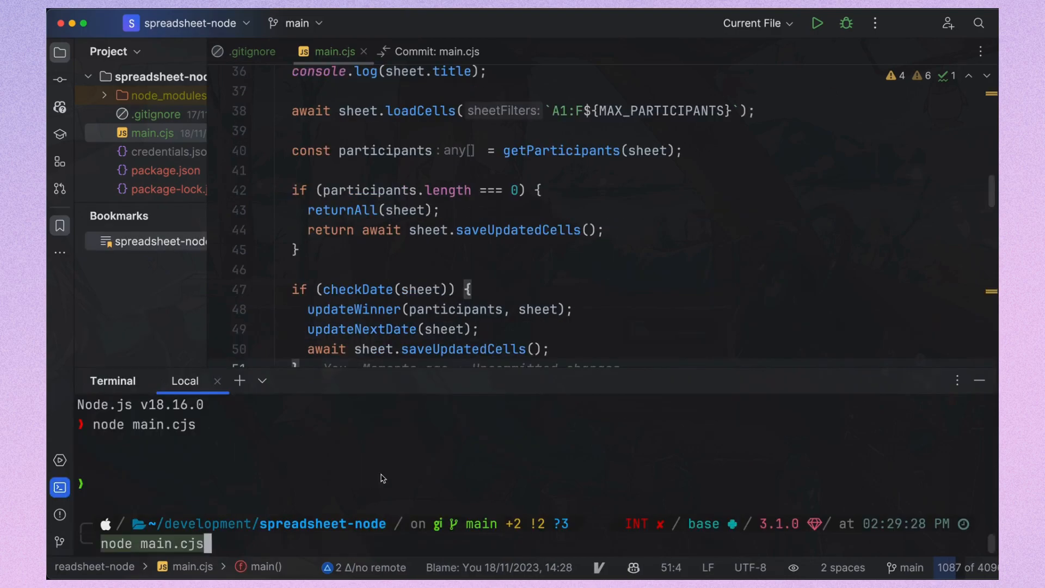
key(Return)
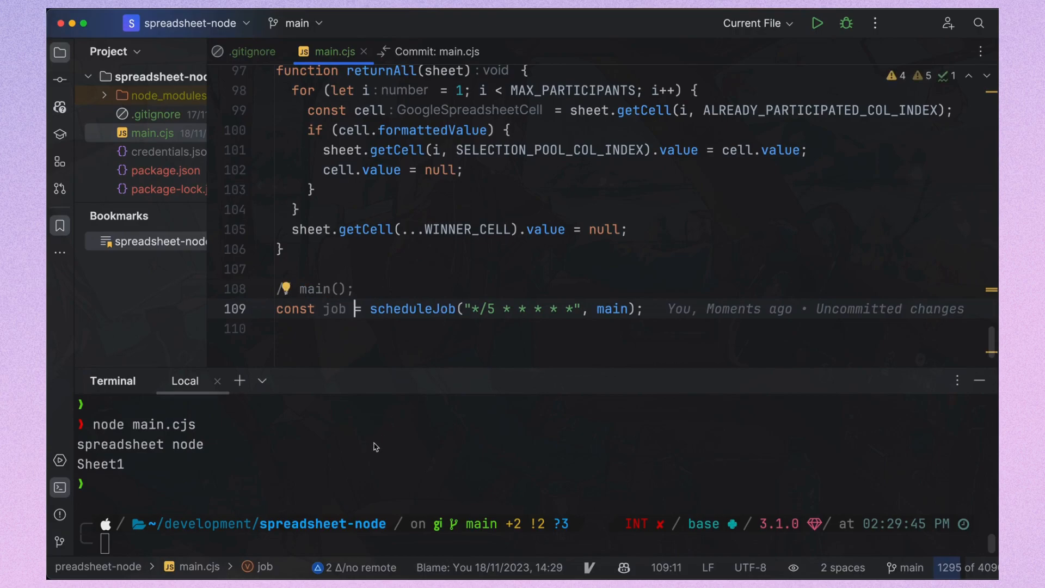
text(node main.cjs)
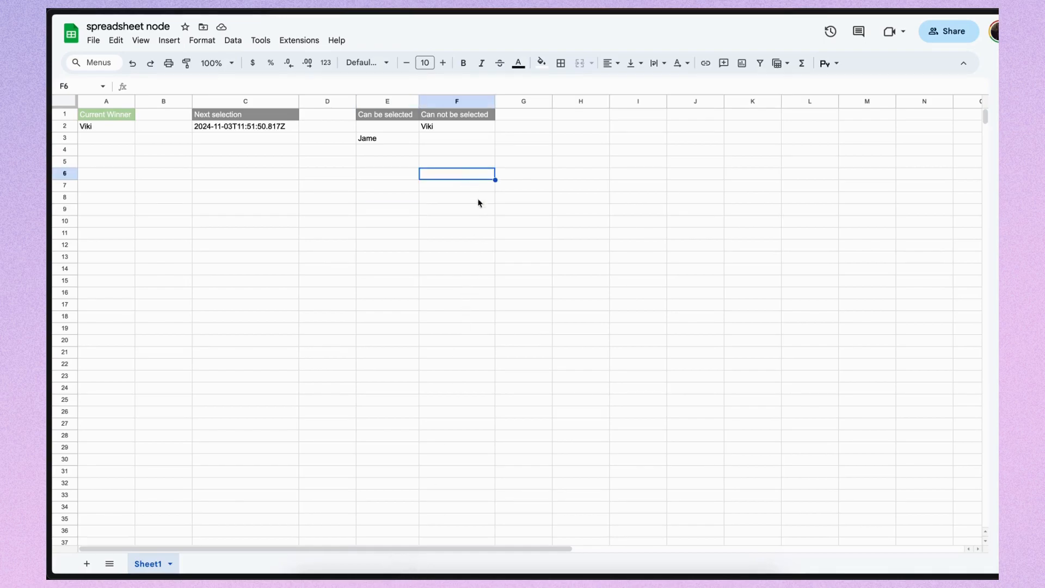
mouse_move(511, 247)
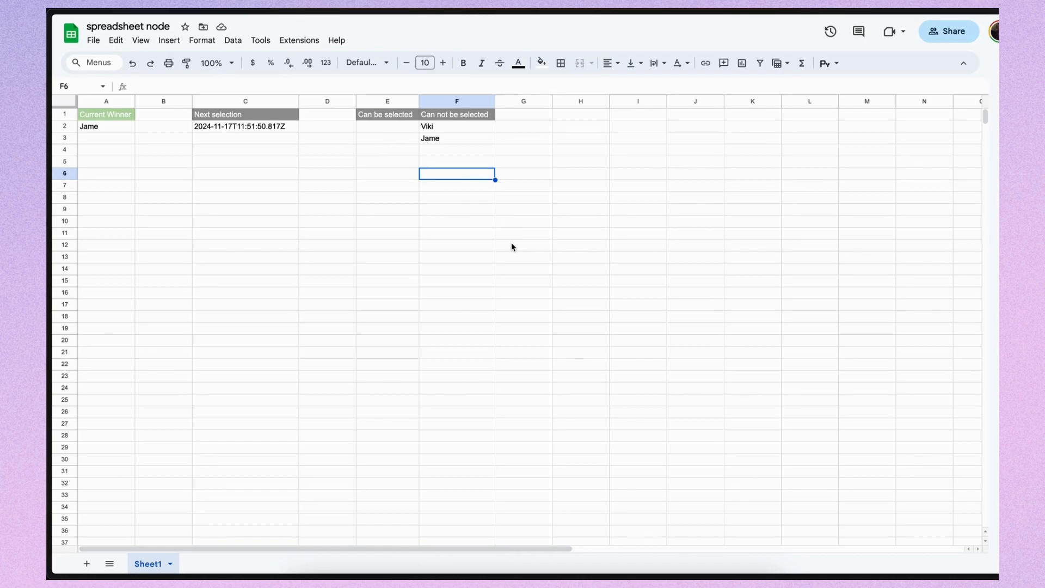
mouse_move(243, 134)
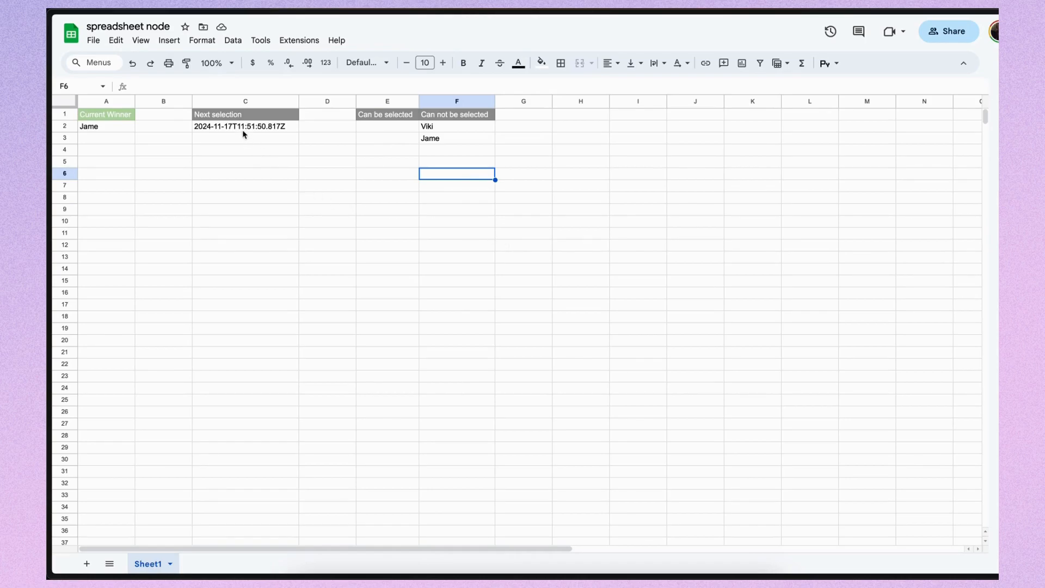
- Check the next selection date in C2 after scheduled runs return Viki and Jame to Can be selected
click(245, 126)
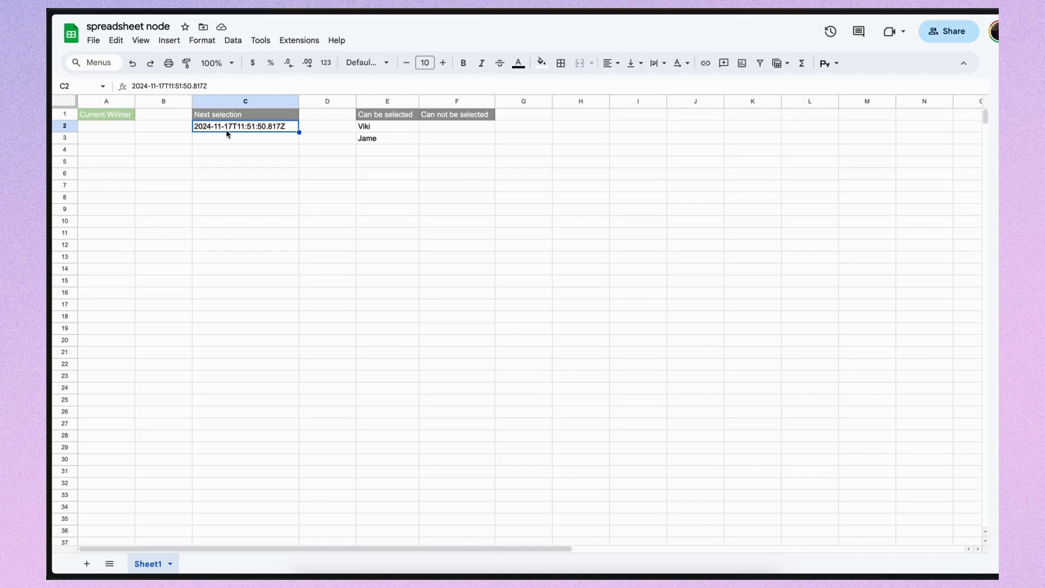
mouse_move(224, 142)
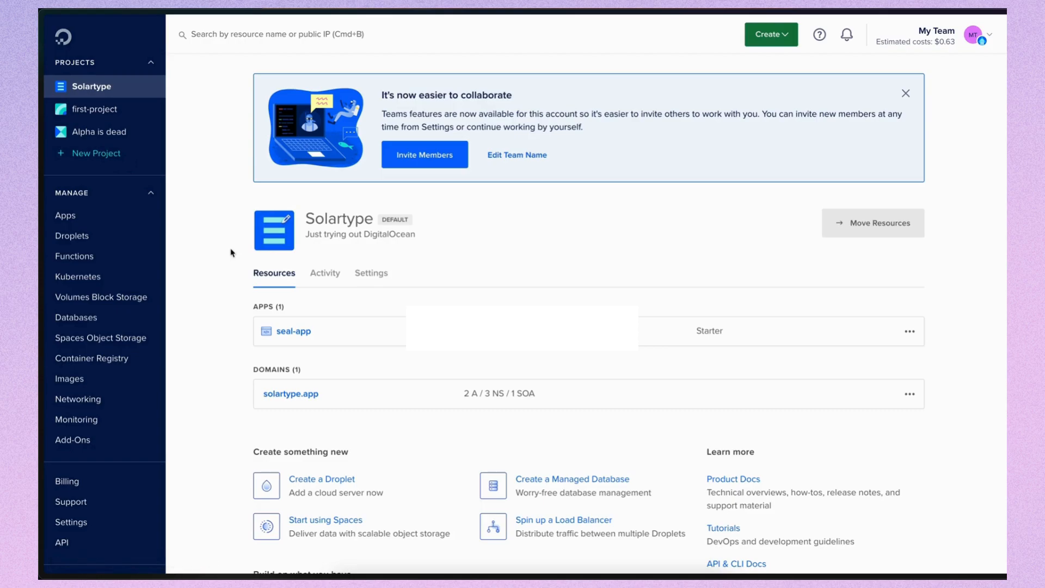
mouse_move(194, 183)
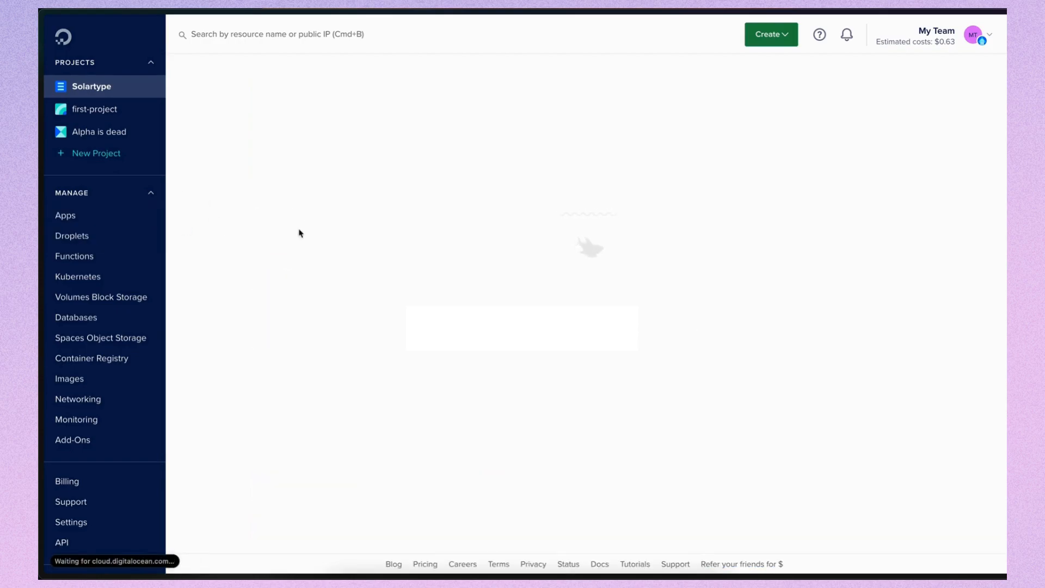
- Open droplet ubuntu-s-1vcpu-512mb-10gb-fra1-01 from Droplets and launch its web console
click(72, 235)
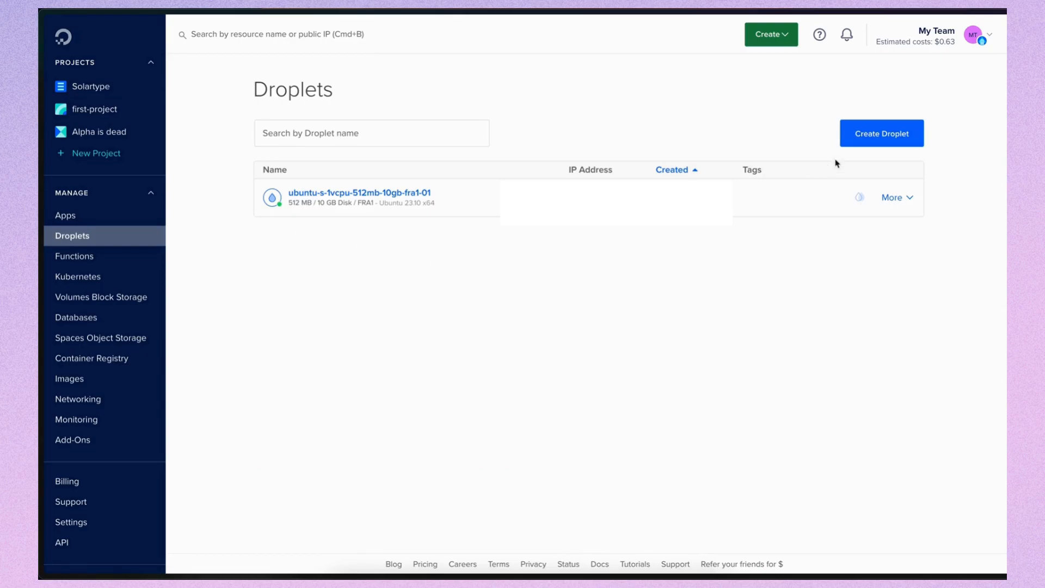
mouse_move(445, 223)
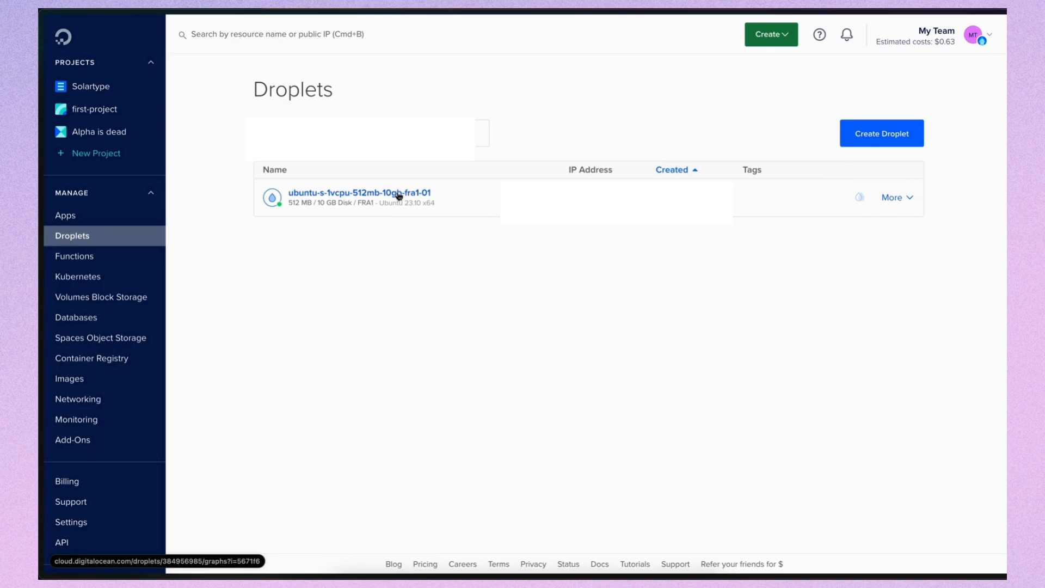
click(359, 192)
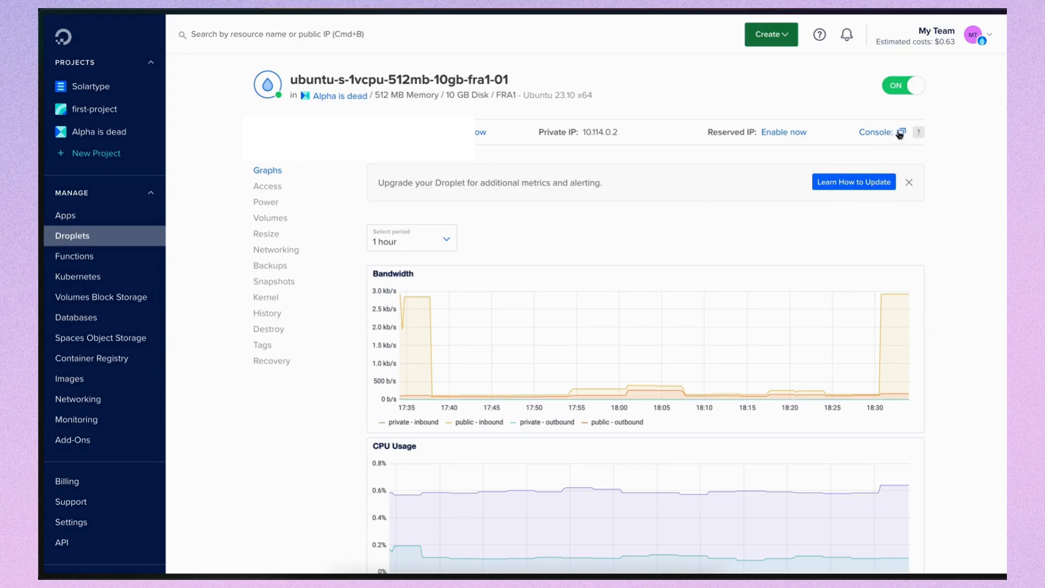
click(897, 132)
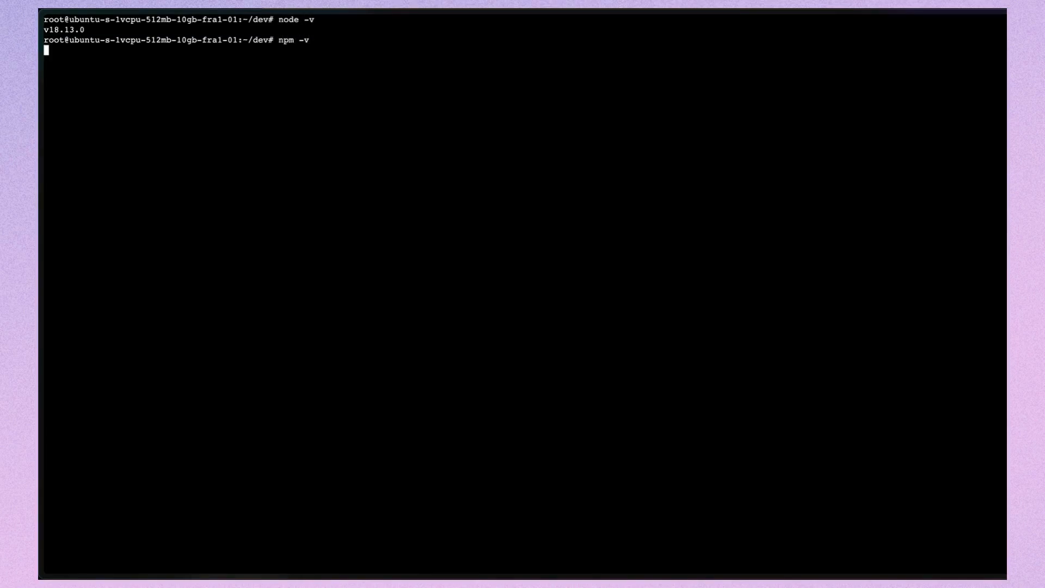
- Confirm npm 9.2.0 on the droplet and install pm2 globally with npm i pm2 -g
key(Return)
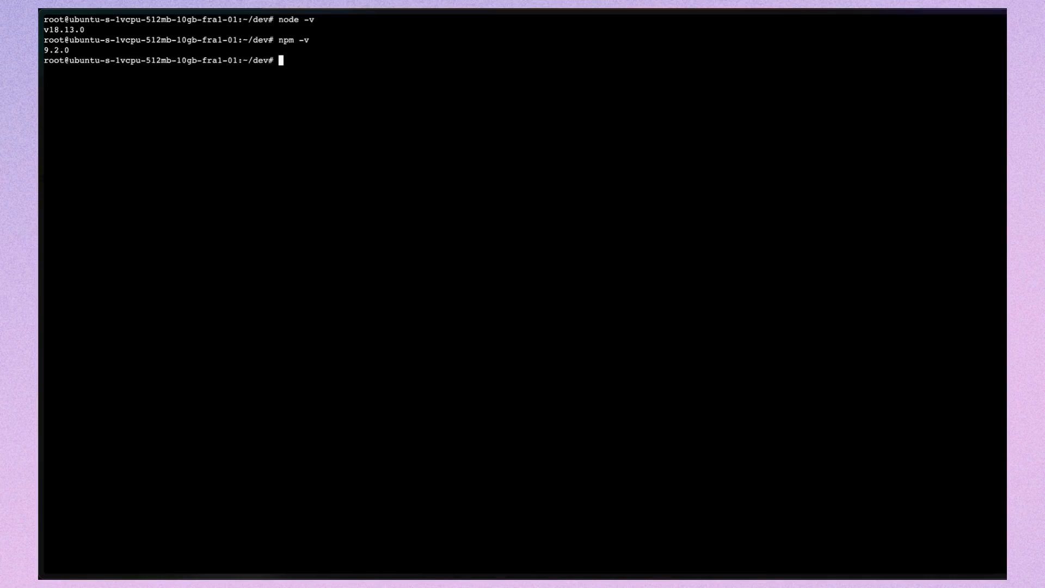
text(pm2 sta)
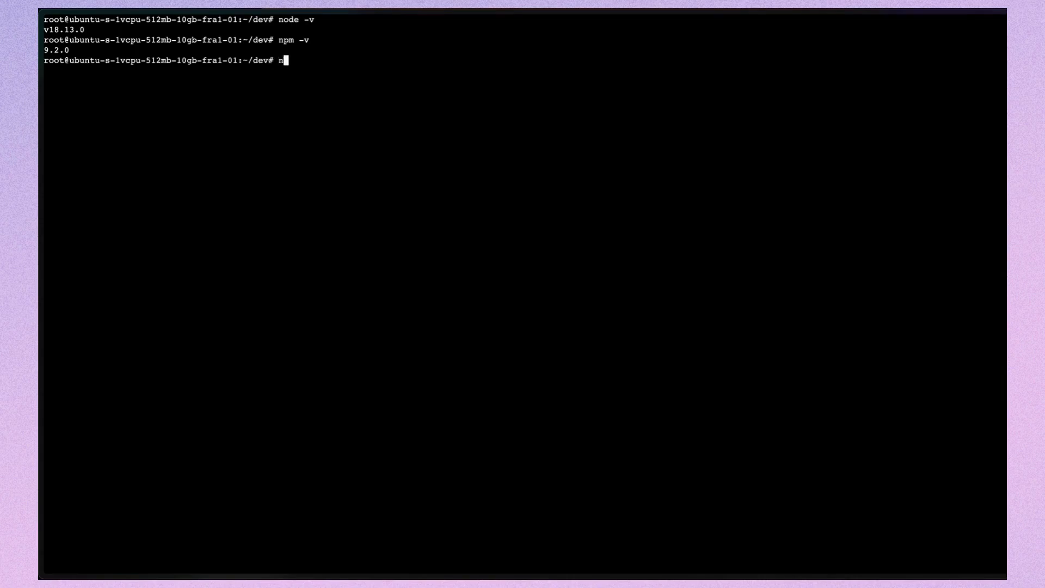
text(pm i pm2 -)
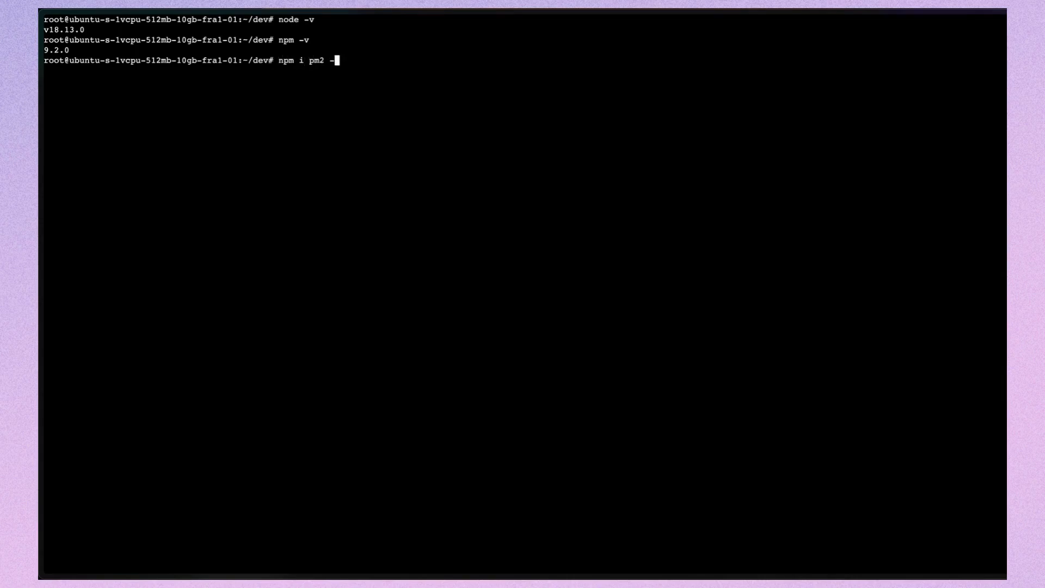
key(Return)
text(git clone)
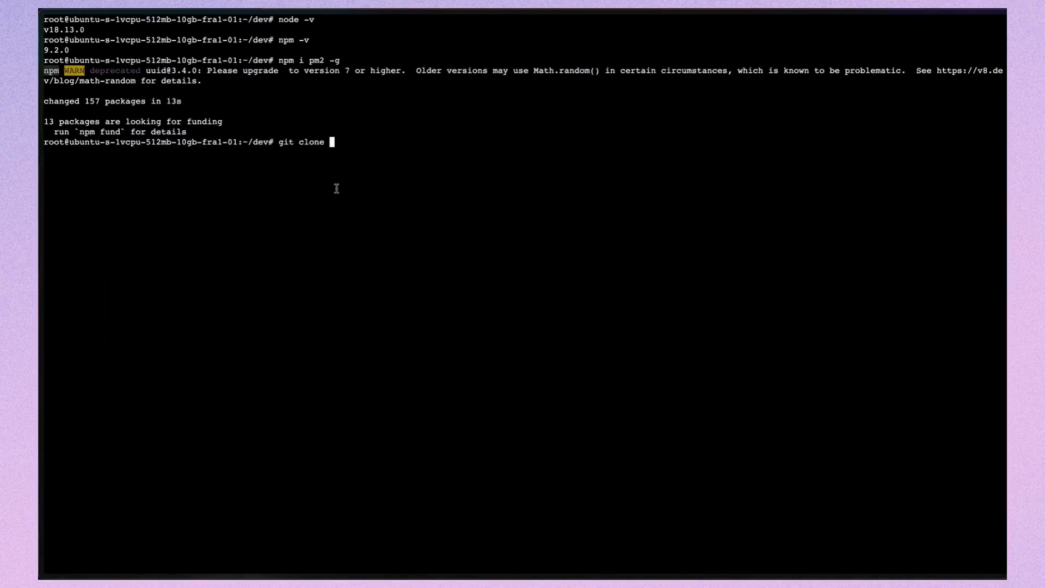
- Clone the spreadsheet-node repository, enter it and install dependencies with npm i
key(enter)
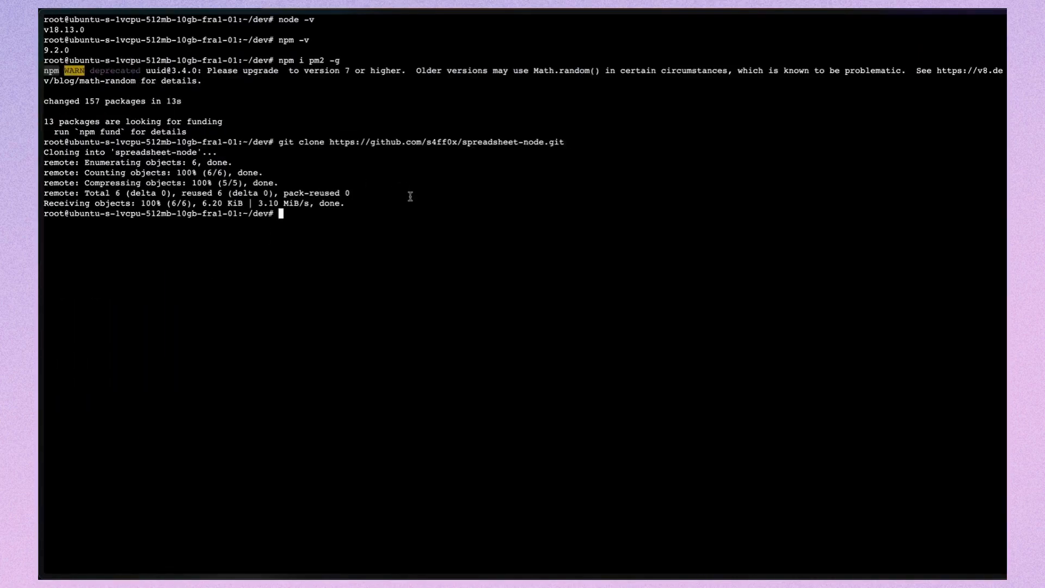
text(cd spreadsheet-node/)
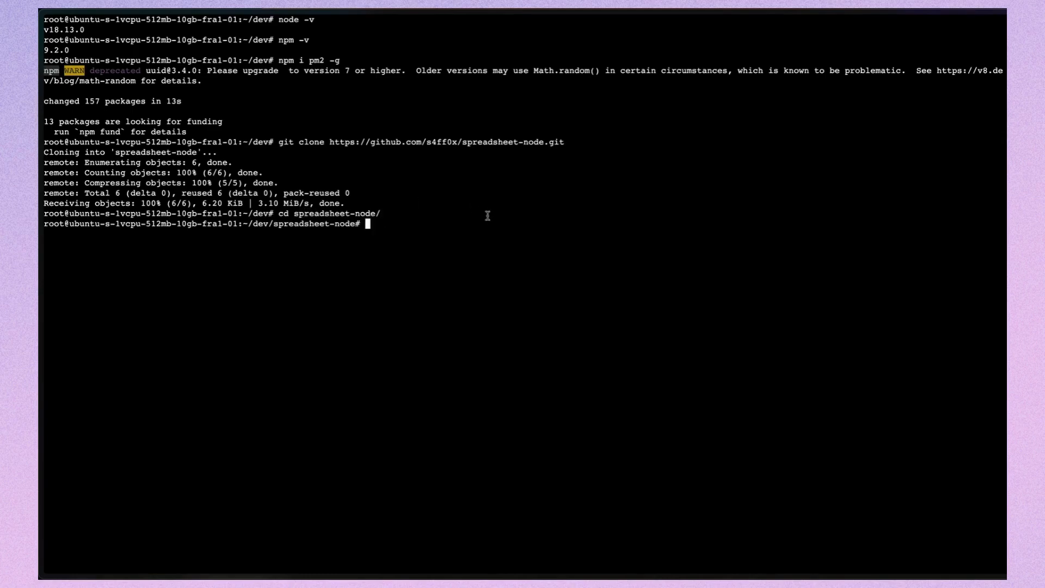
text(npm i)
text(vim)
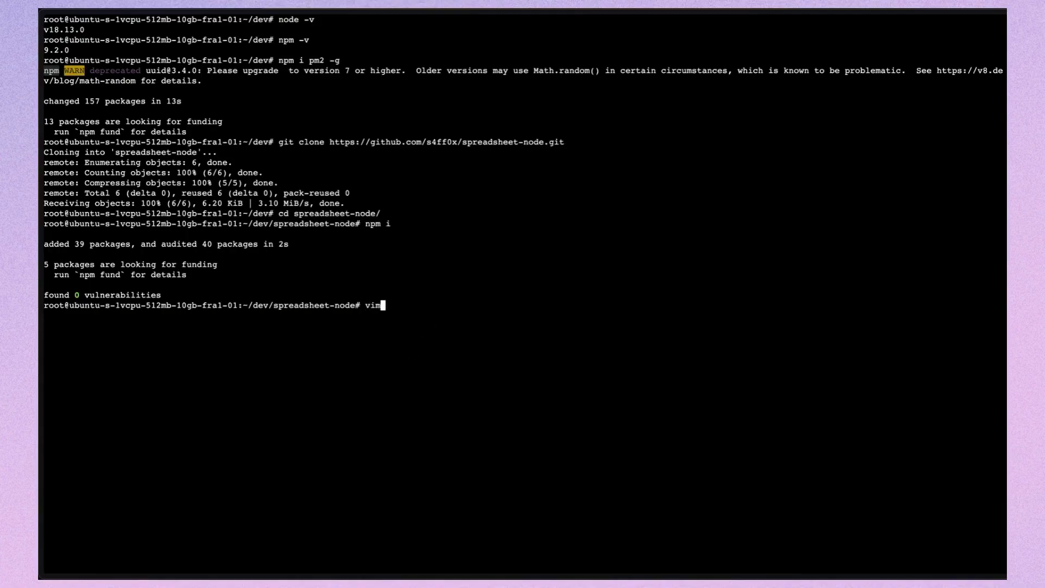
- Edit credentials.json with vim and start main.cjs under pm2
text(credentials.json)
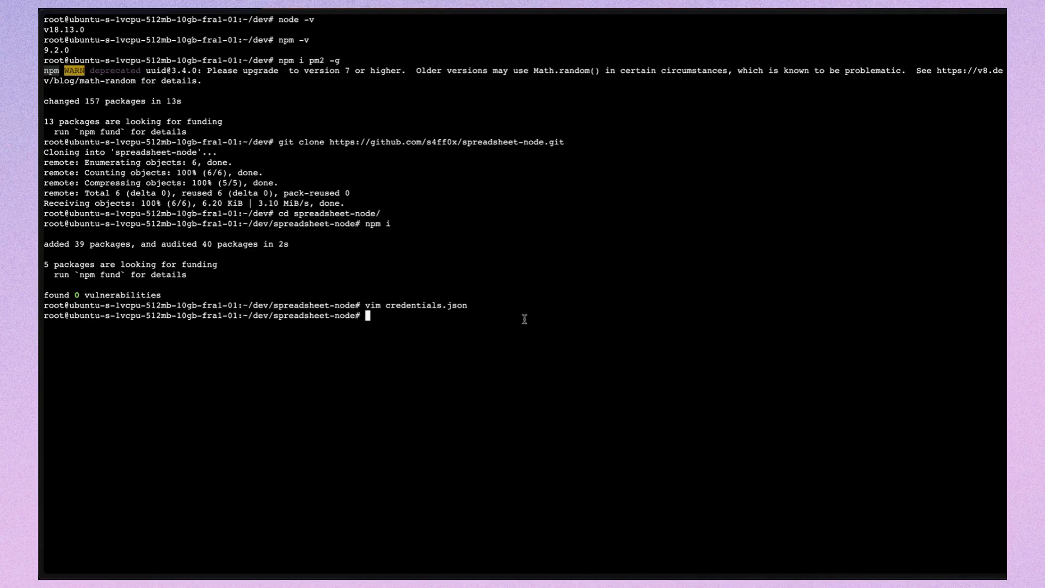
text(pm2)
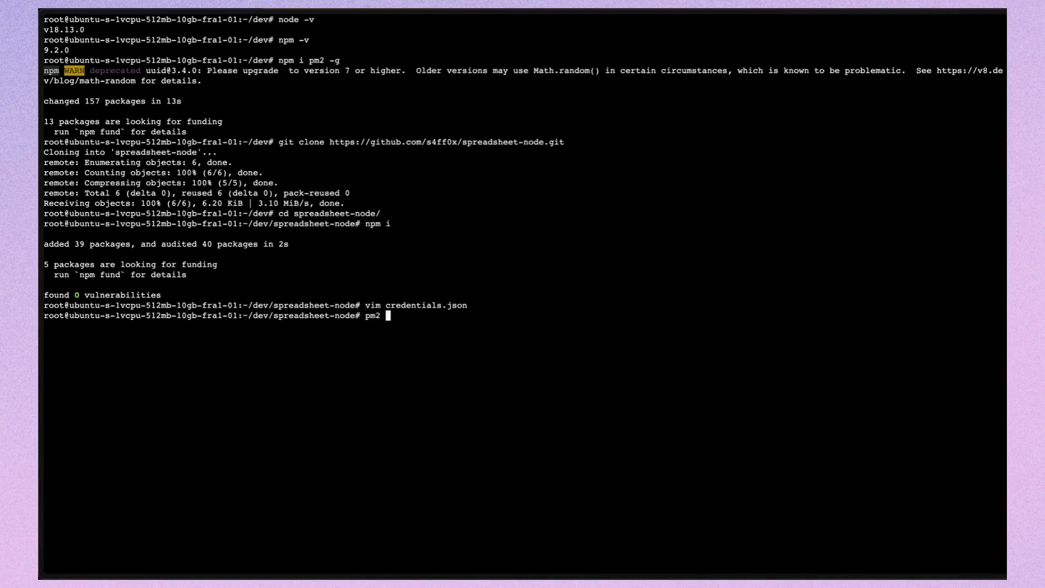
text(start main,)
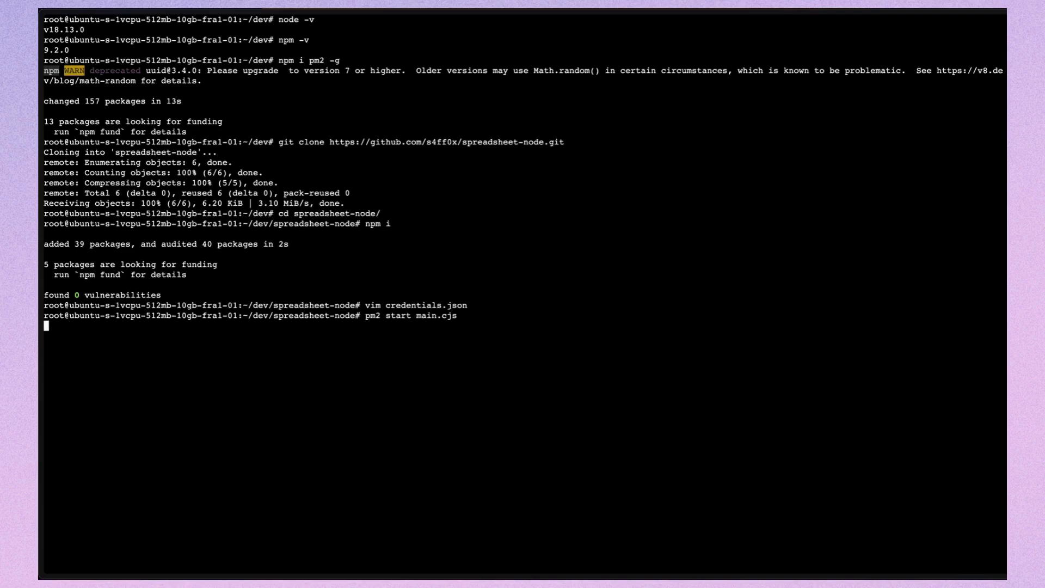
key(Return)
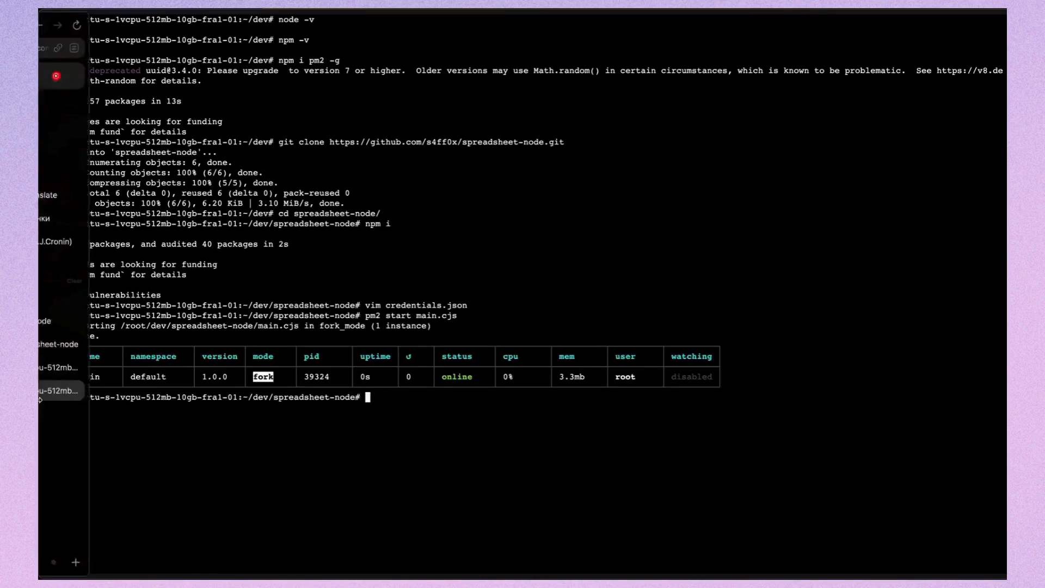